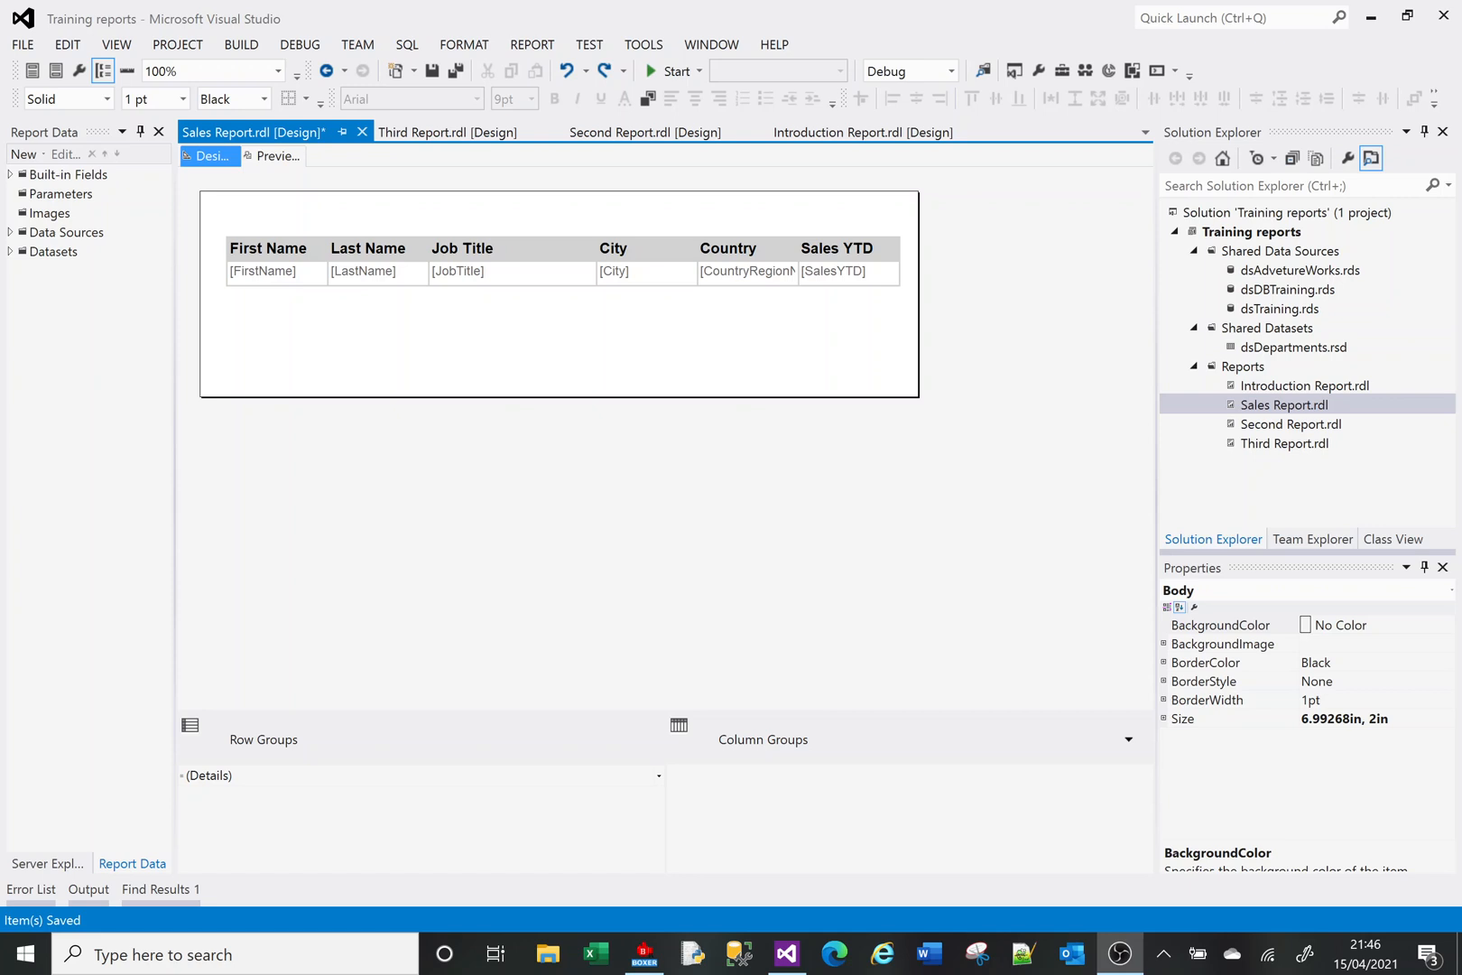
pyautogui.moveTo(416, 392)
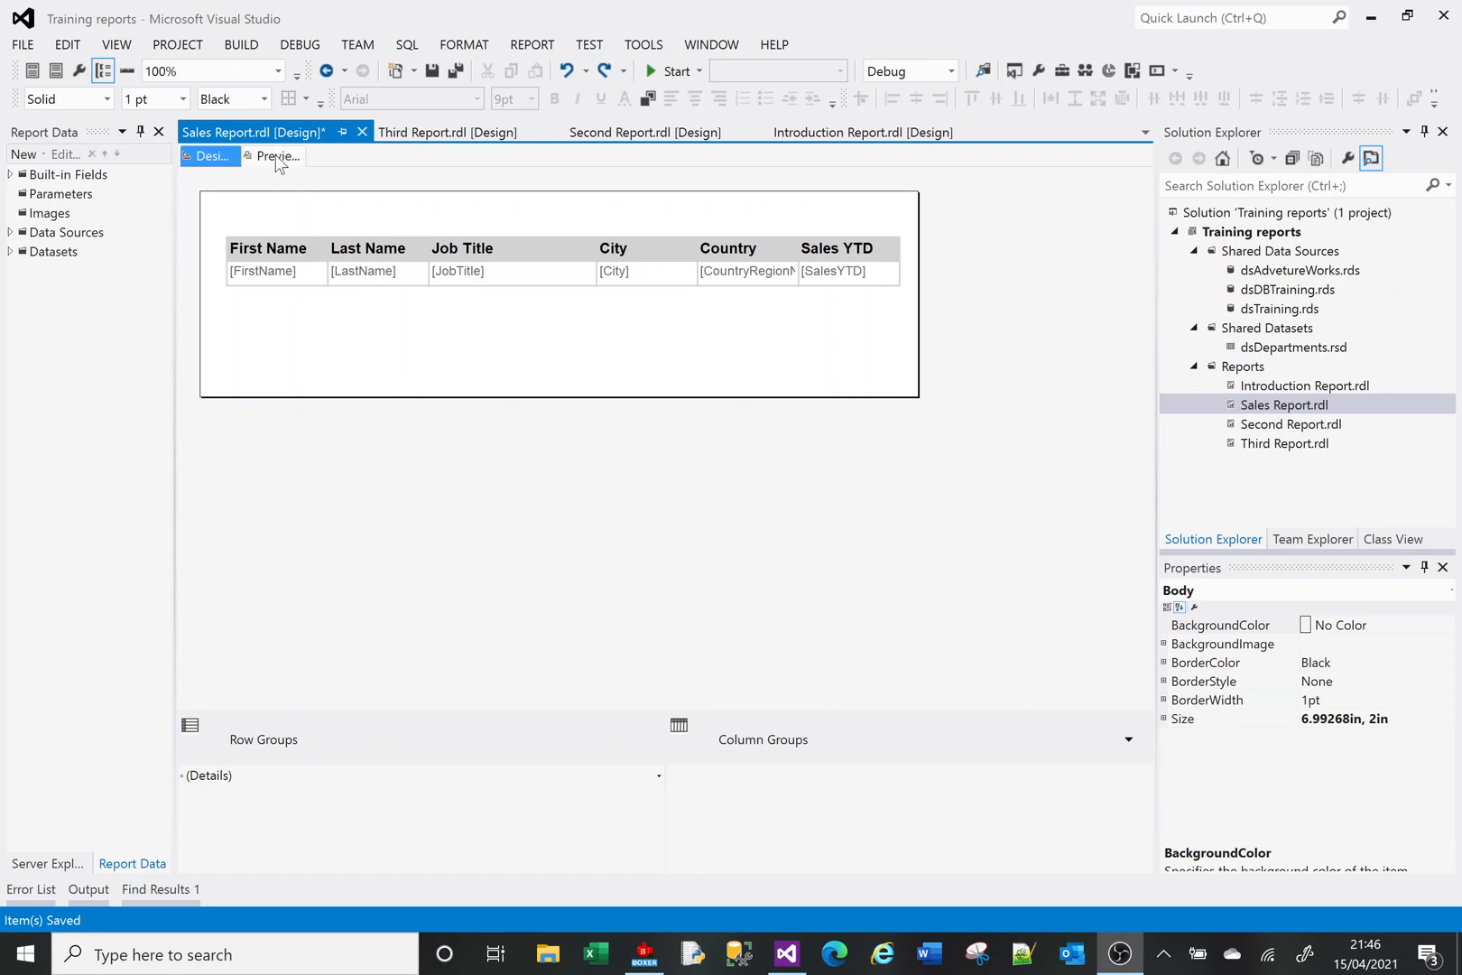
# Preview the ungrouped Sales Report listing sales people and their Sales YTD
pyautogui.click(275, 156)
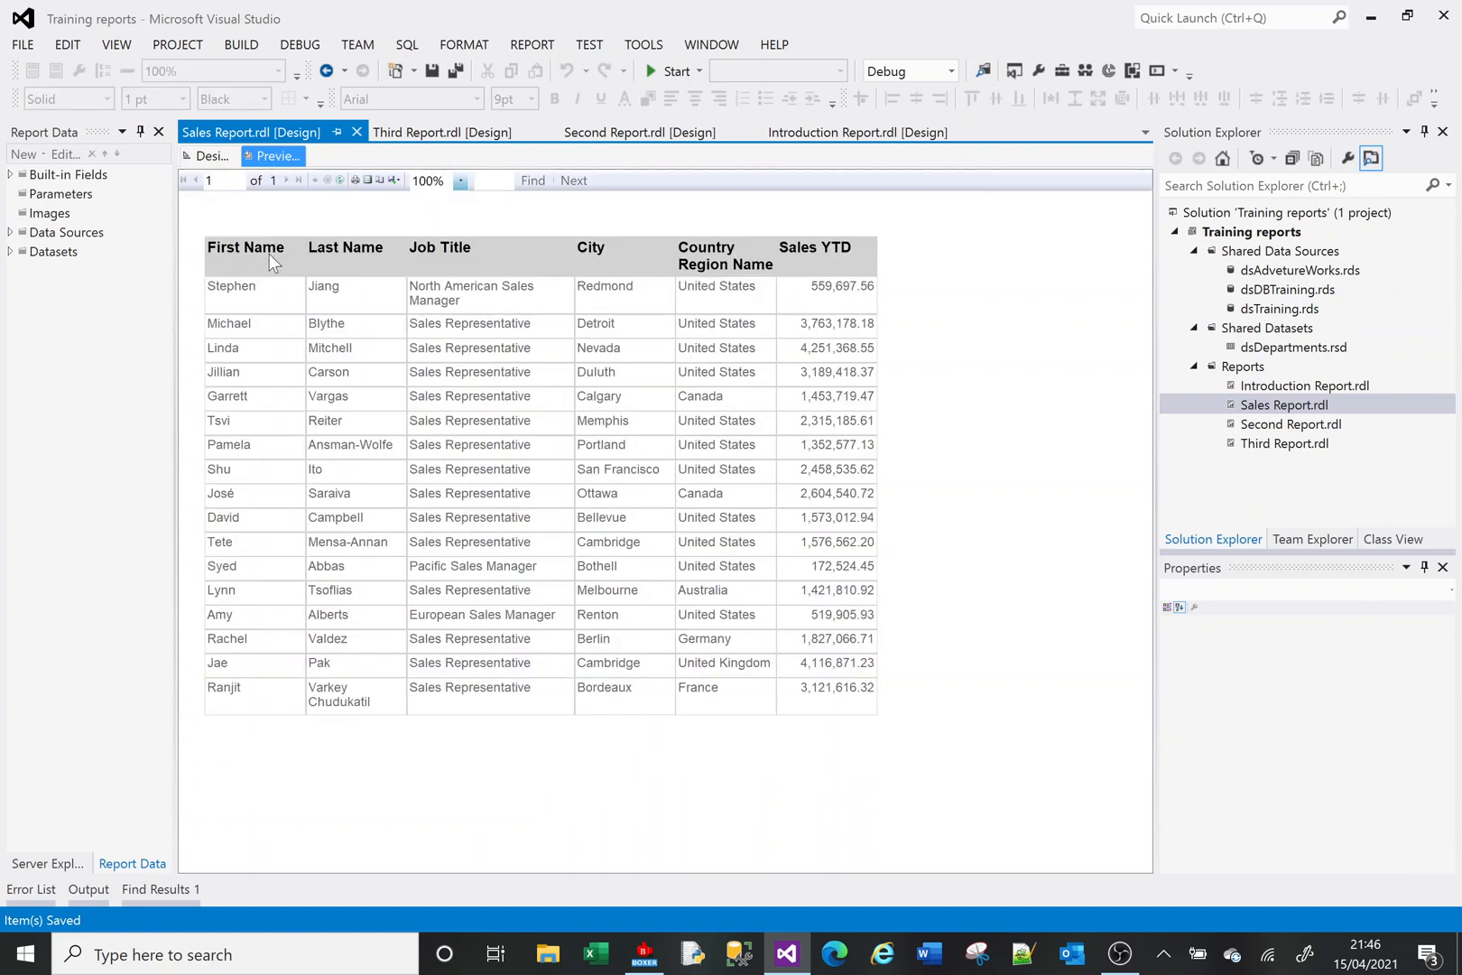
pyautogui.moveTo(727, 257)
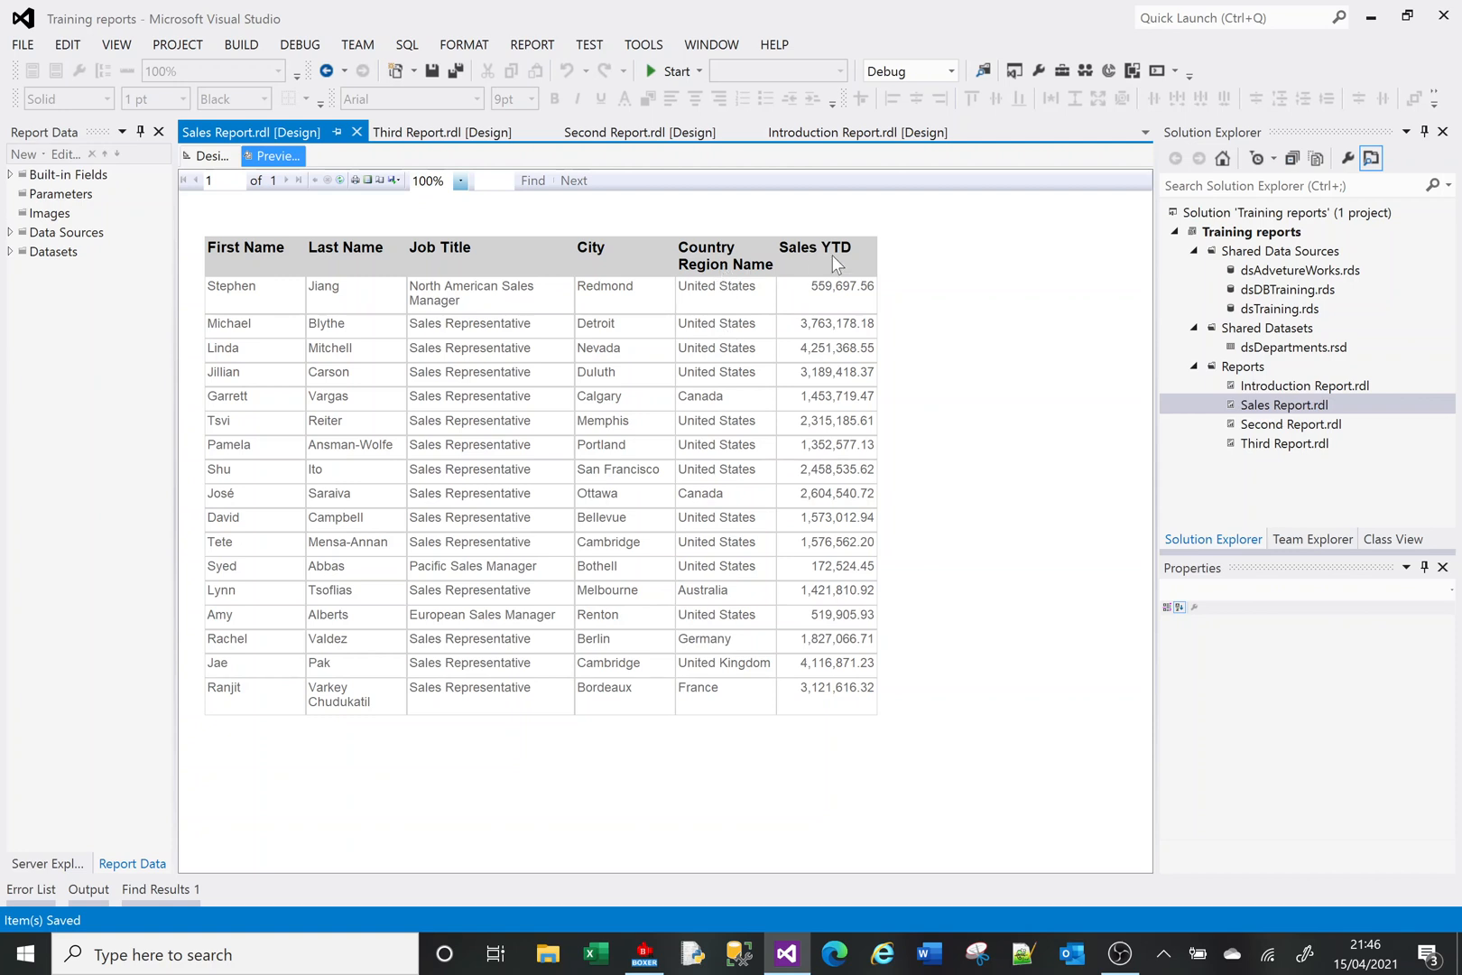
pyautogui.moveTo(831, 645)
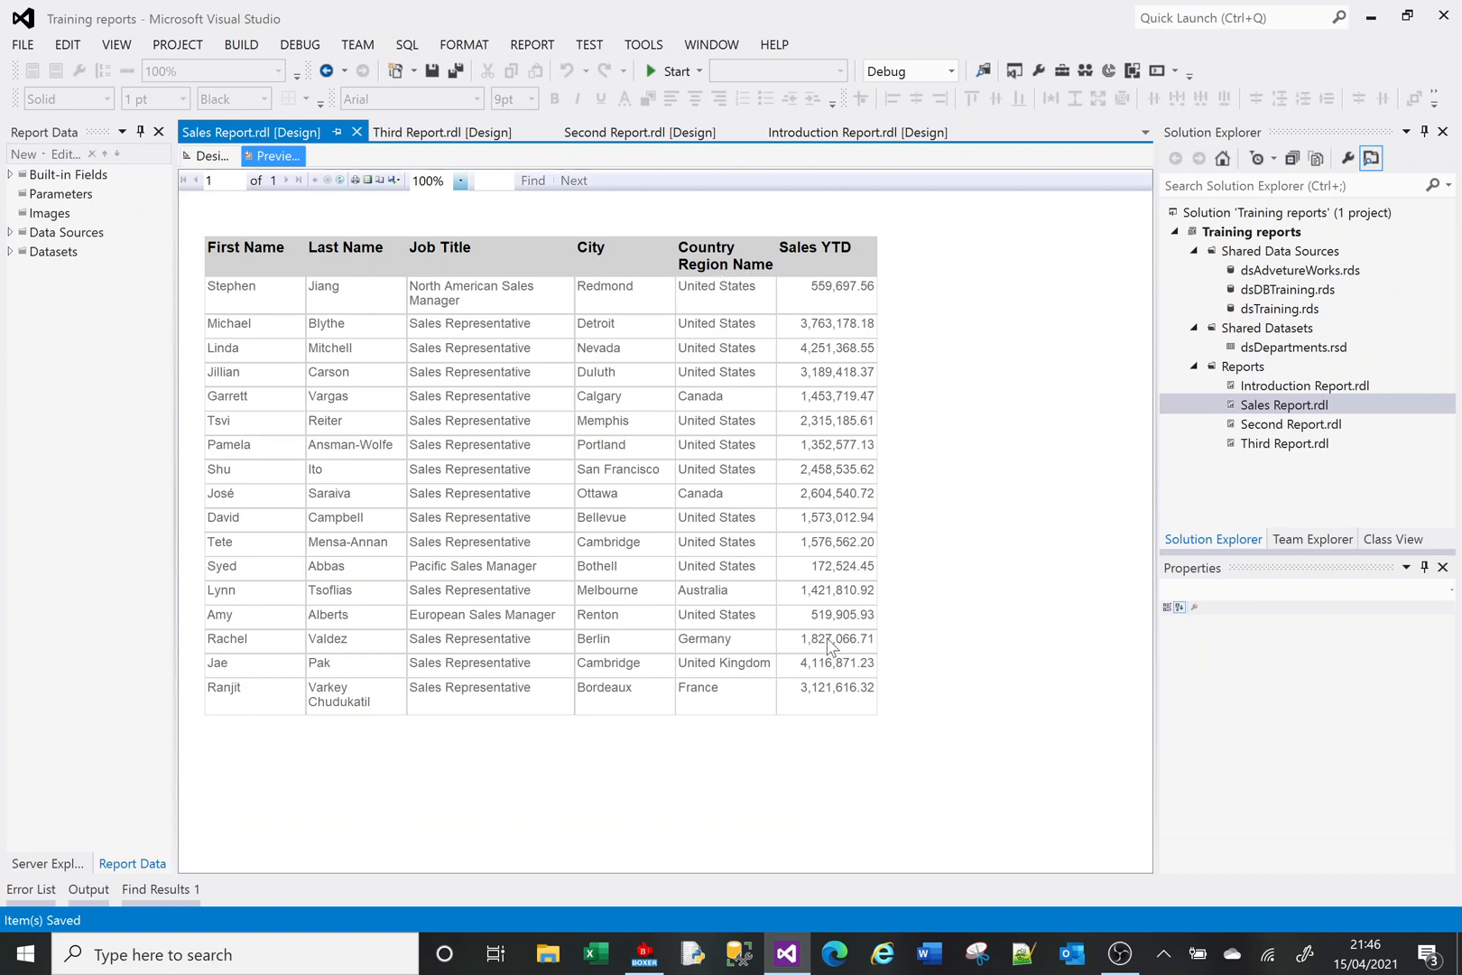
pyautogui.moveTo(831, 600)
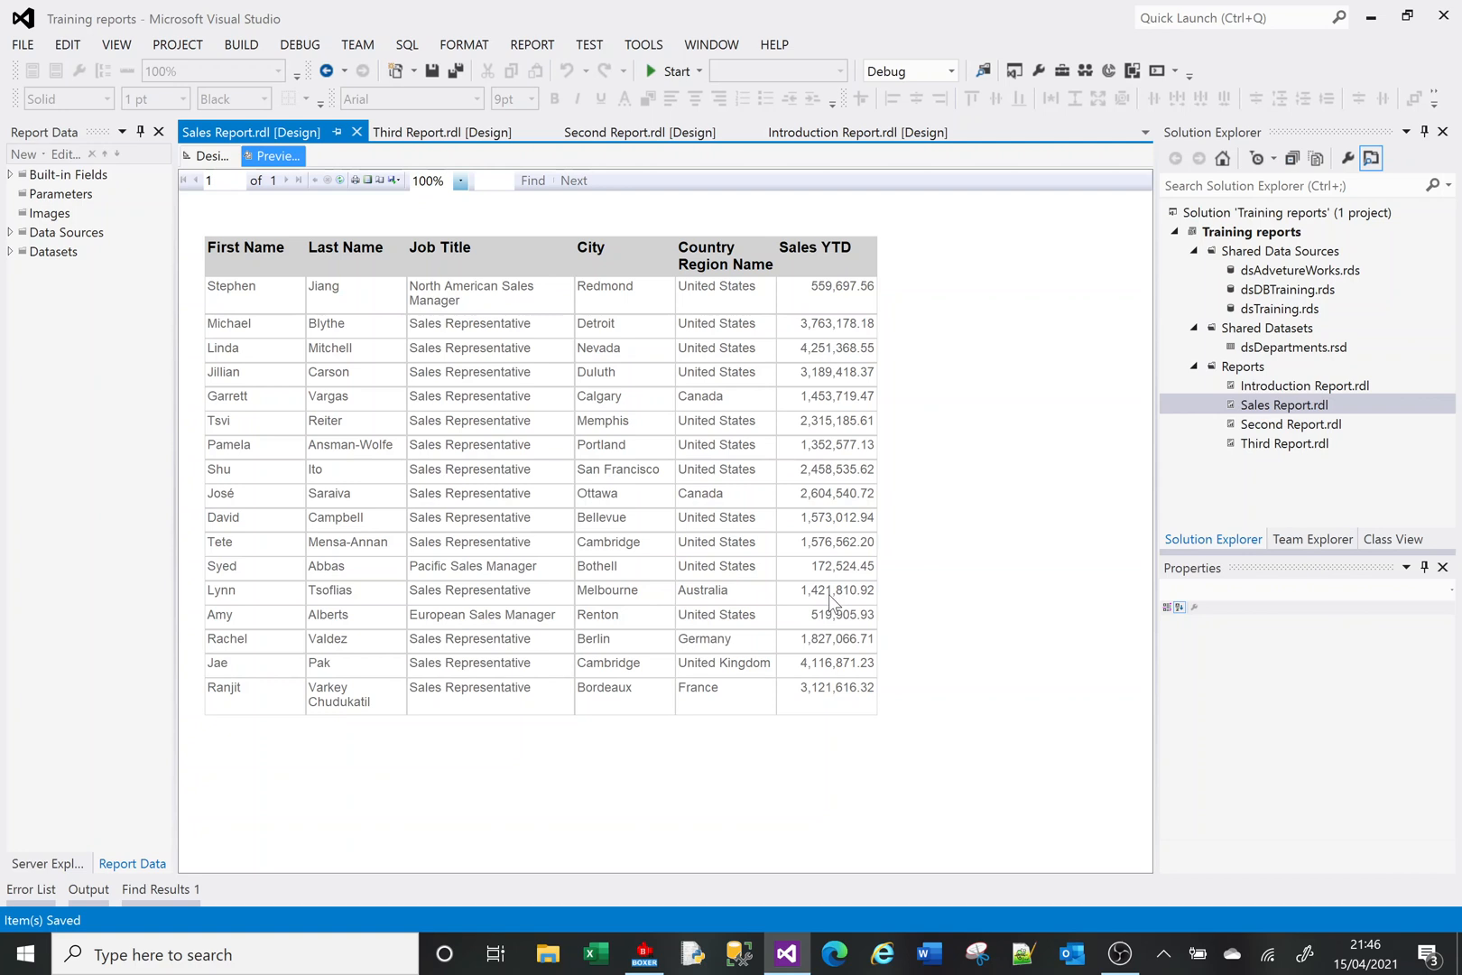
pyautogui.moveTo(834, 317)
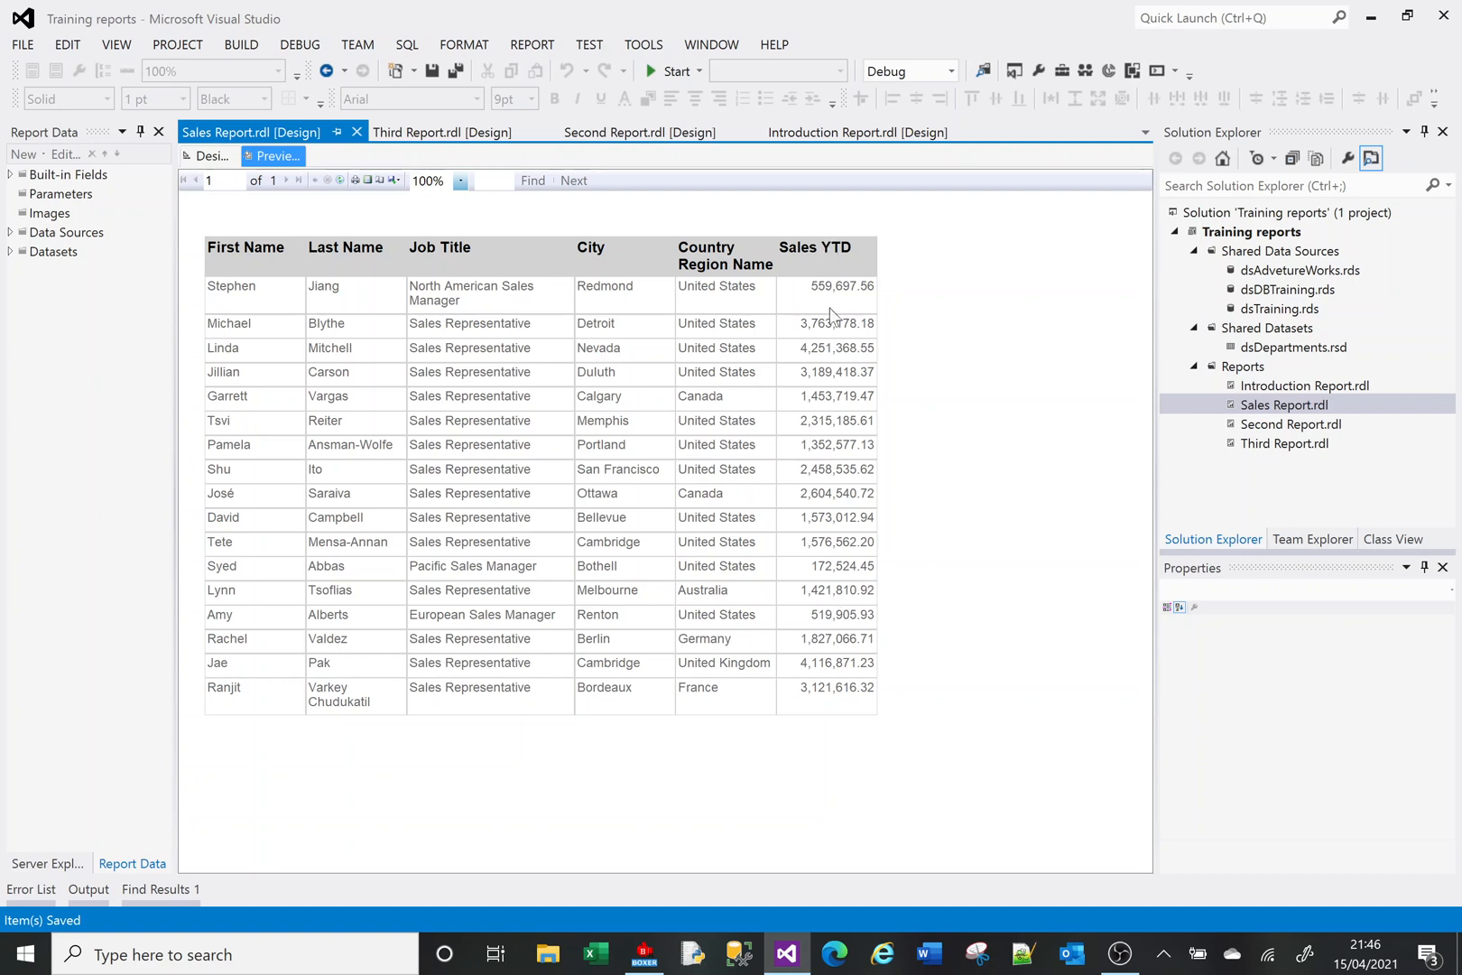
pyautogui.moveTo(208, 156)
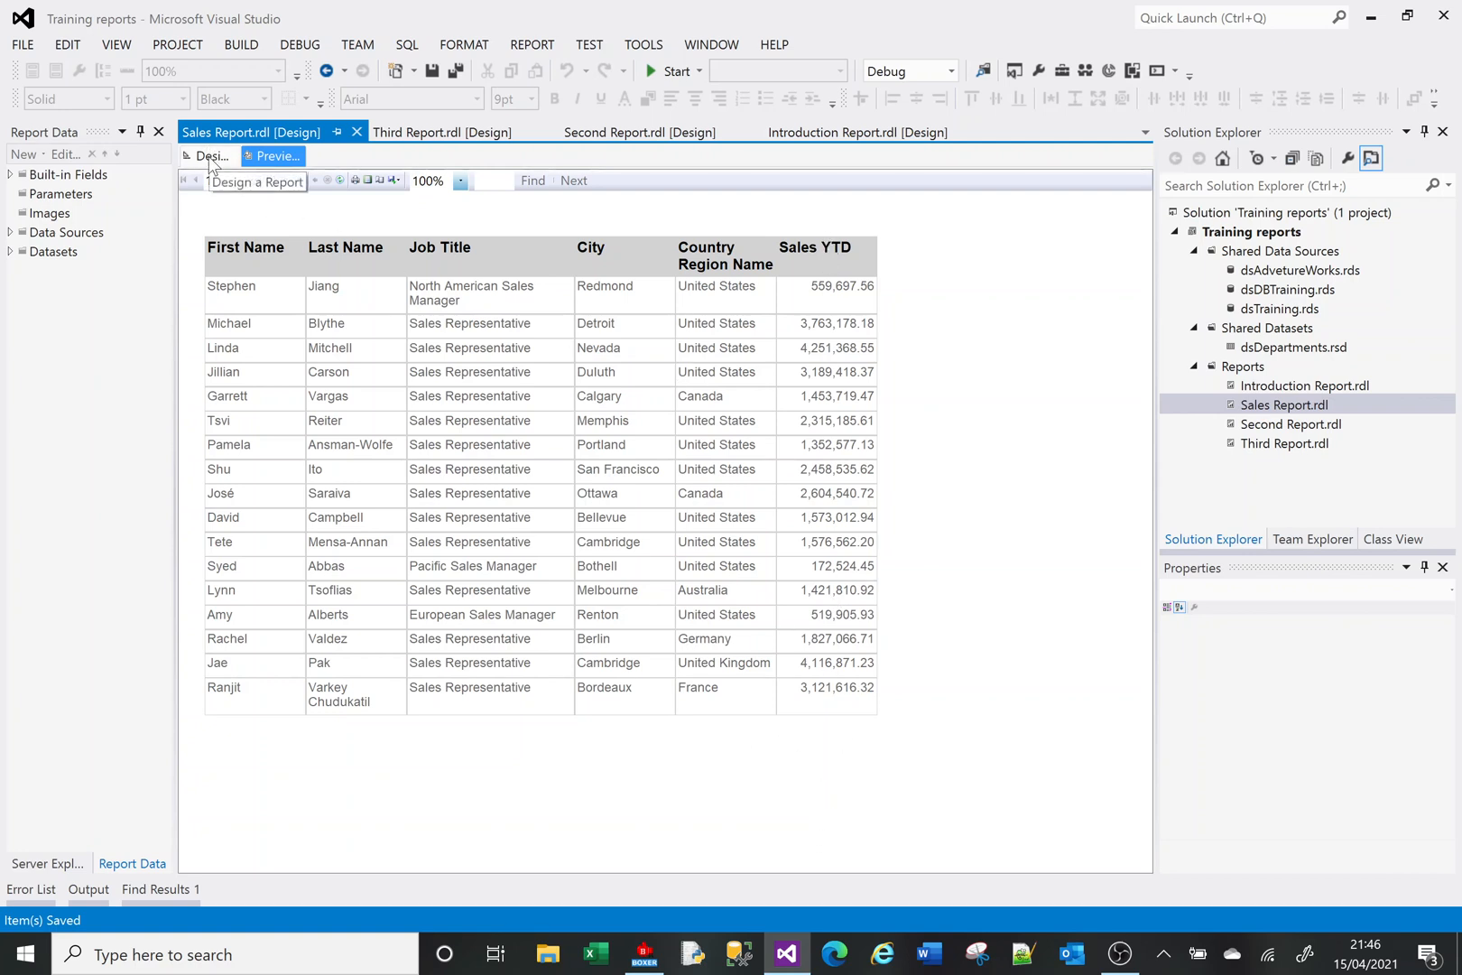
# Back in design, add a total row after the Details group summing Sales YTD
pyautogui.click(209, 156)
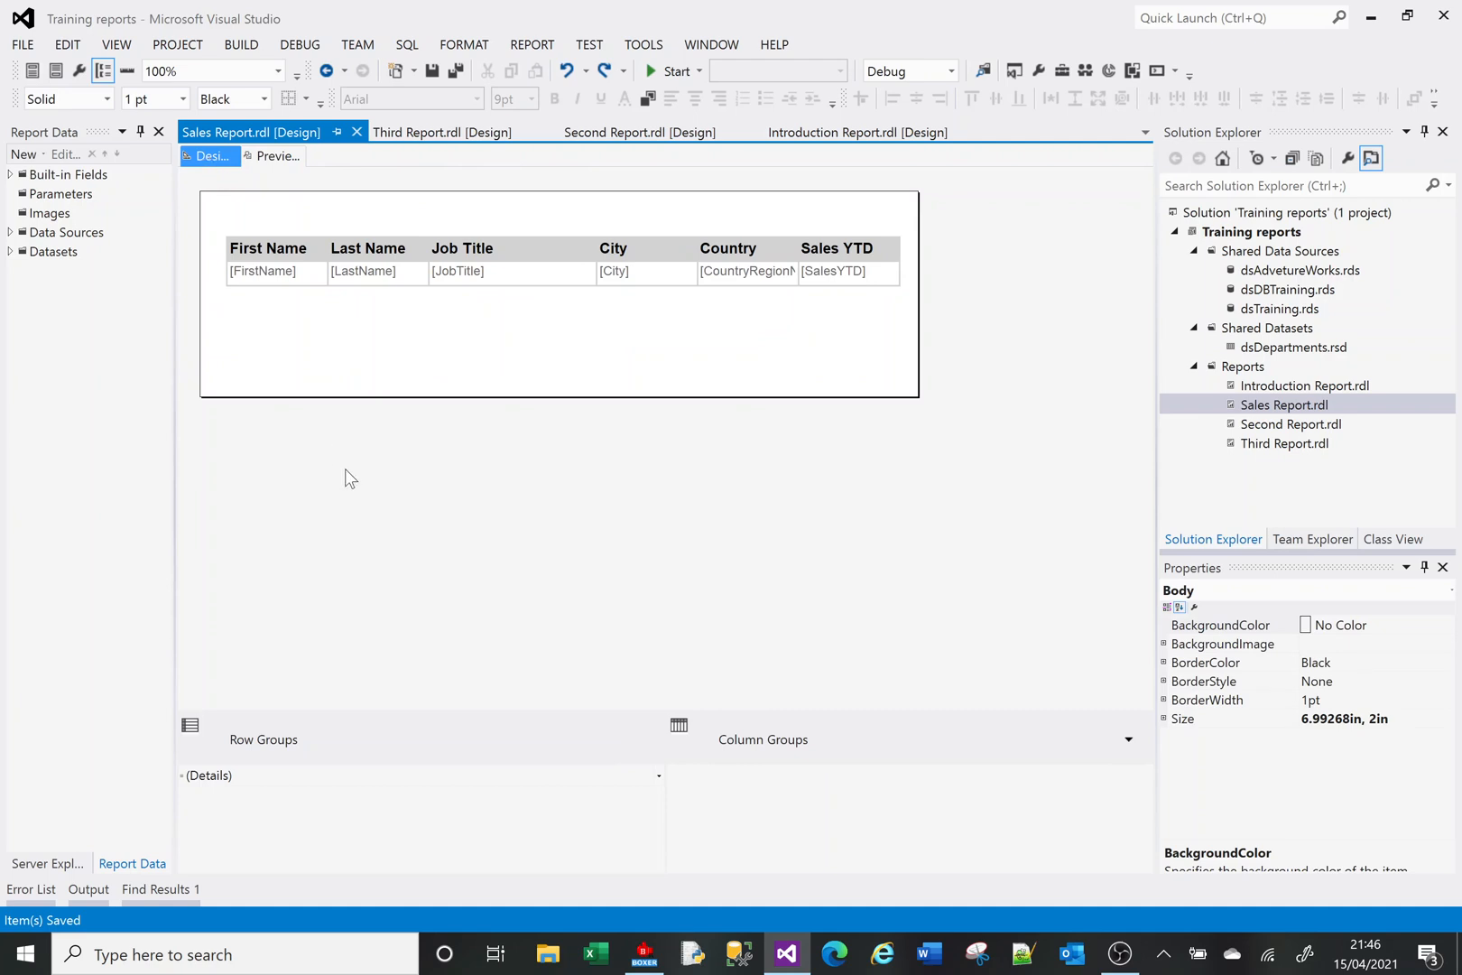
pyautogui.moveTo(765, 786)
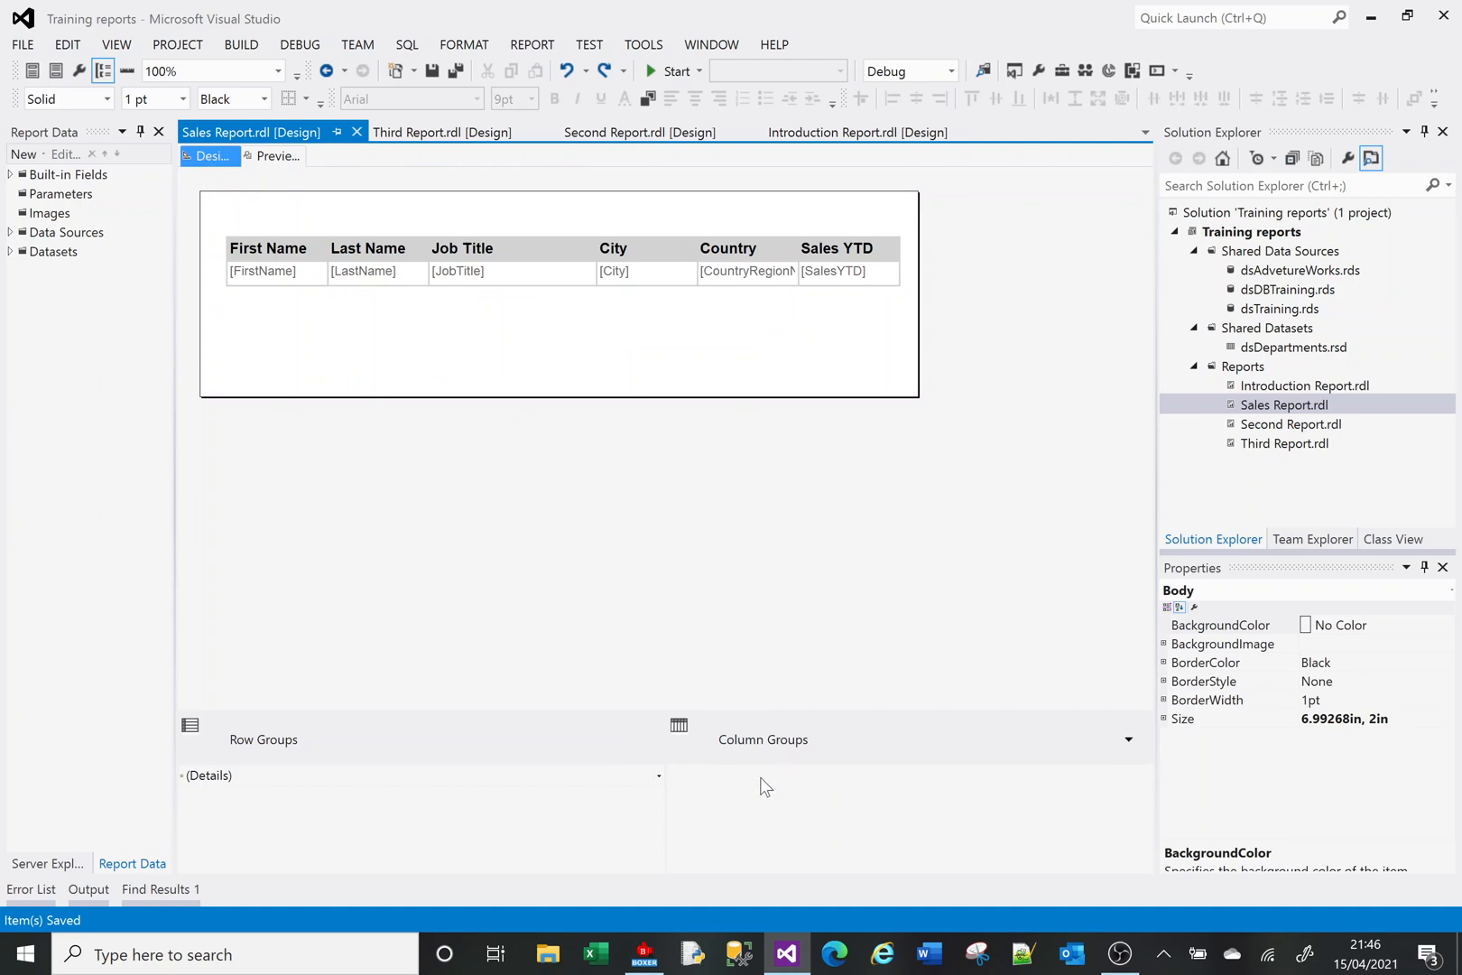
pyautogui.moveTo(354, 509)
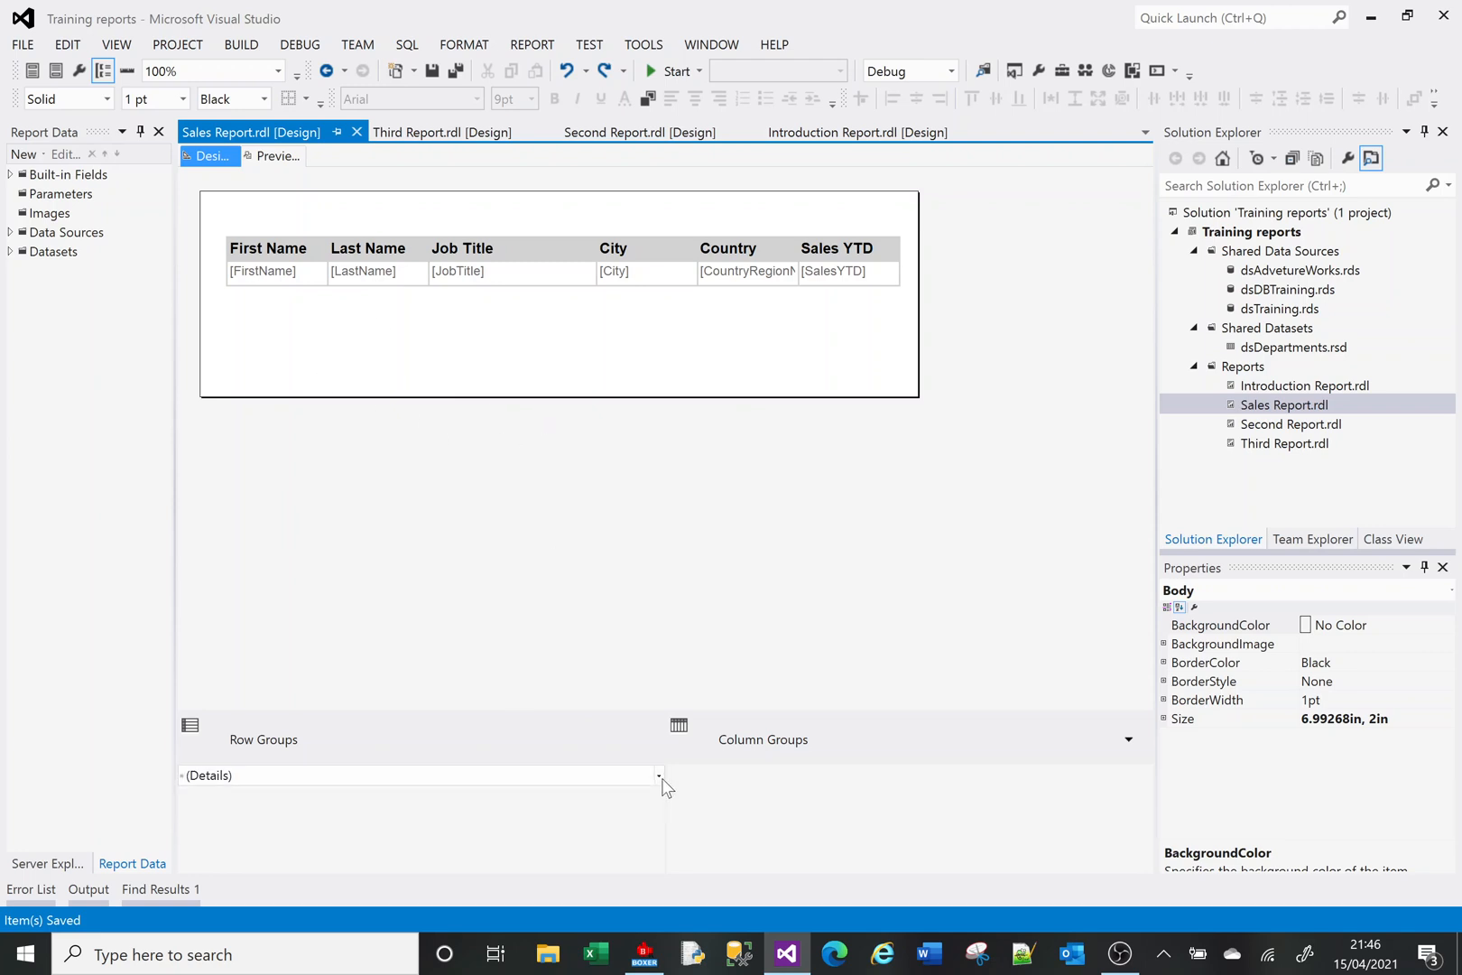
pyautogui.click(658, 776)
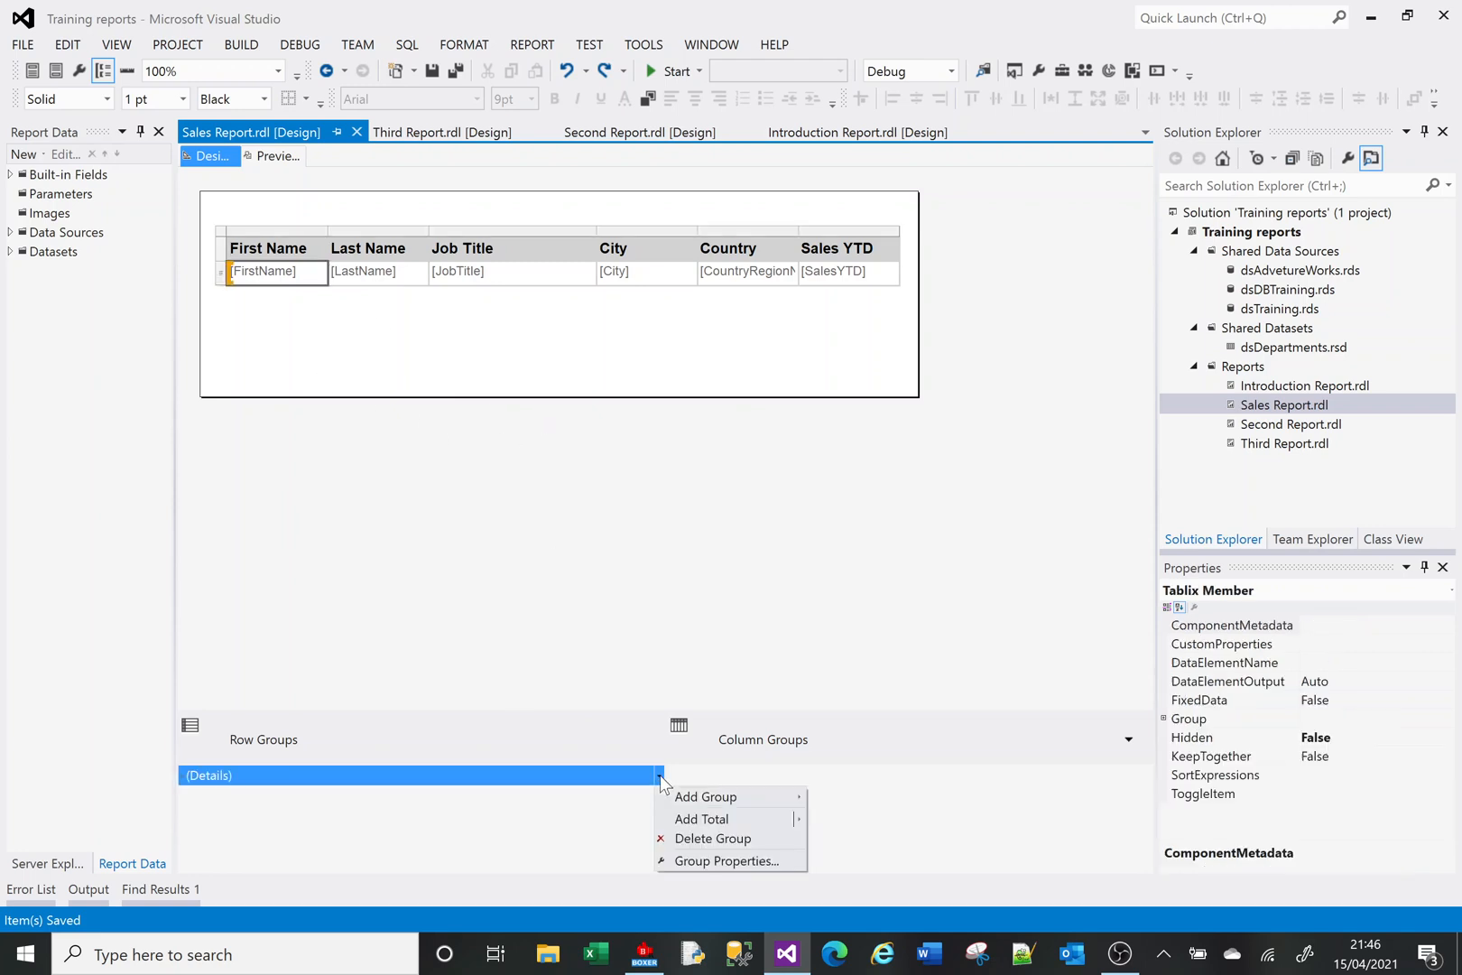
pyautogui.moveTo(727, 819)
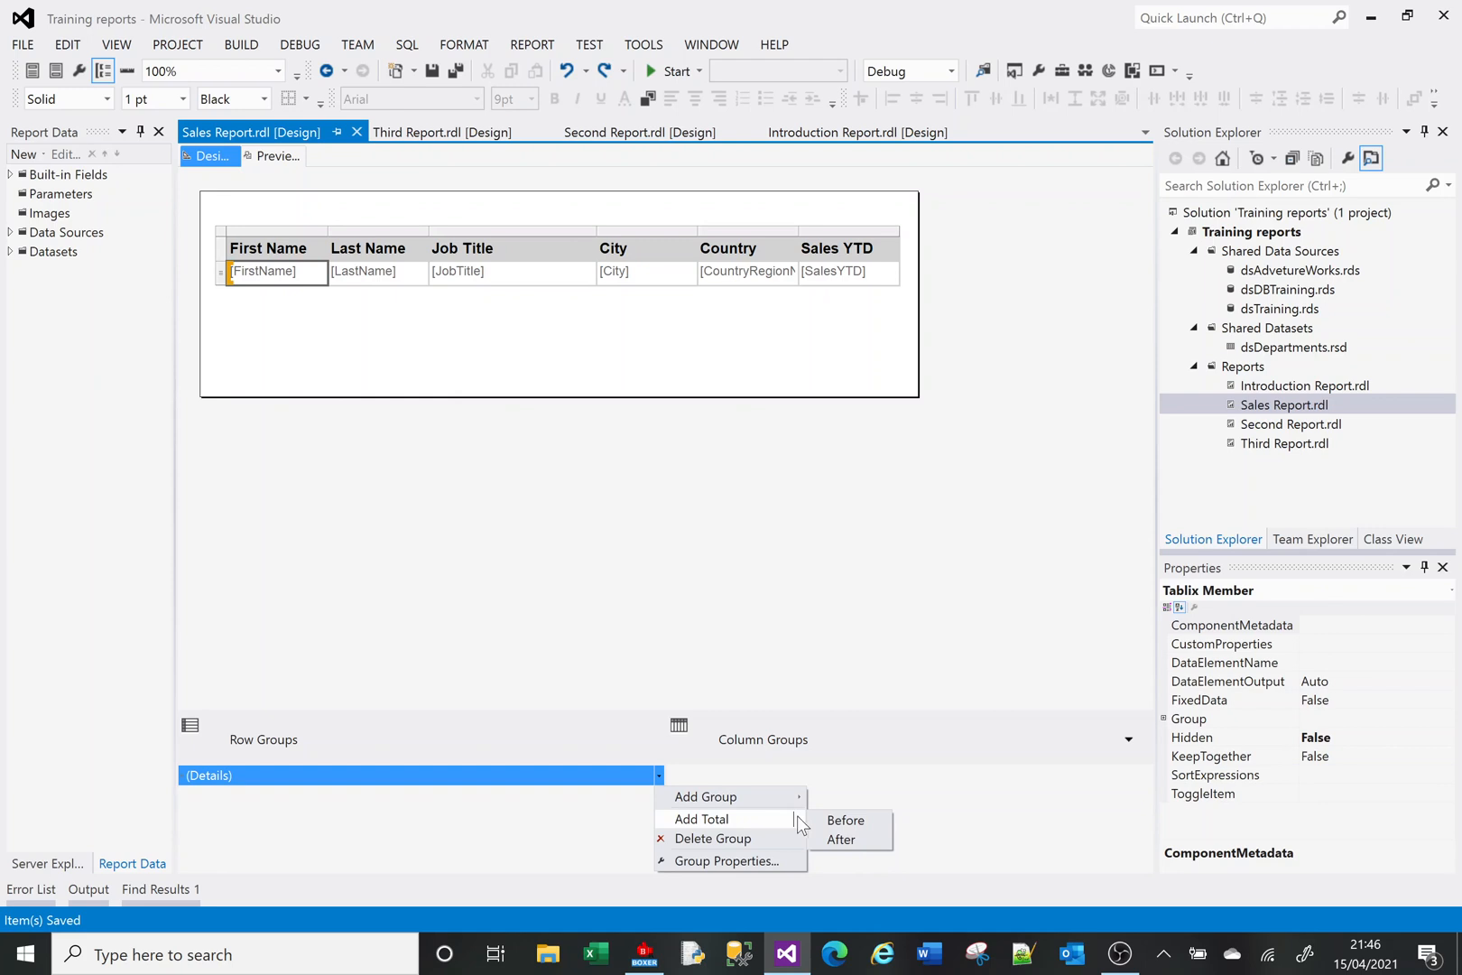
pyautogui.click(838, 839)
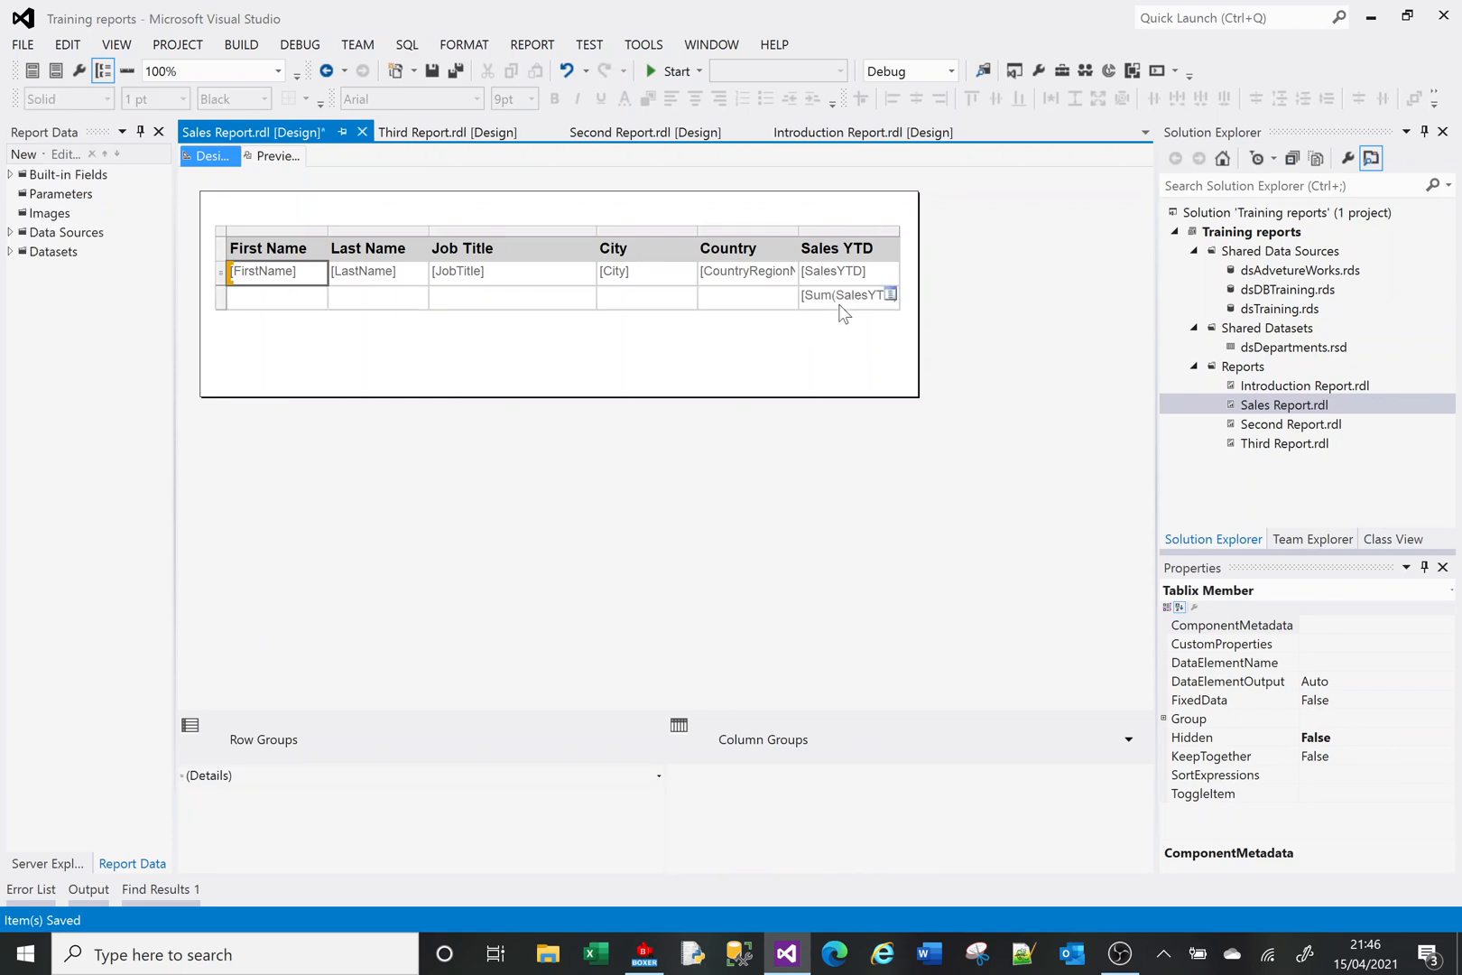
# Make the Sum(SalesYTD) cell bold black and preview the 30,277,591.90 grand total
pyautogui.click(846, 296)
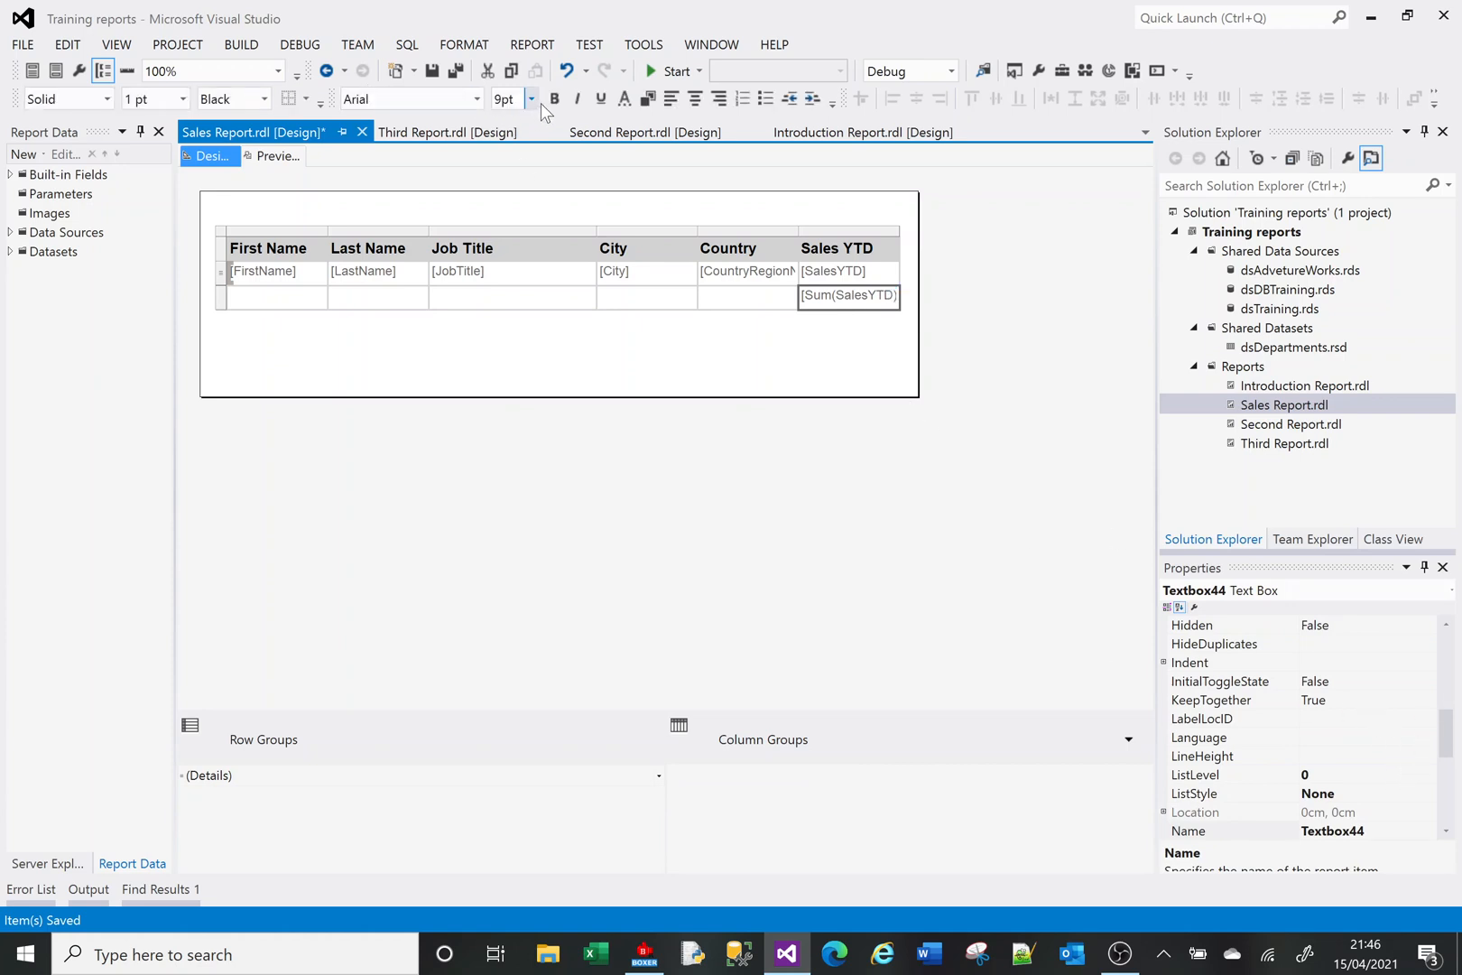
pyautogui.click(555, 99)
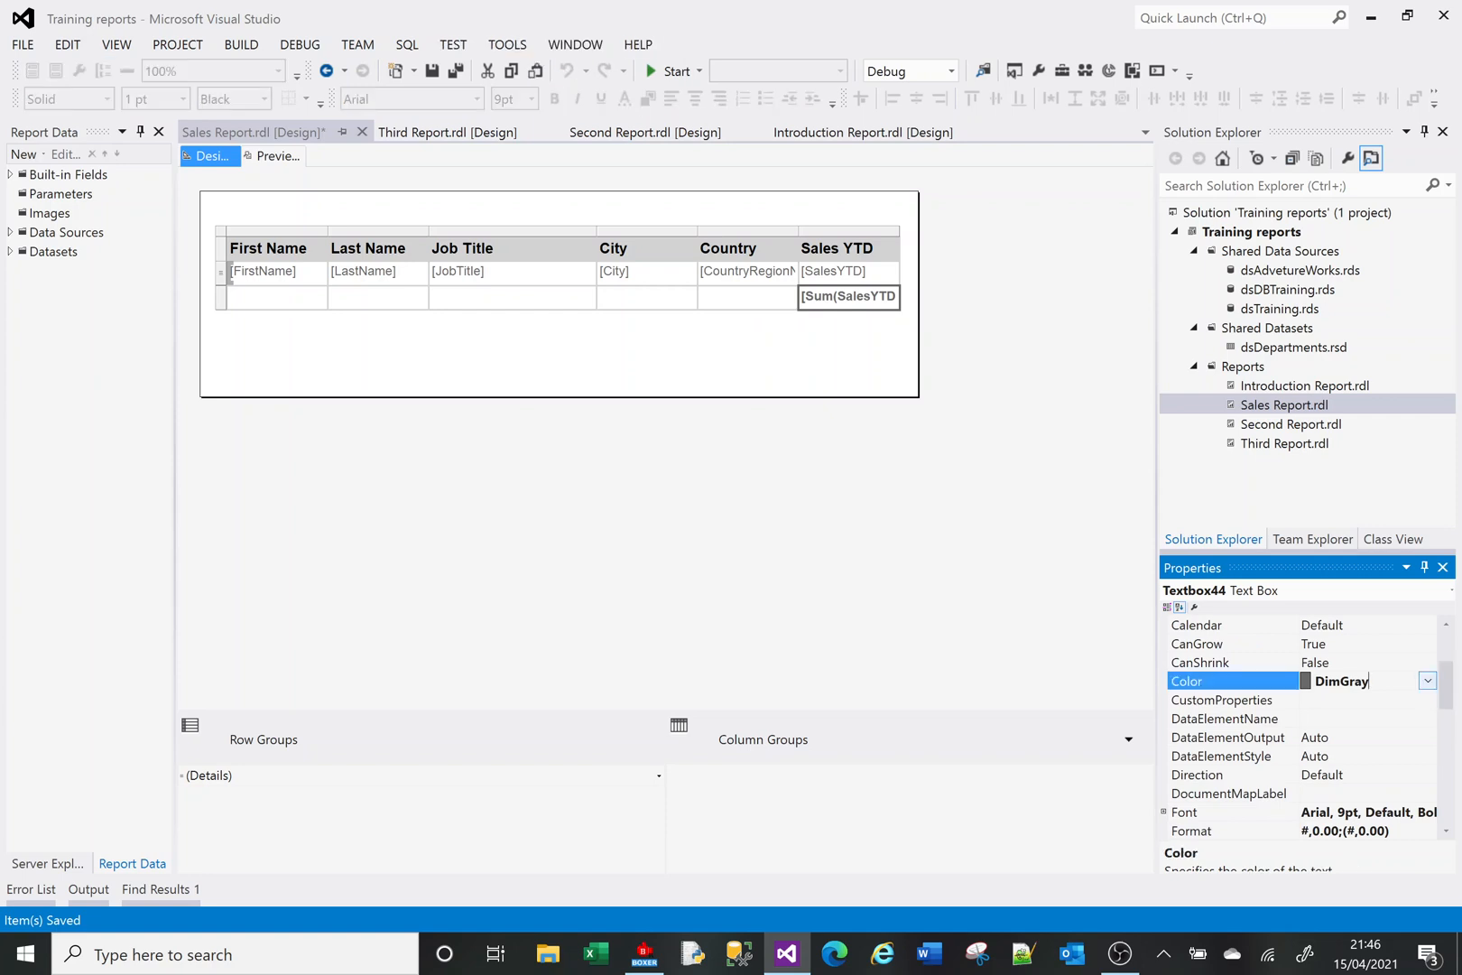
pyautogui.click(1428, 679)
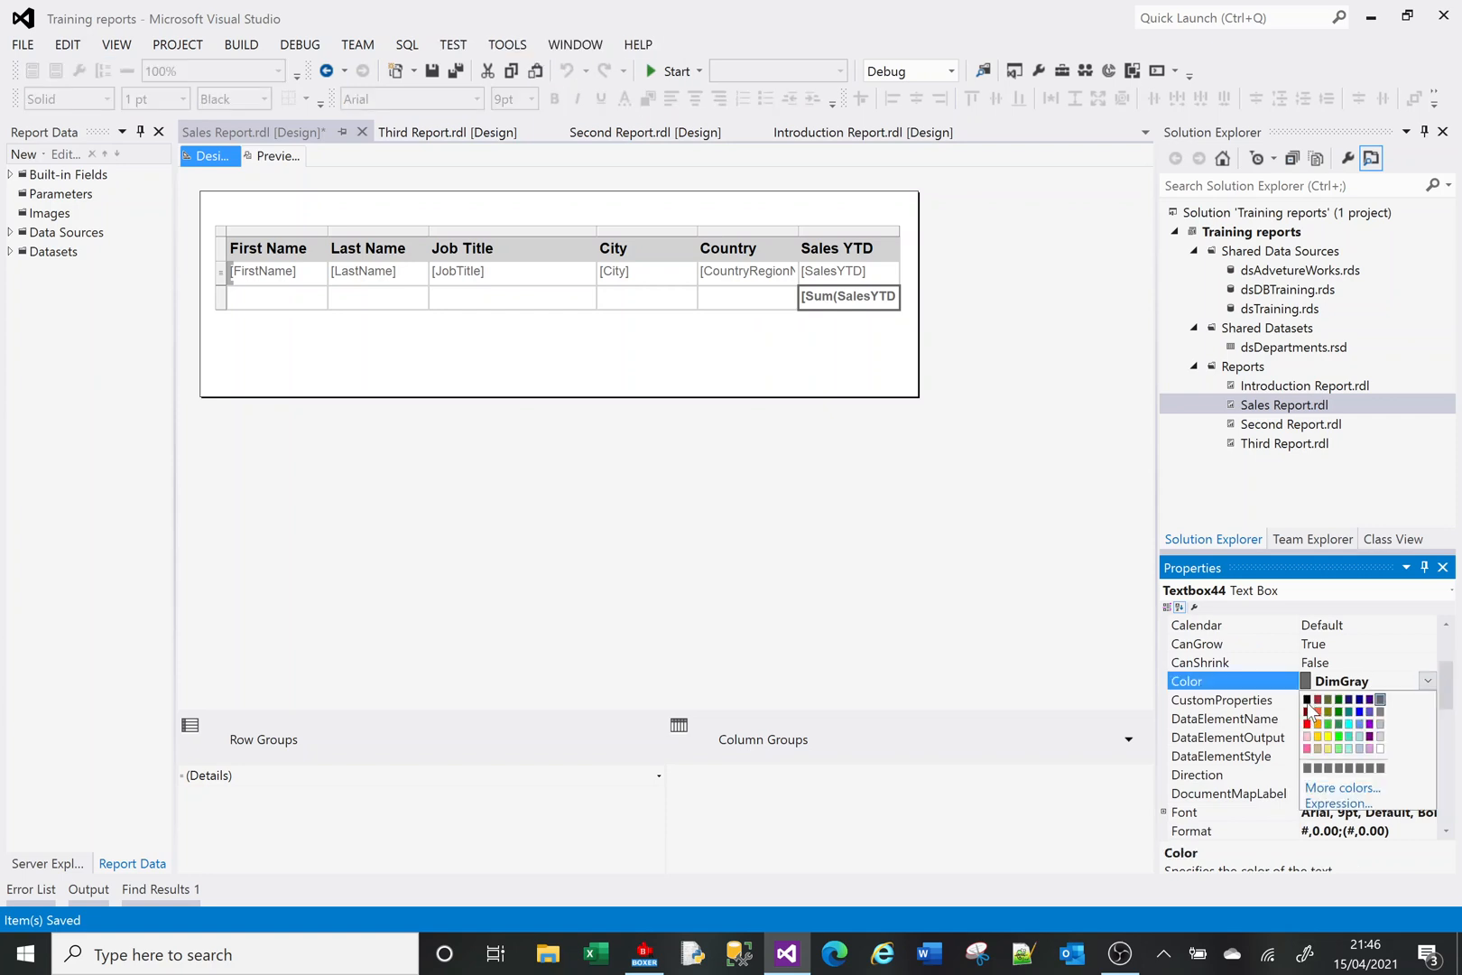
pyautogui.click(1307, 700)
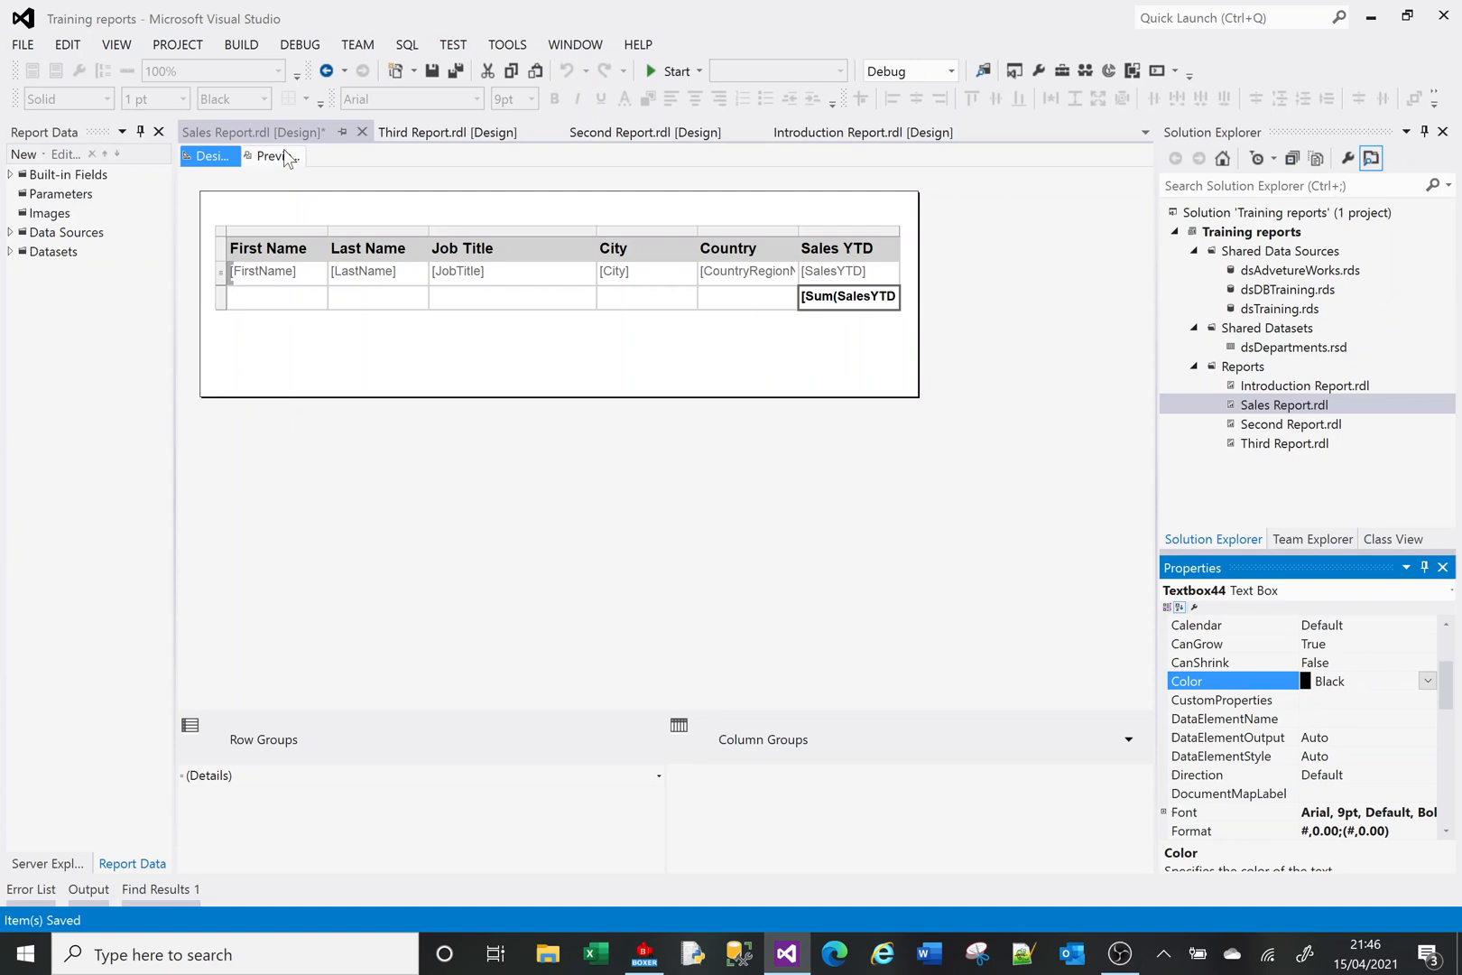
pyautogui.click(272, 156)
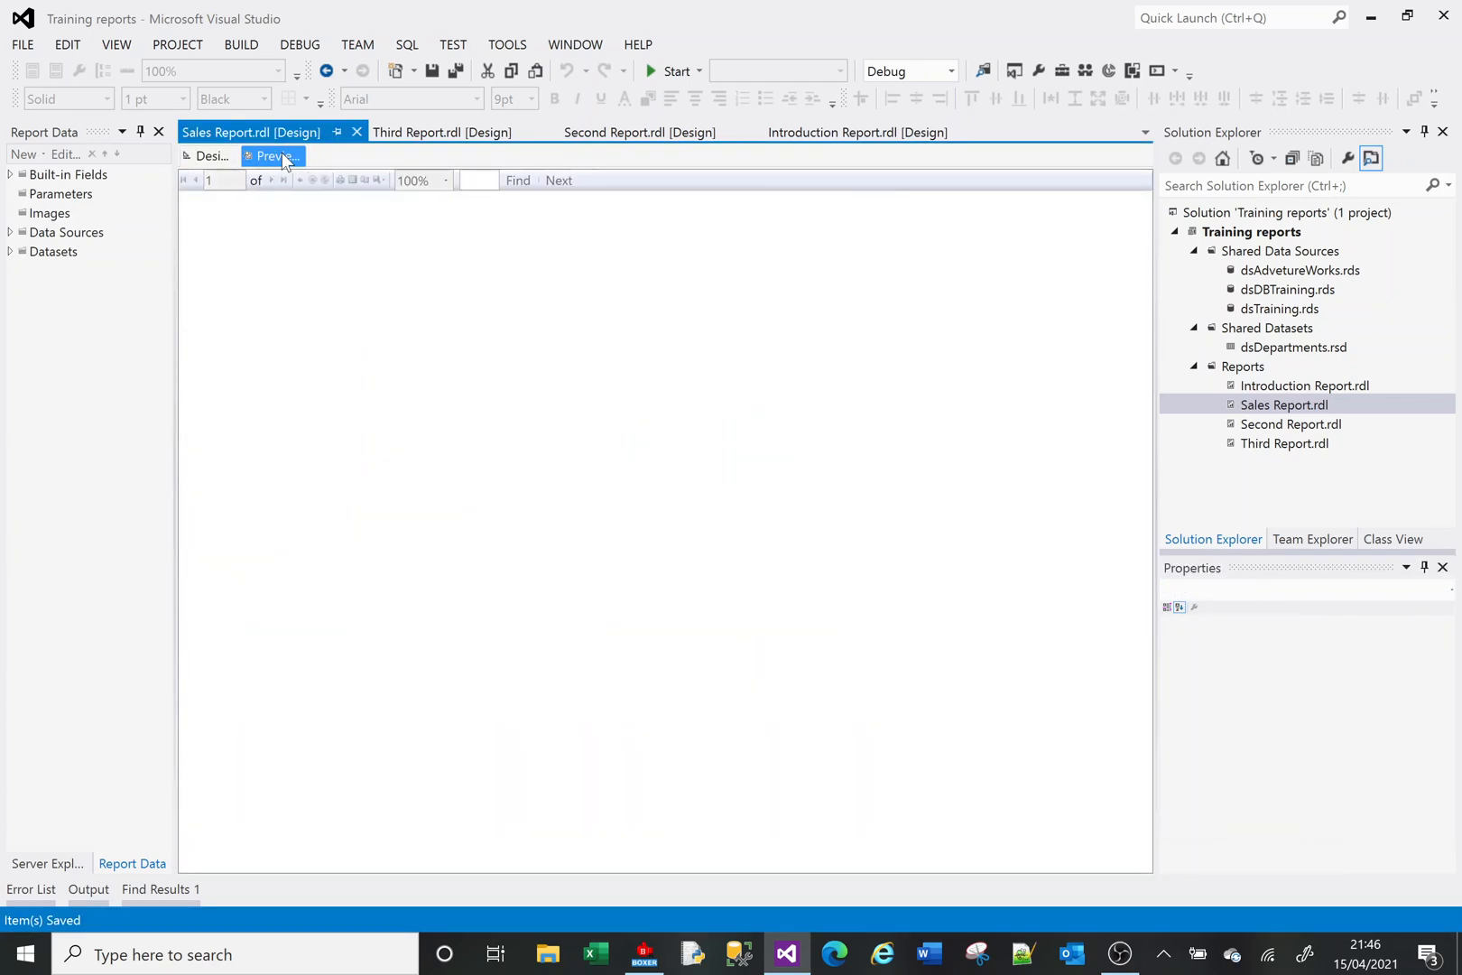
pyautogui.click(273, 156)
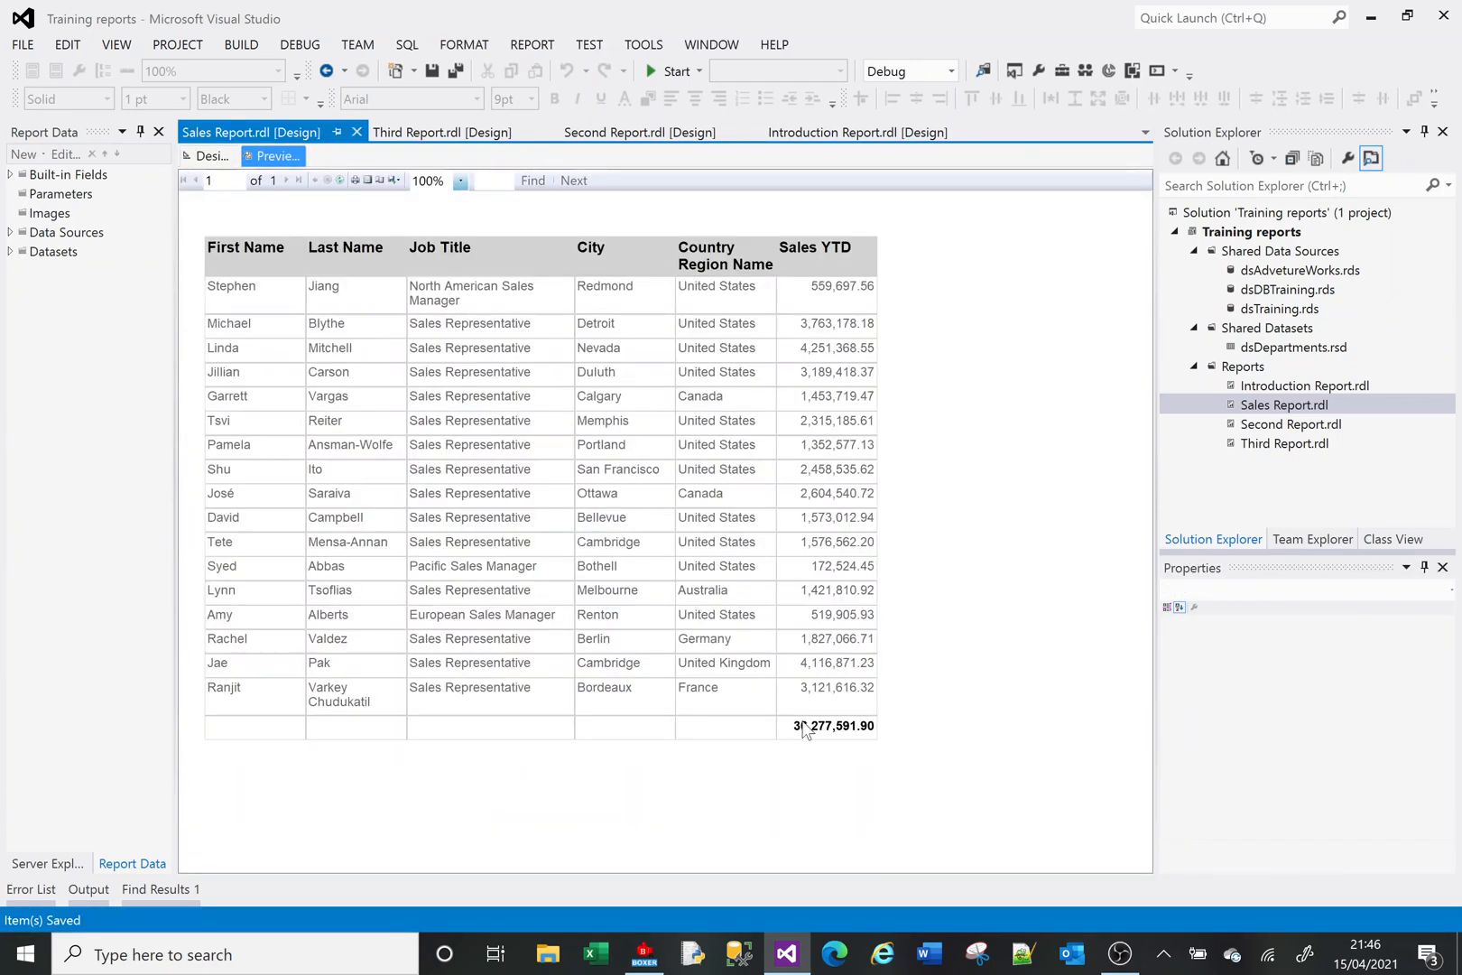
# Merge the blank total-row cells and type 'Report Total' into the merged cell
pyautogui.click(210, 156)
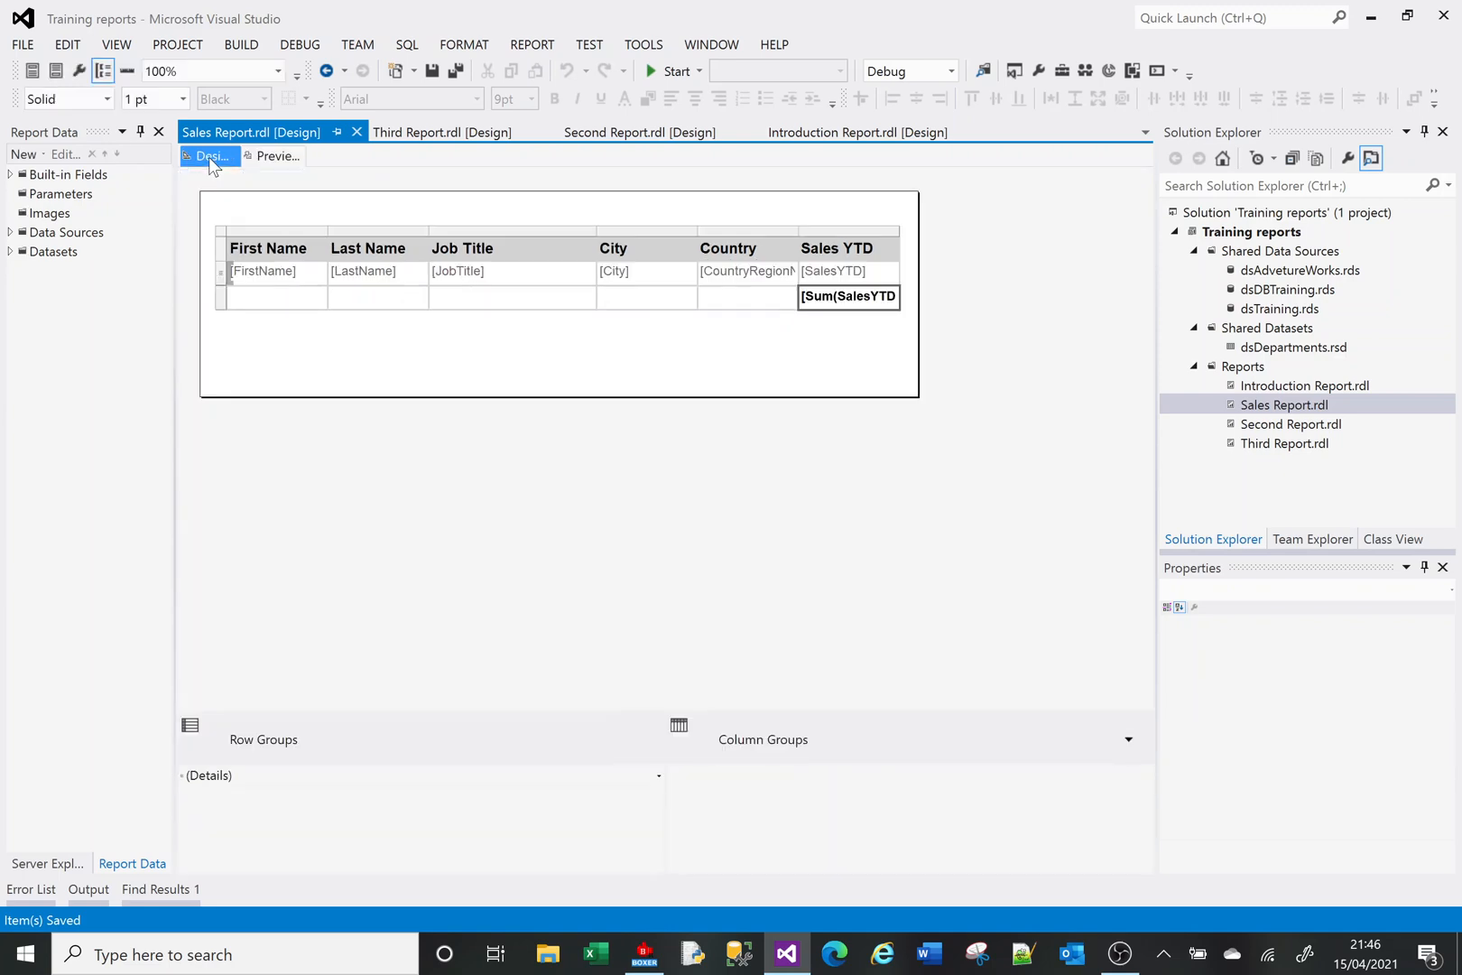
pyautogui.click(746, 296)
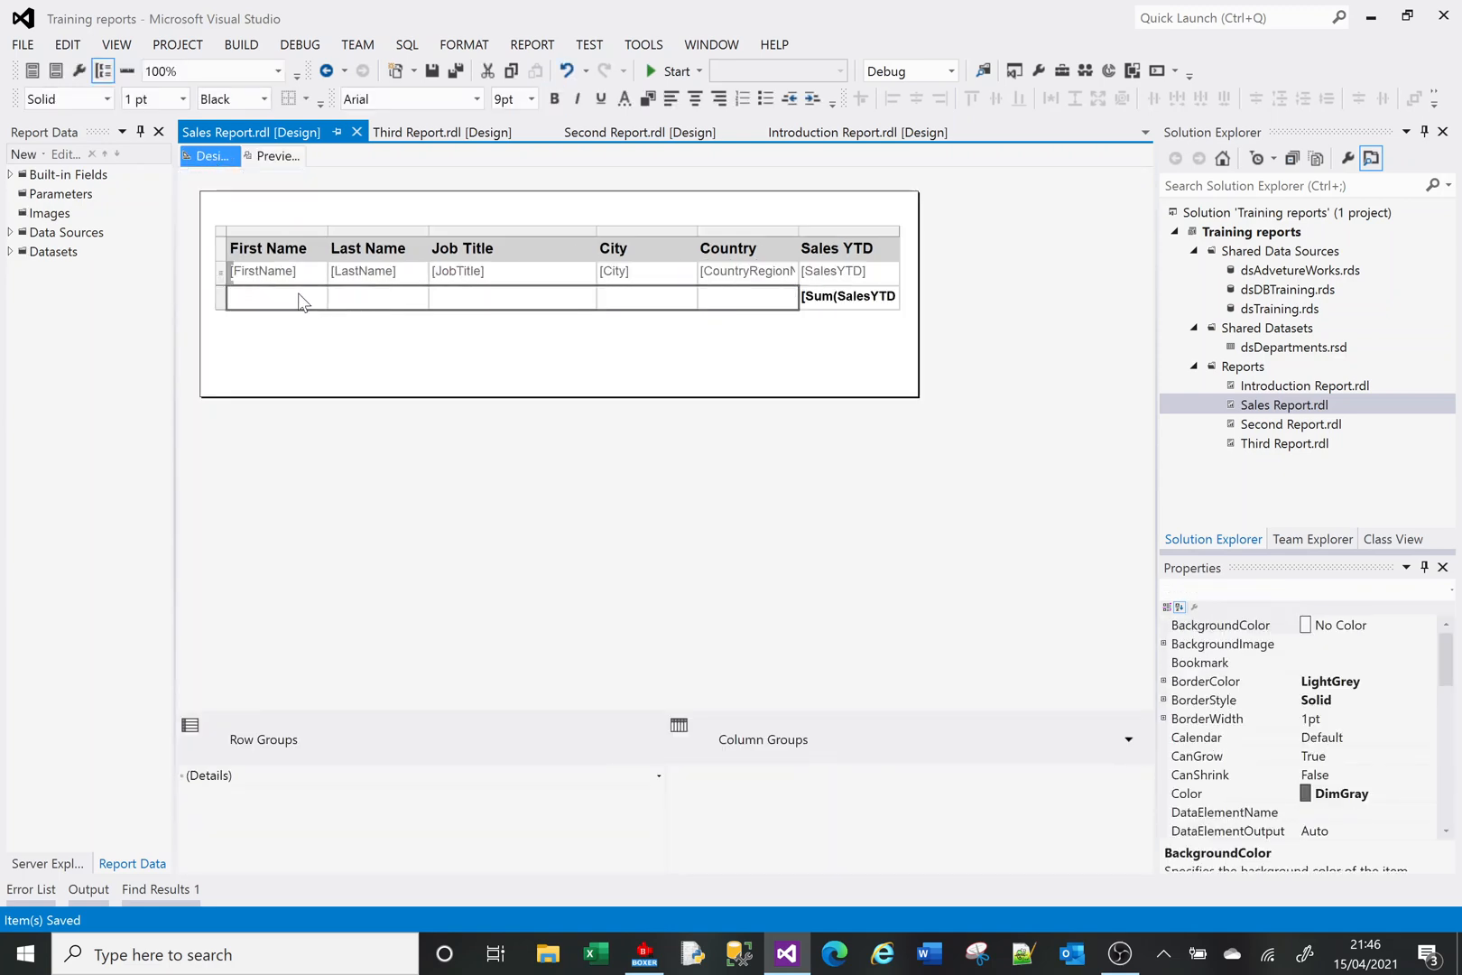
pyautogui.rightClick(303, 301)
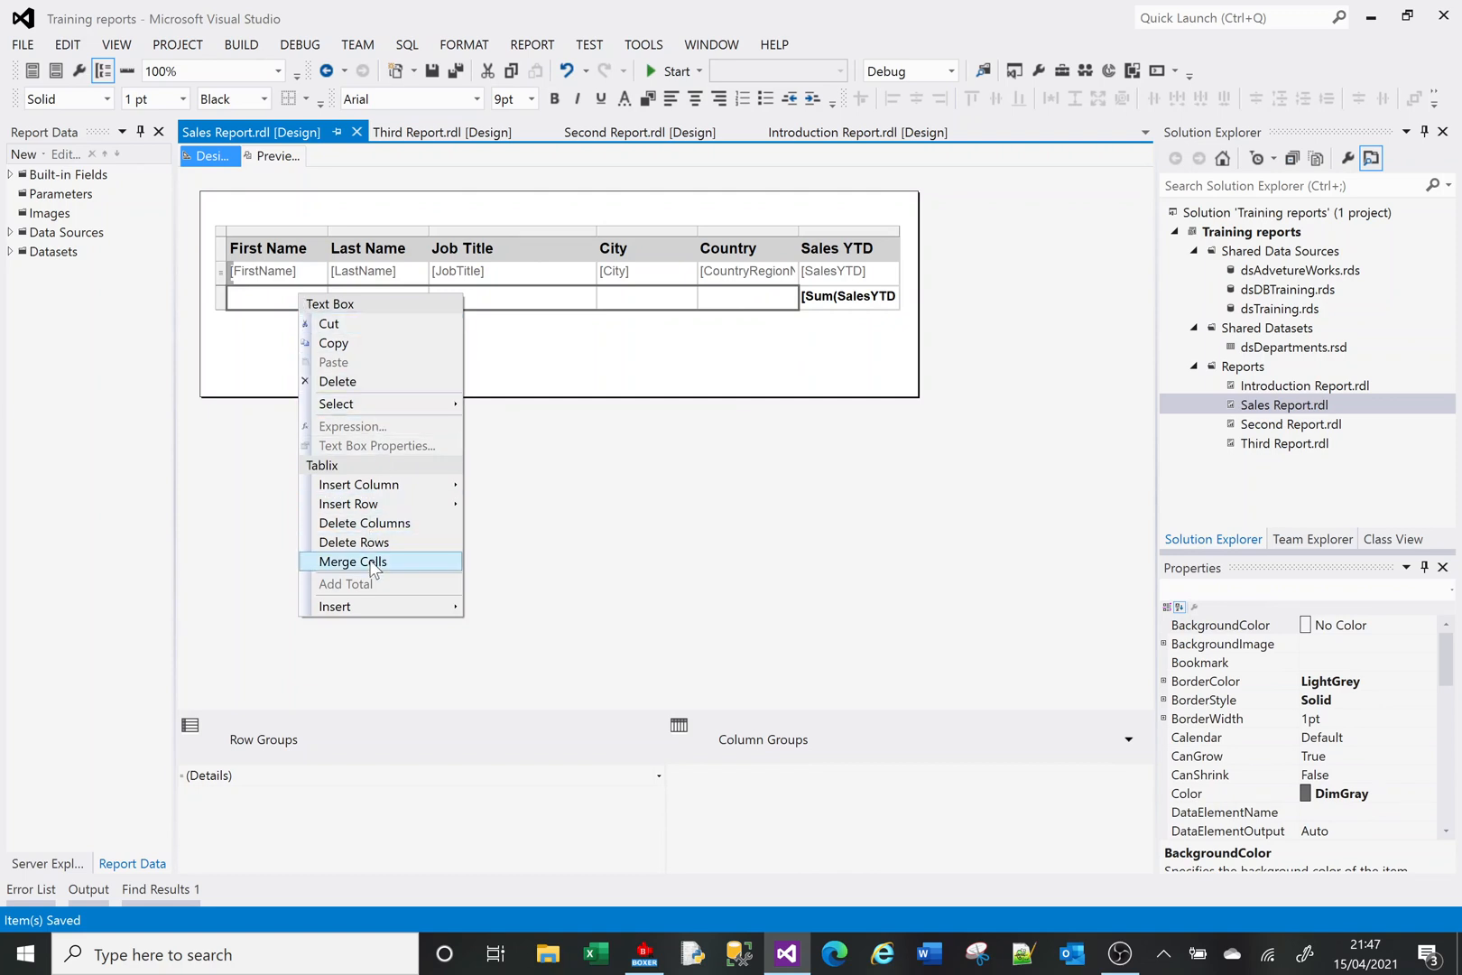
pyautogui.click(352, 561)
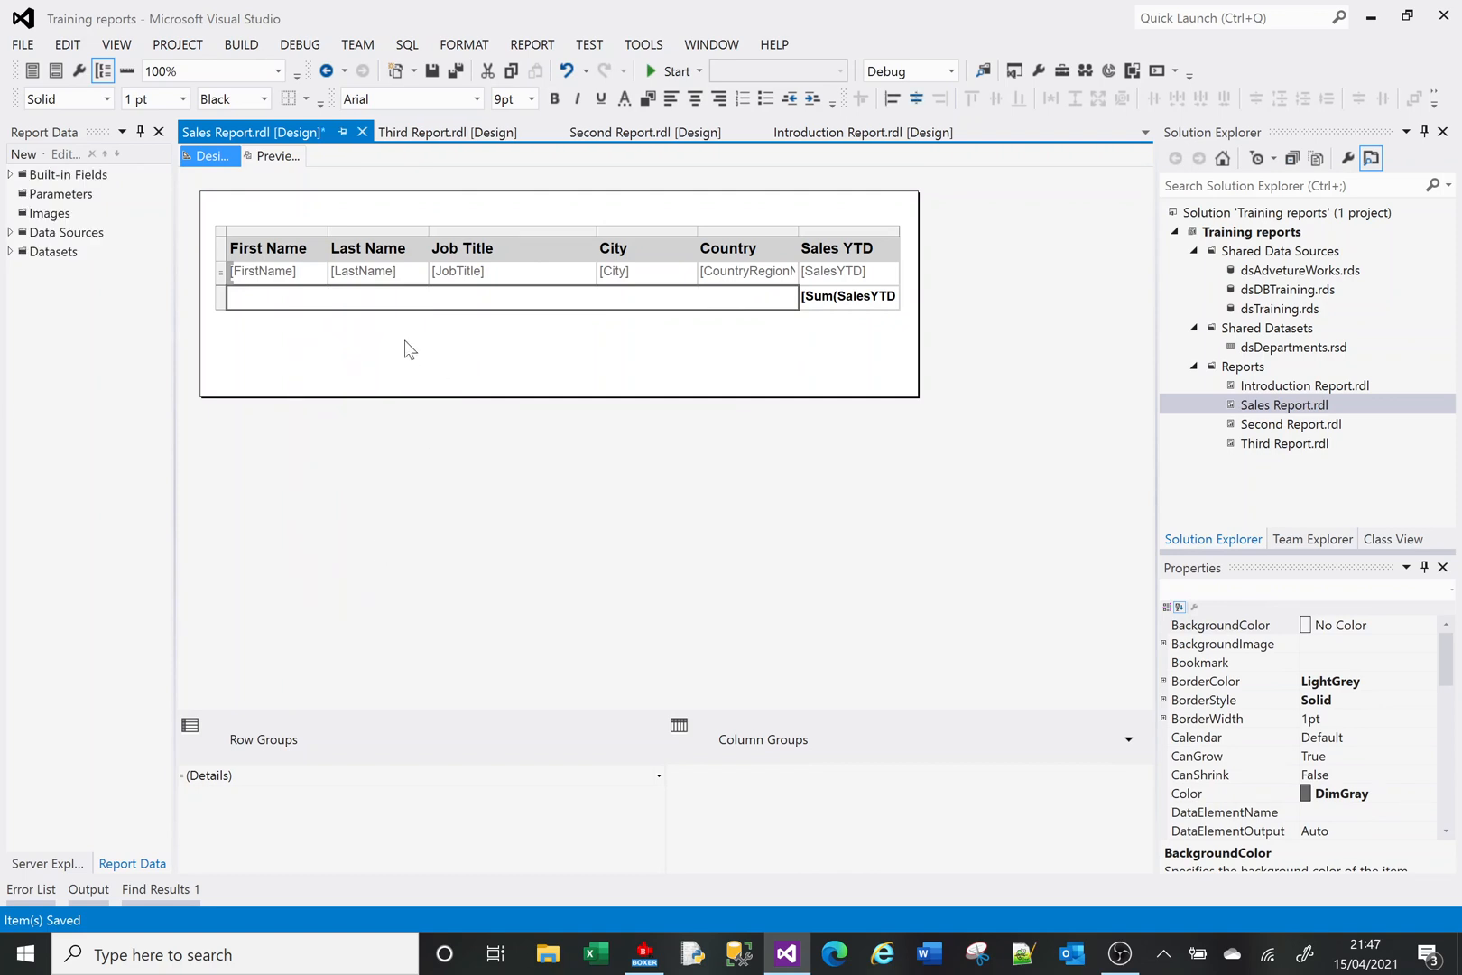
pyautogui.click(508, 297)
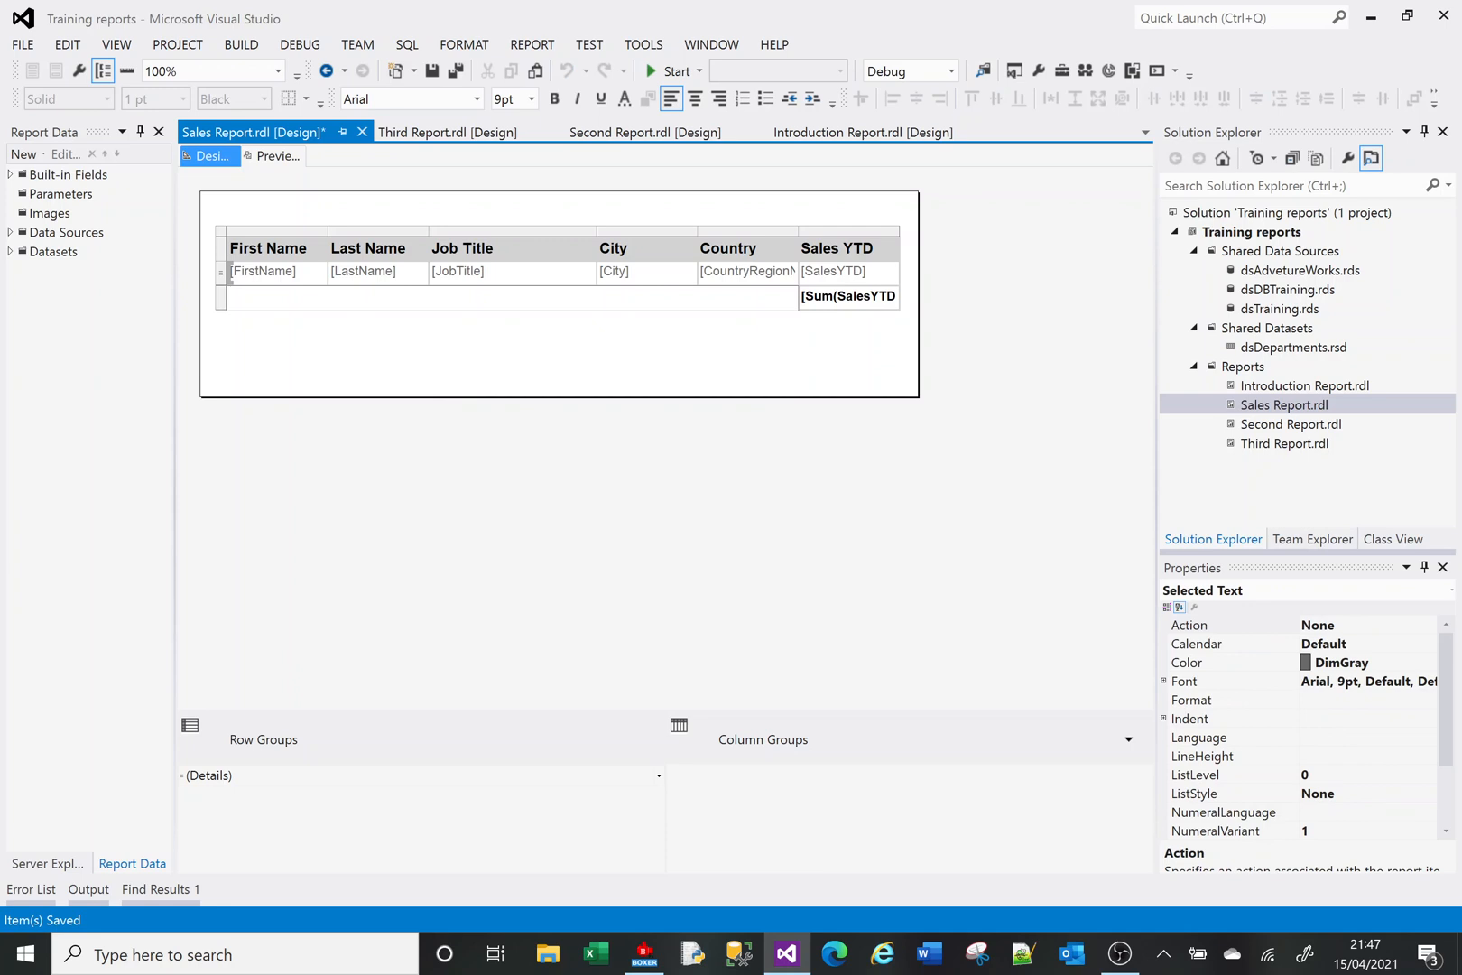
pyautogui.write('R')
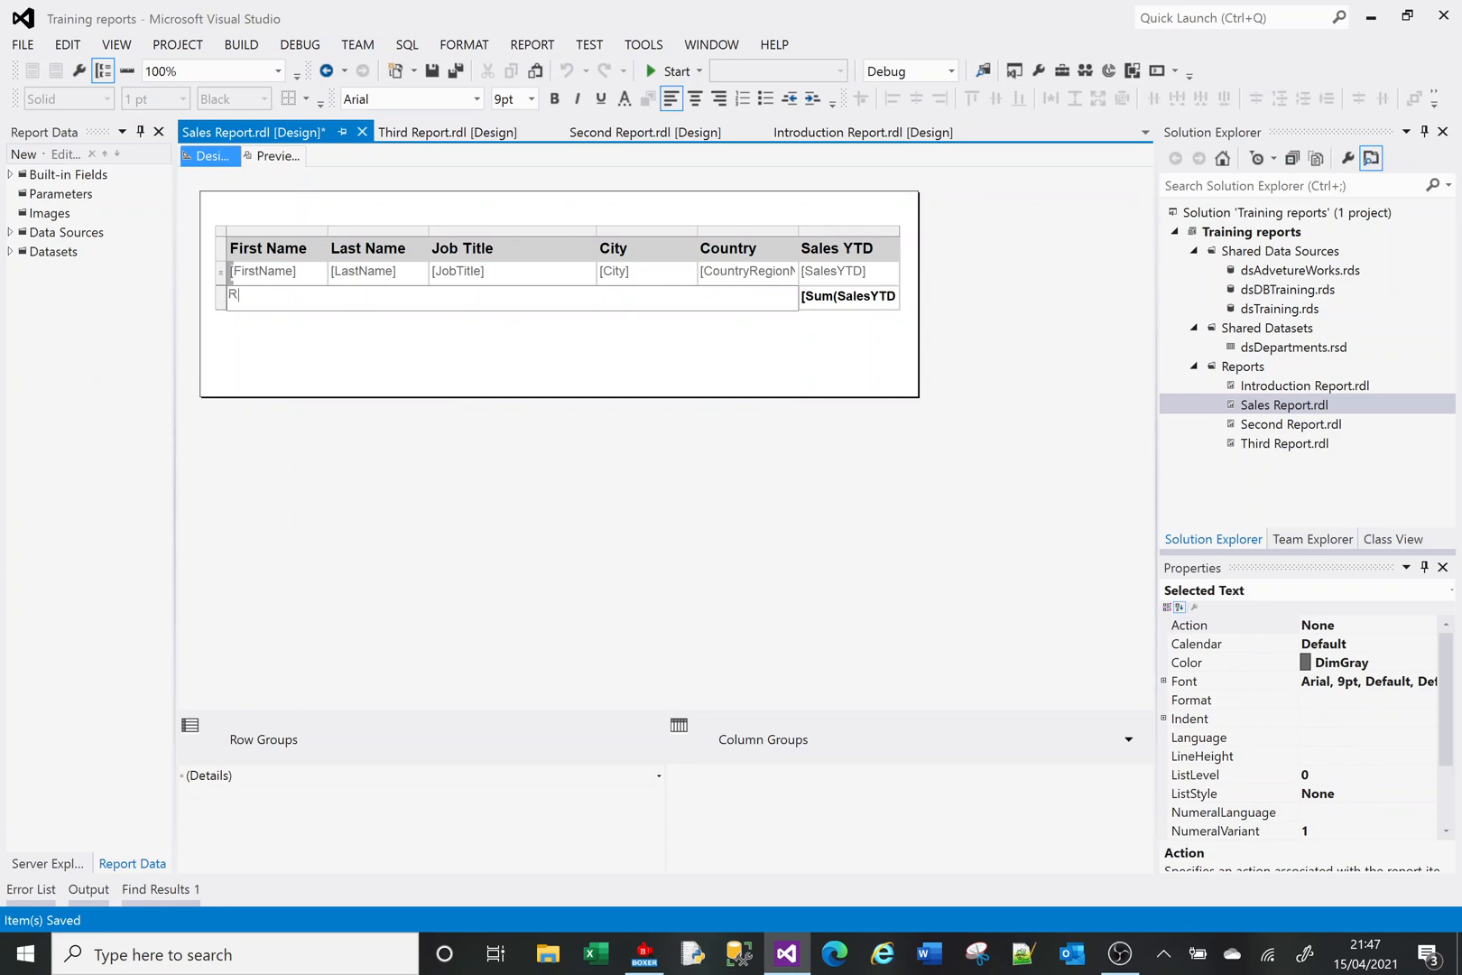
pyautogui.write('Report Total')
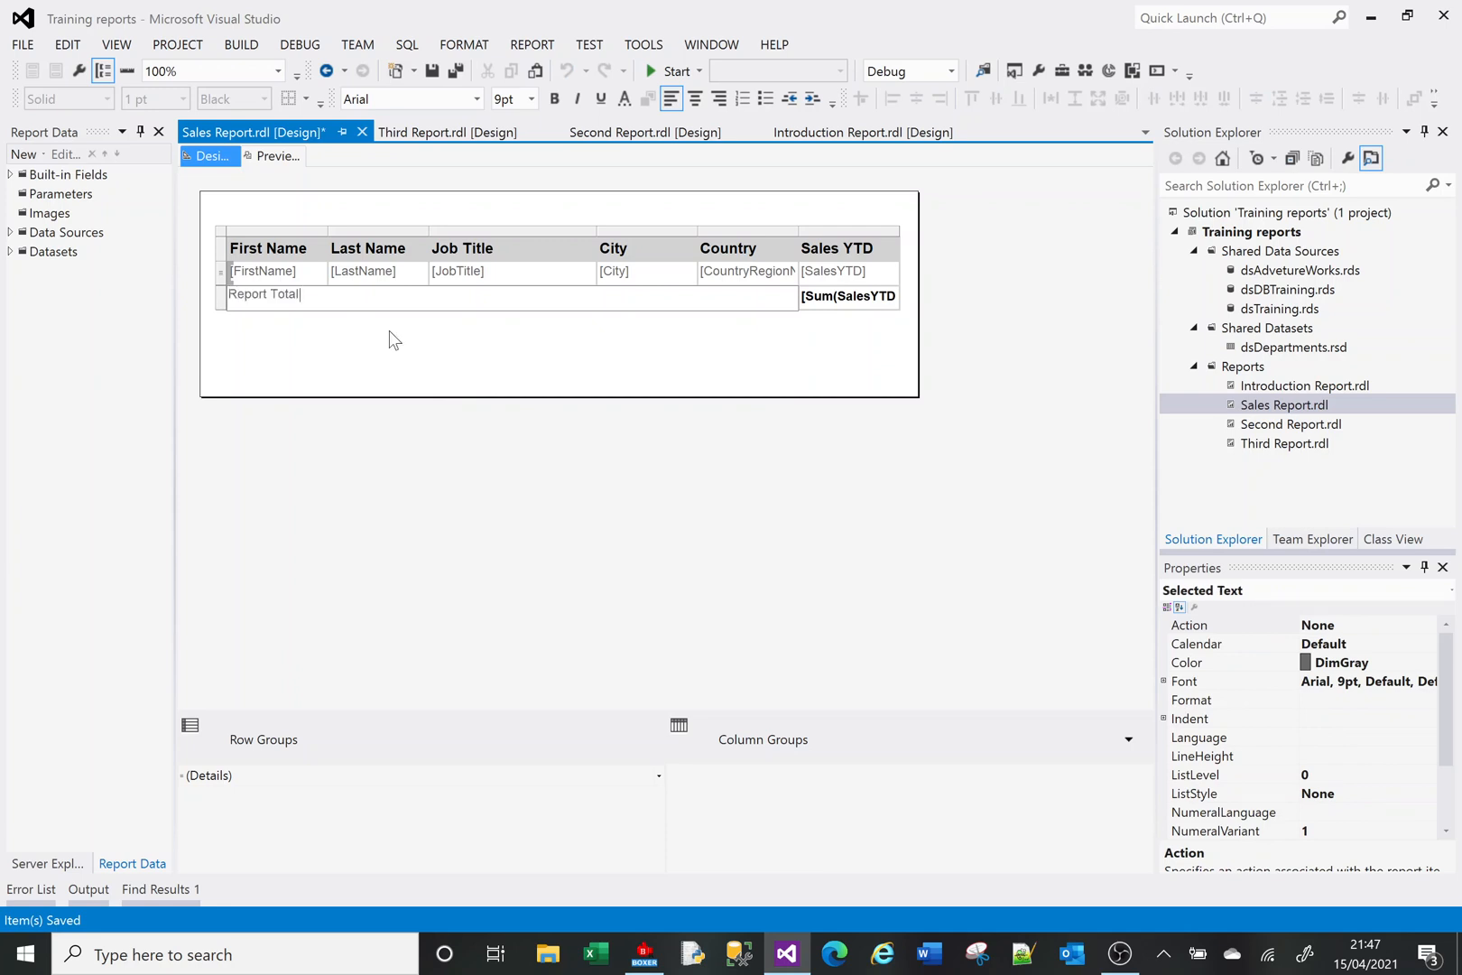
# Make the Report Total label bold with black text
pyautogui.click(264, 295)
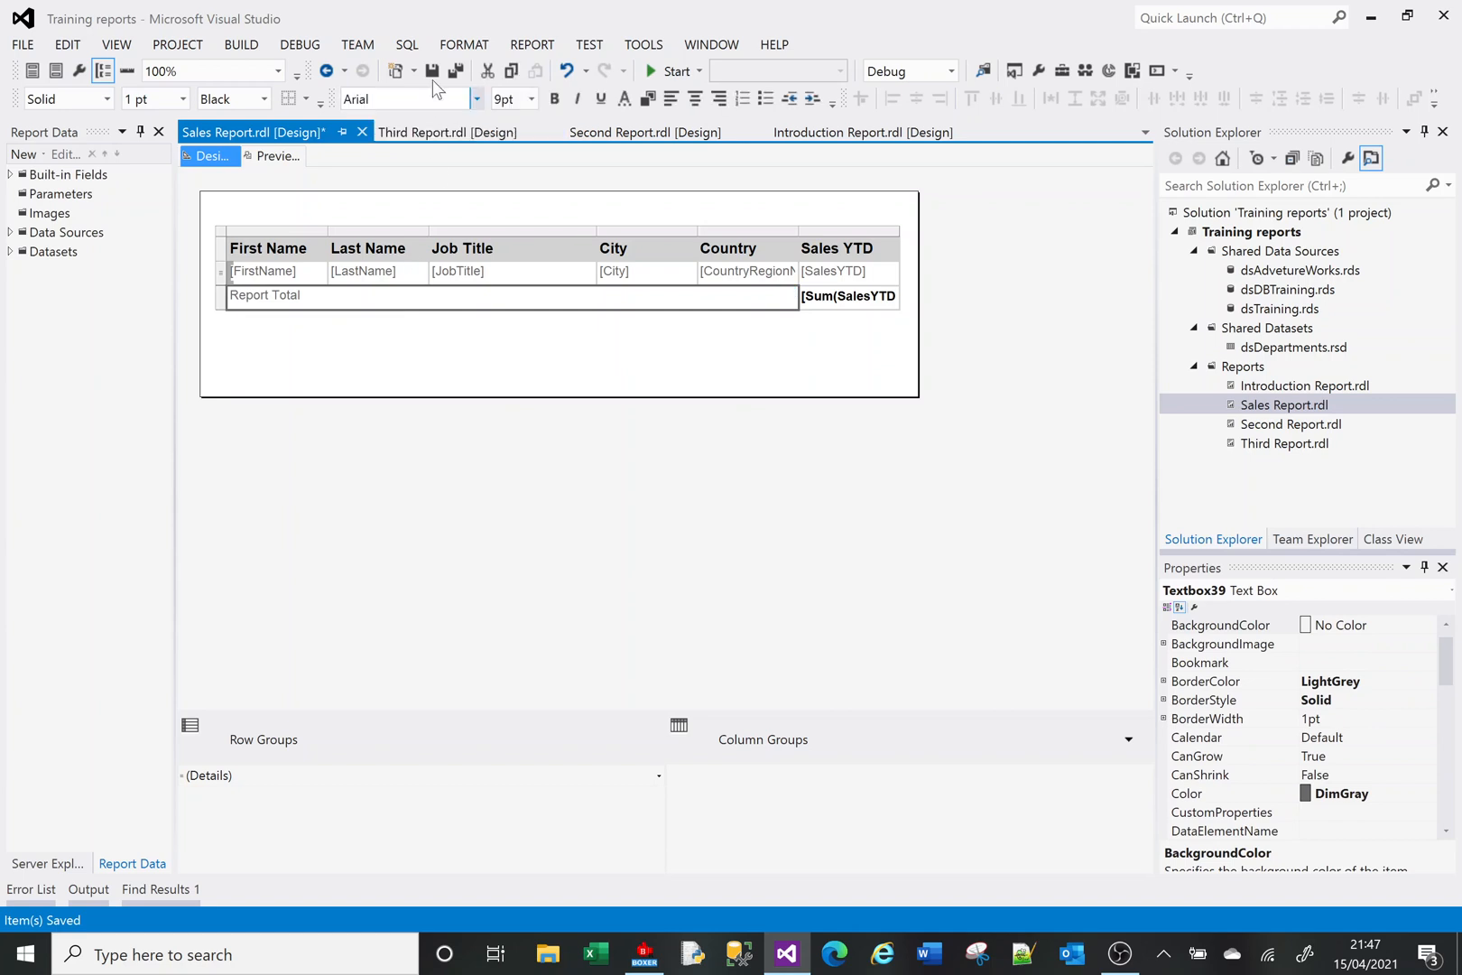
pyautogui.click(553, 100)
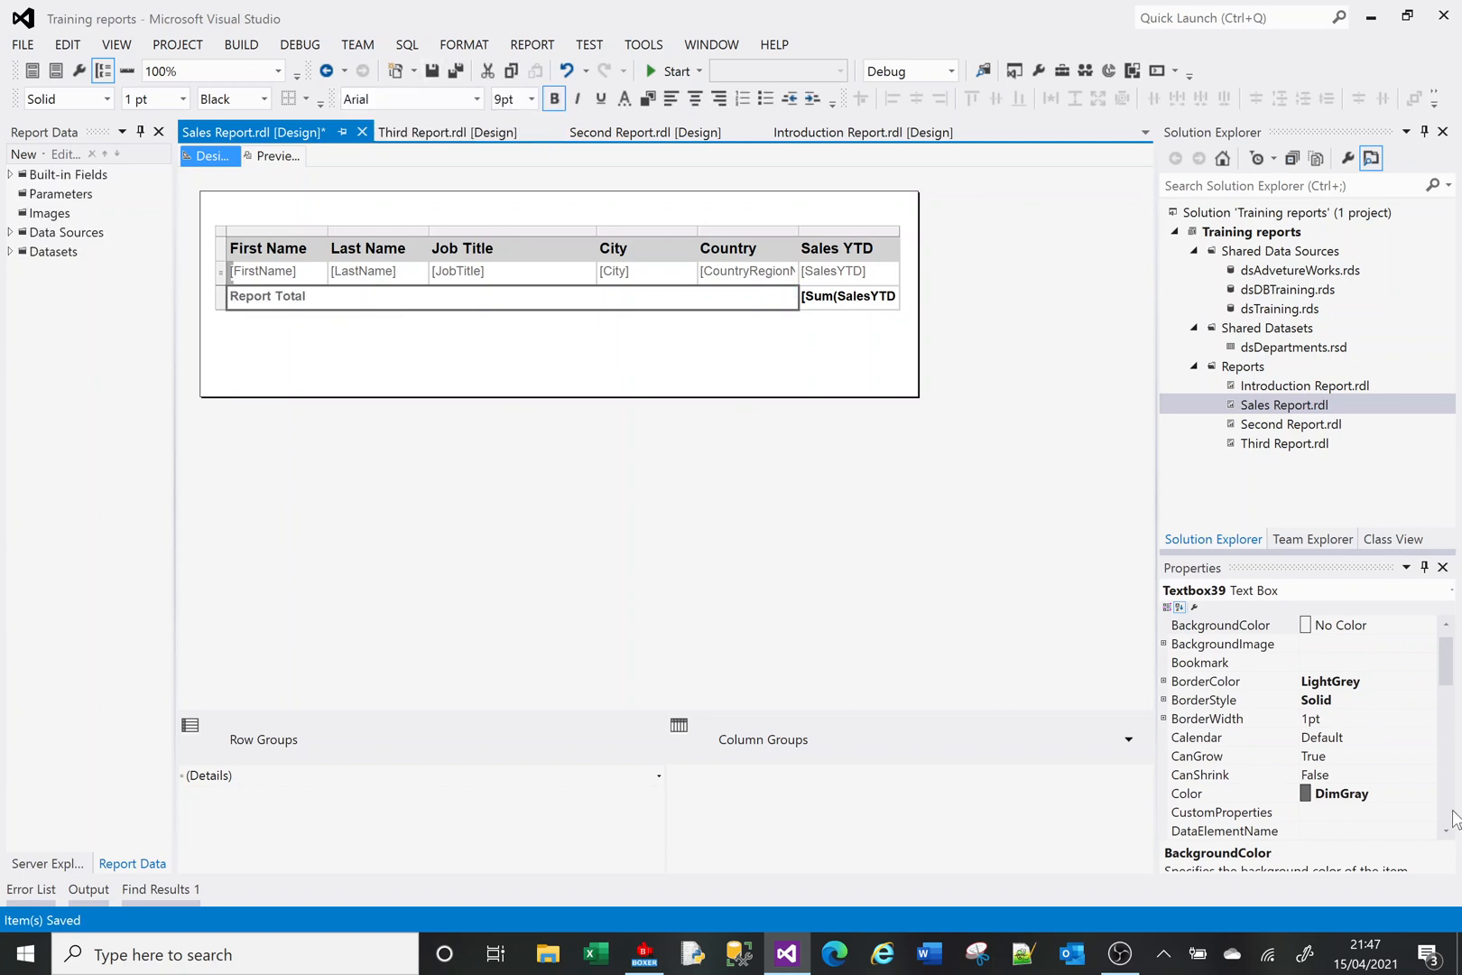
pyautogui.click(1429, 792)
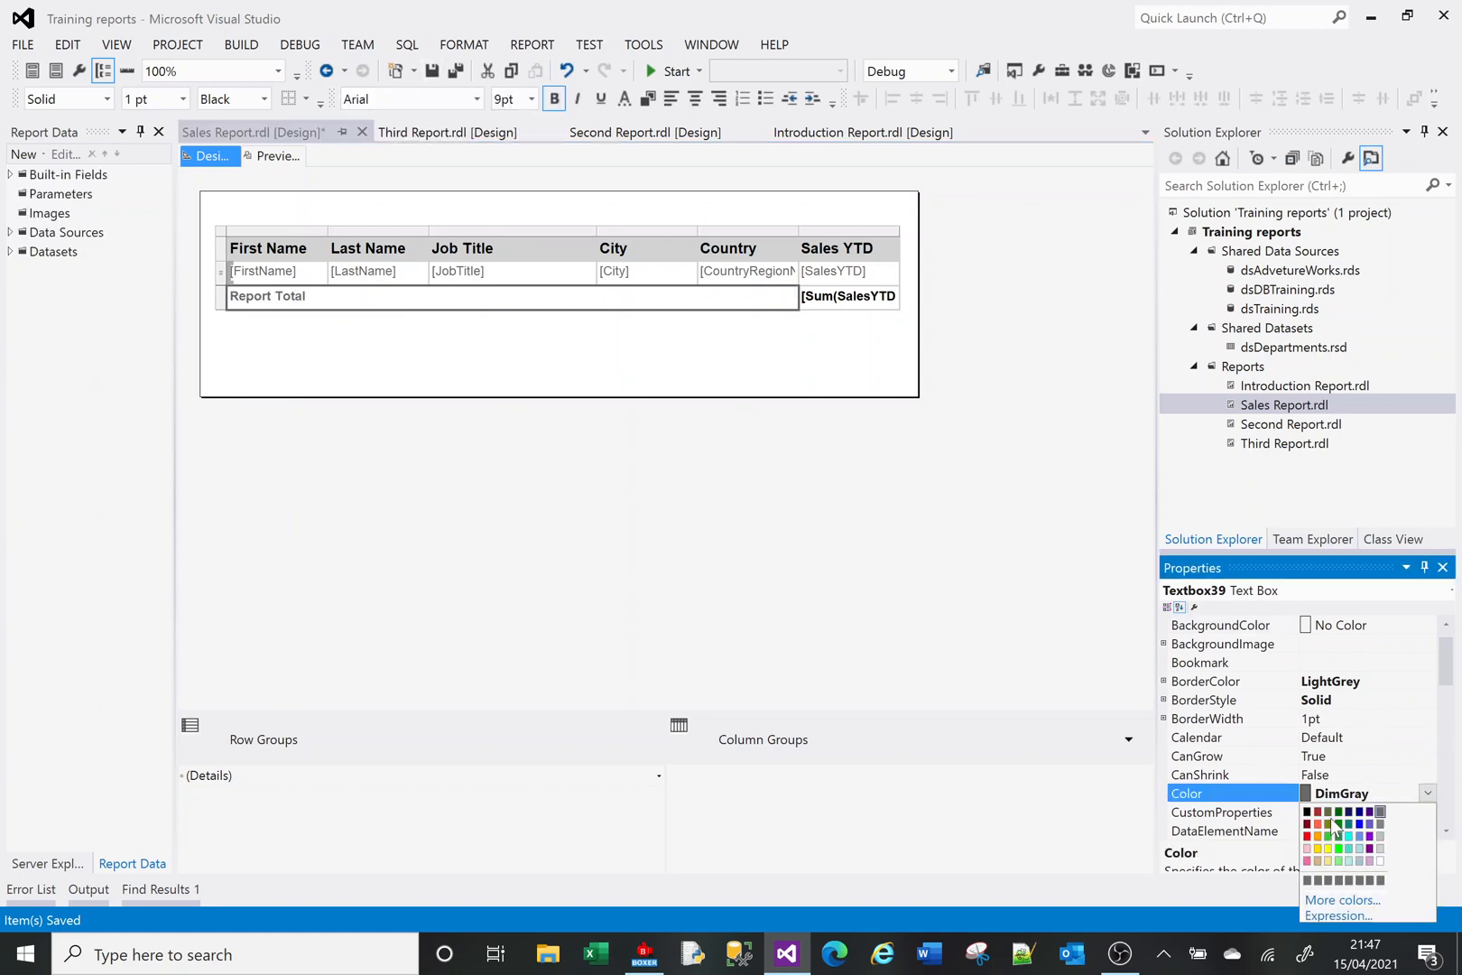
pyautogui.click(1310, 823)
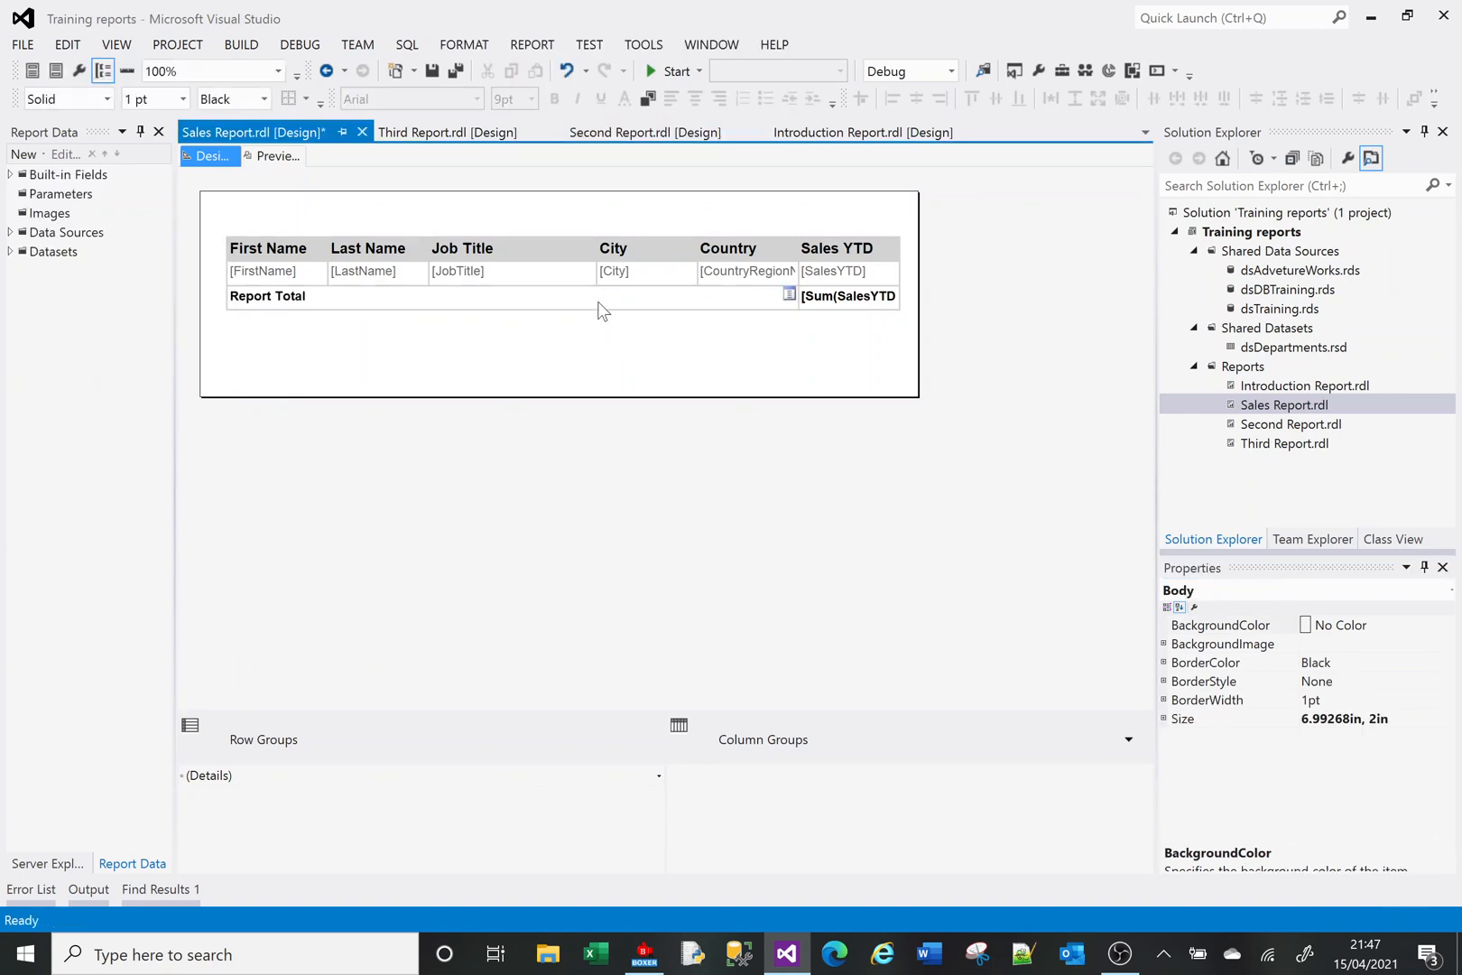
# Right-align the Report Total textbox next to the Sales YTD sum
pyautogui.click(268, 297)
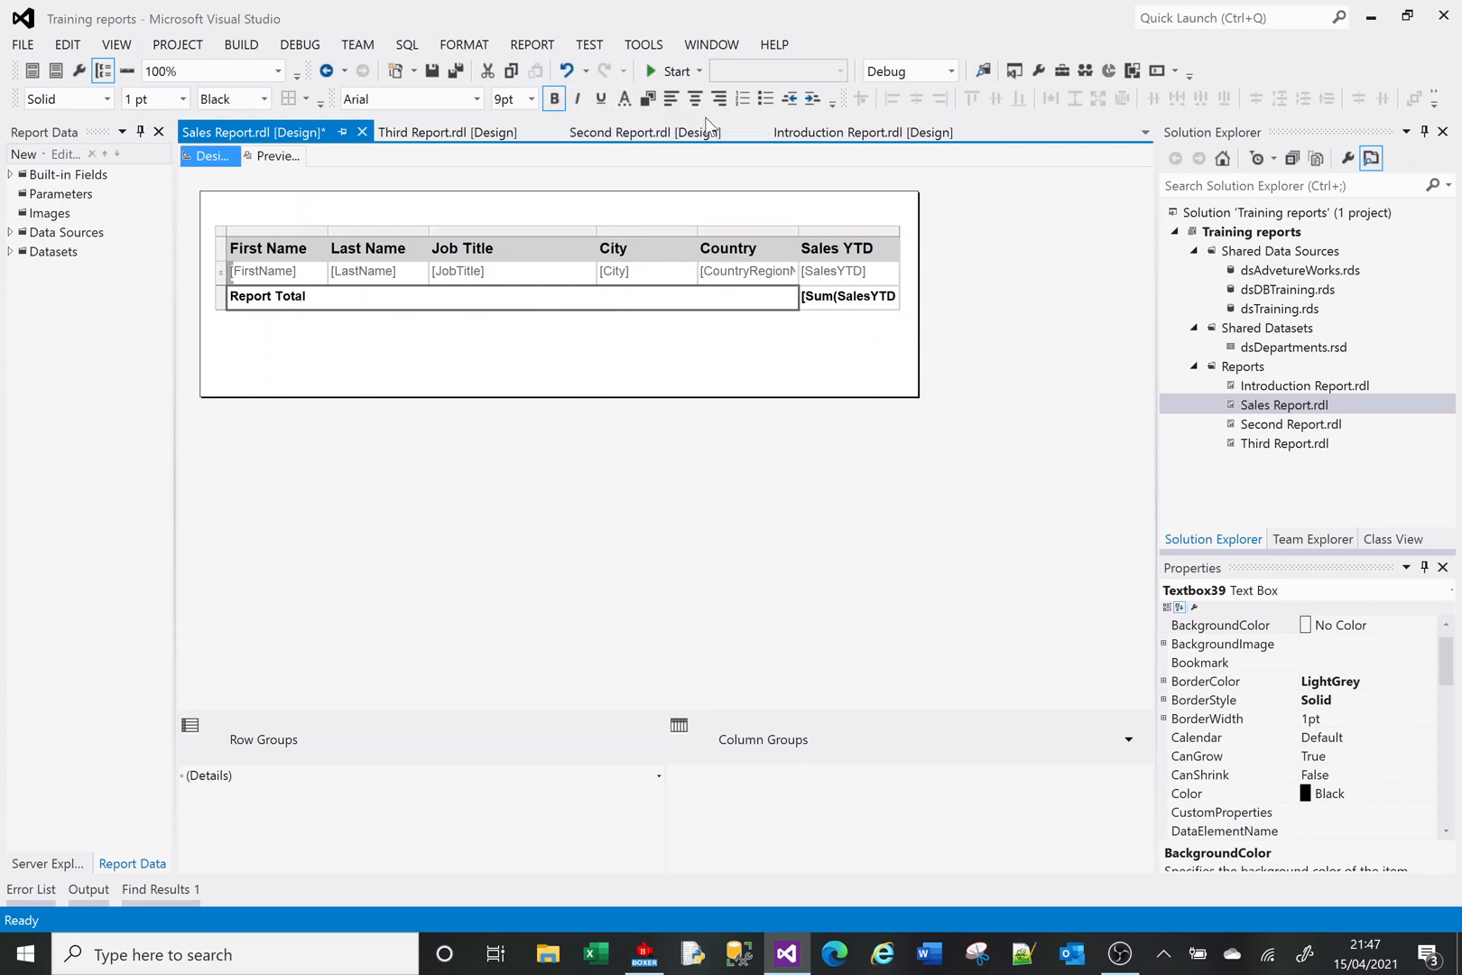
pyautogui.click(1203, 681)
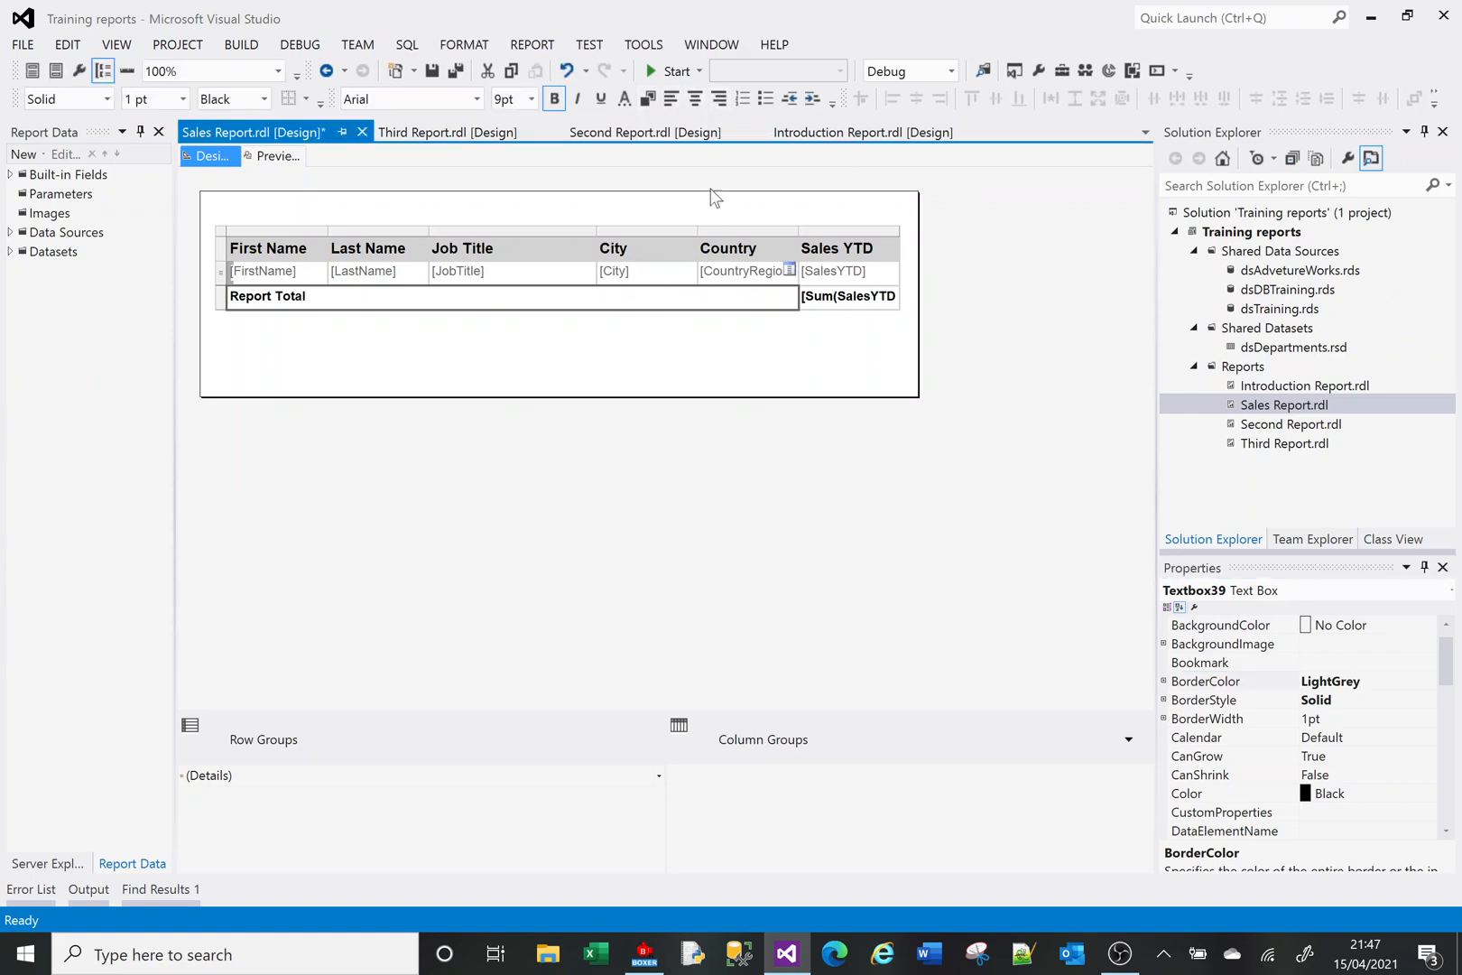
pyautogui.click(622, 335)
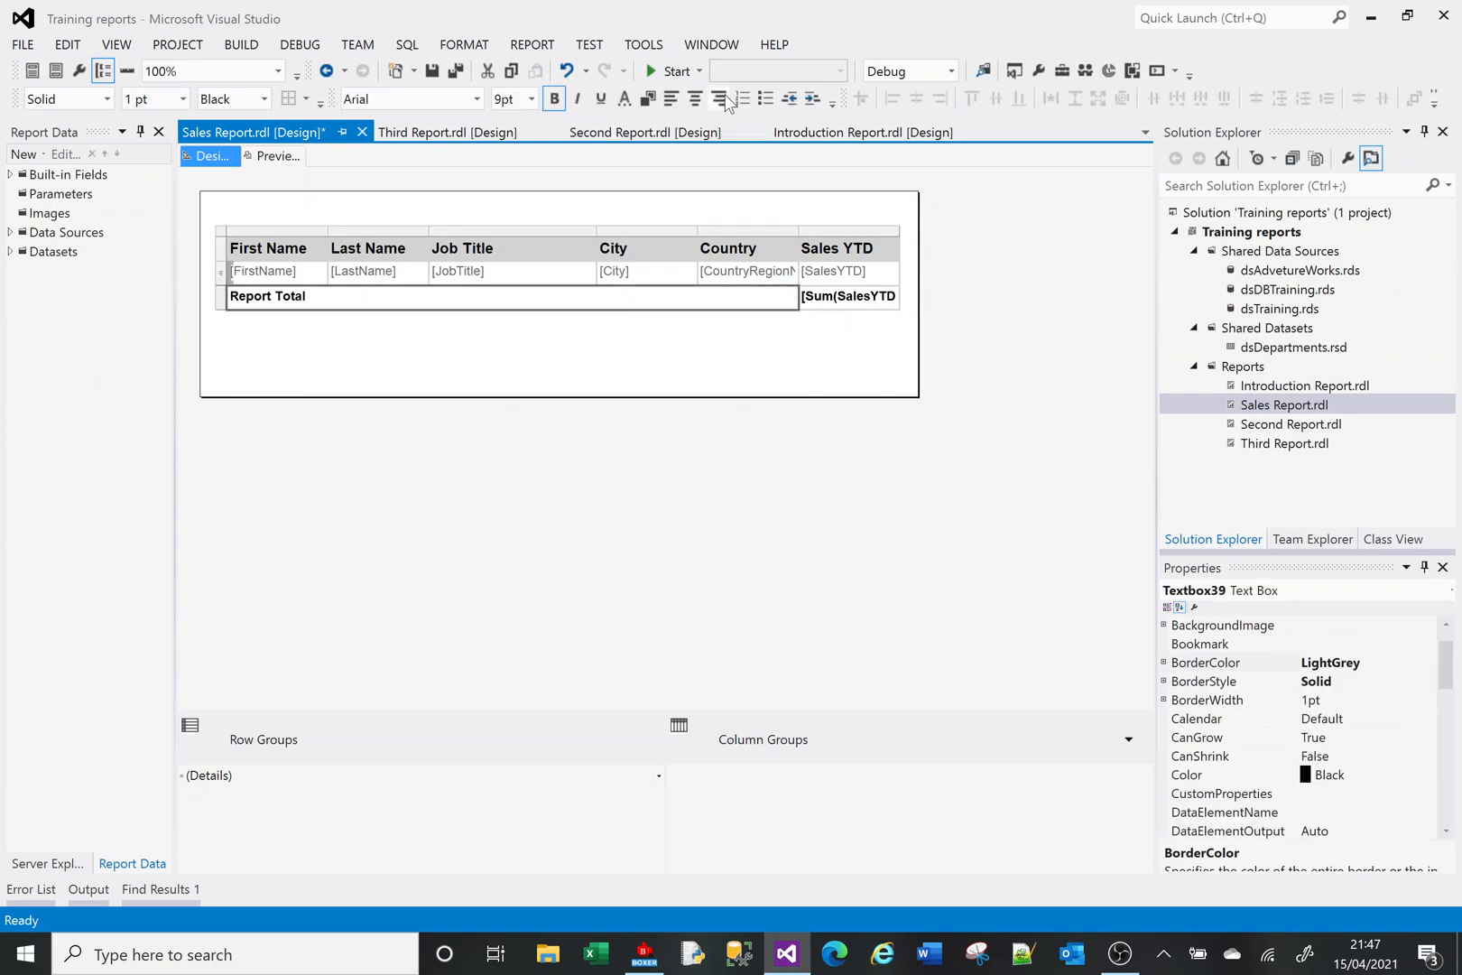
pyautogui.click(719, 99)
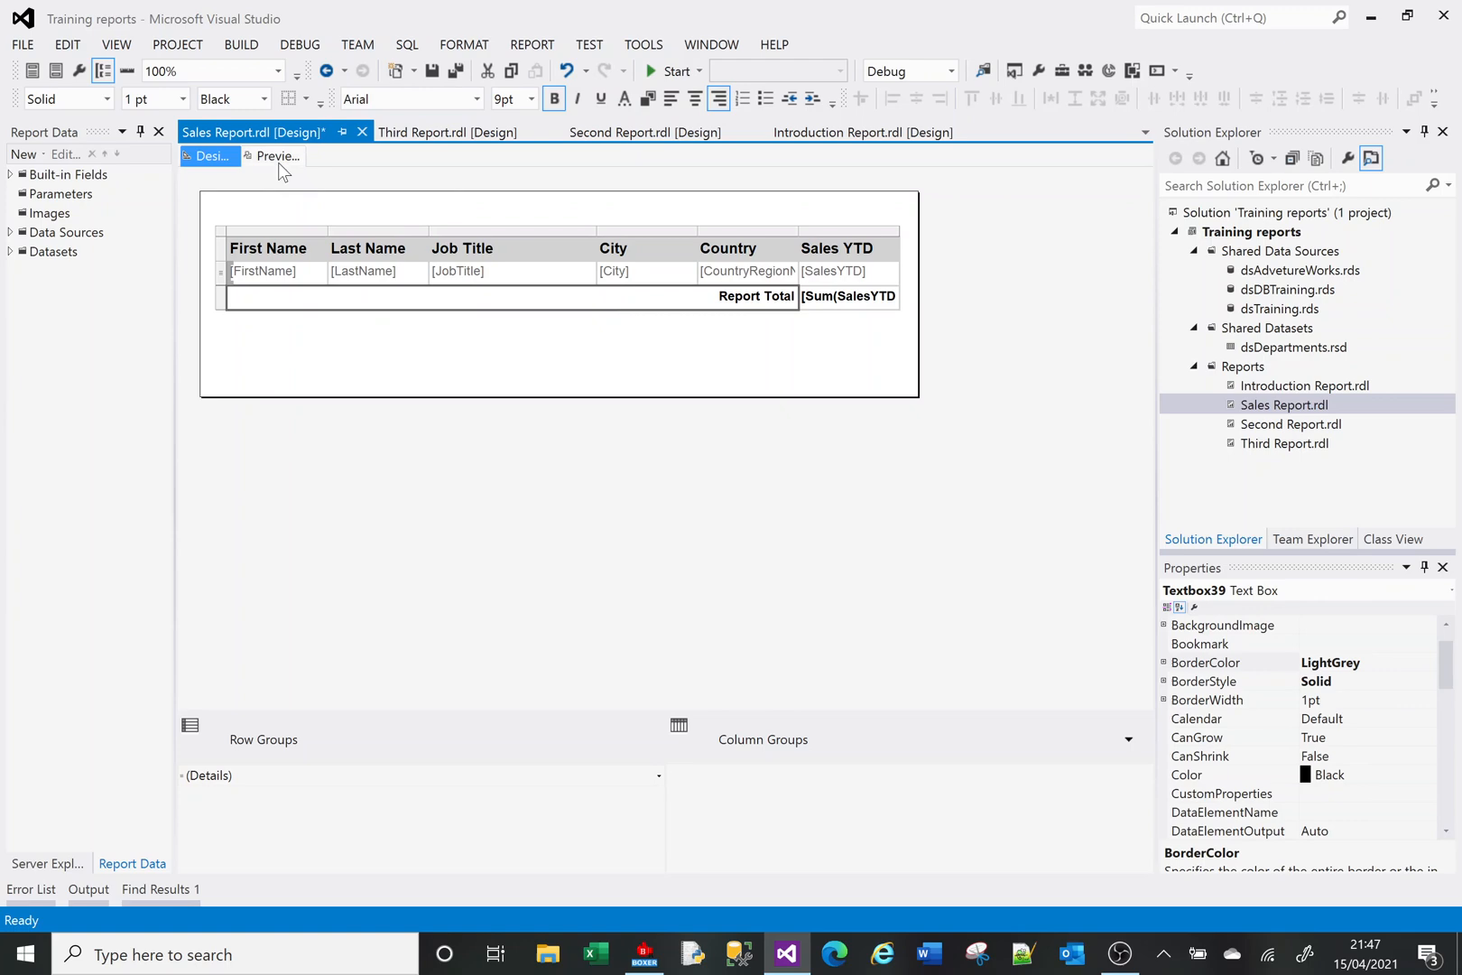
# Preview the report to check the right-aligned Report Total of 36,277,591.90
pyautogui.click(275, 156)
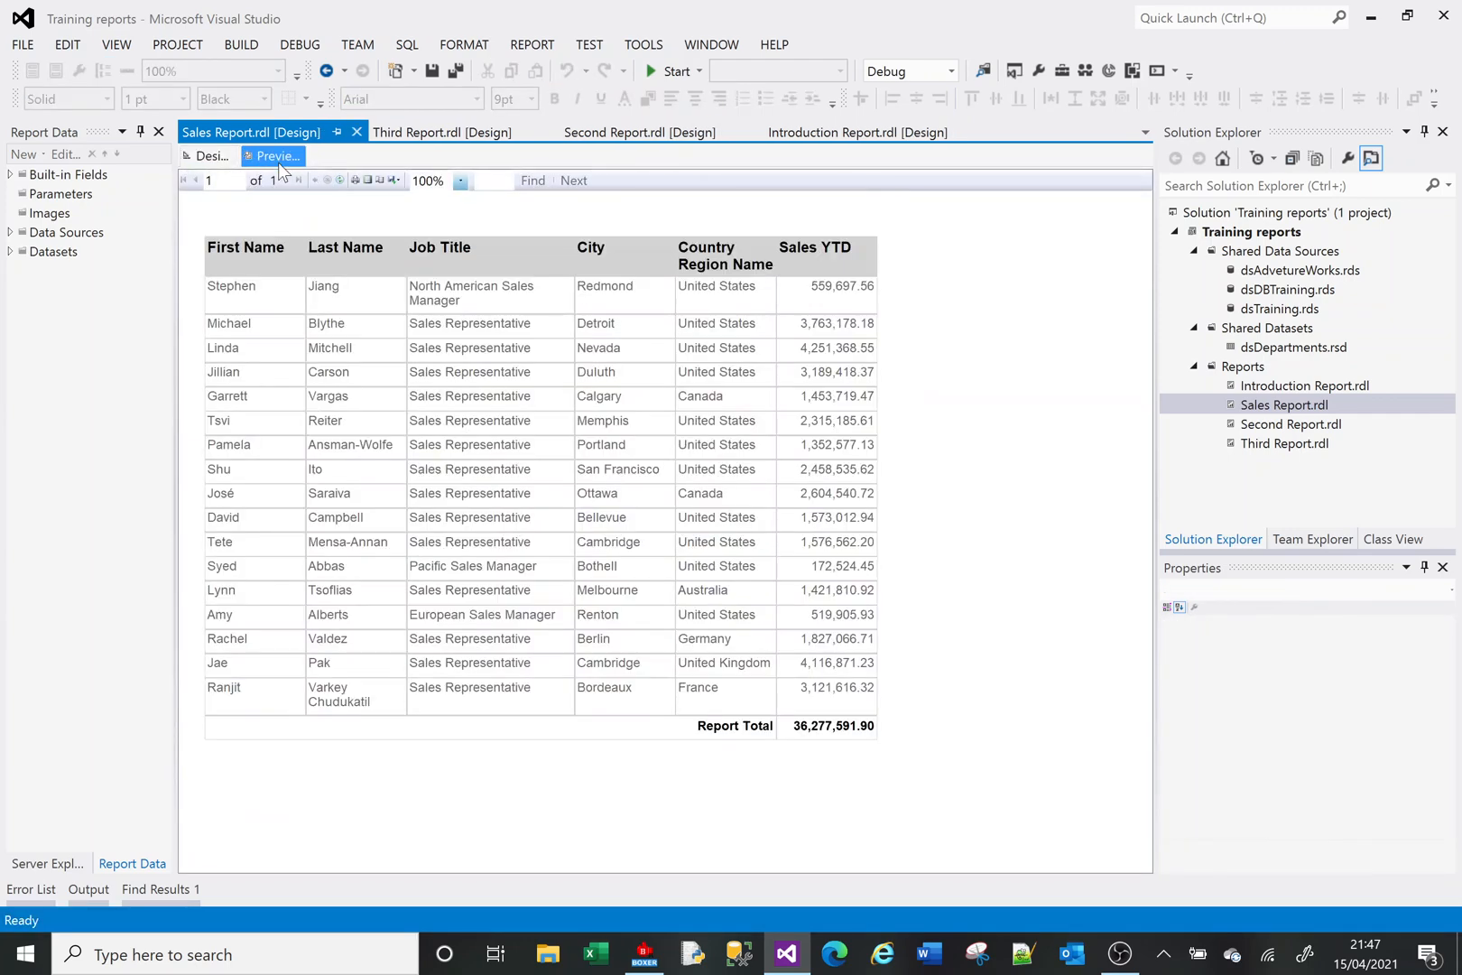
pyautogui.moveTo(741, 742)
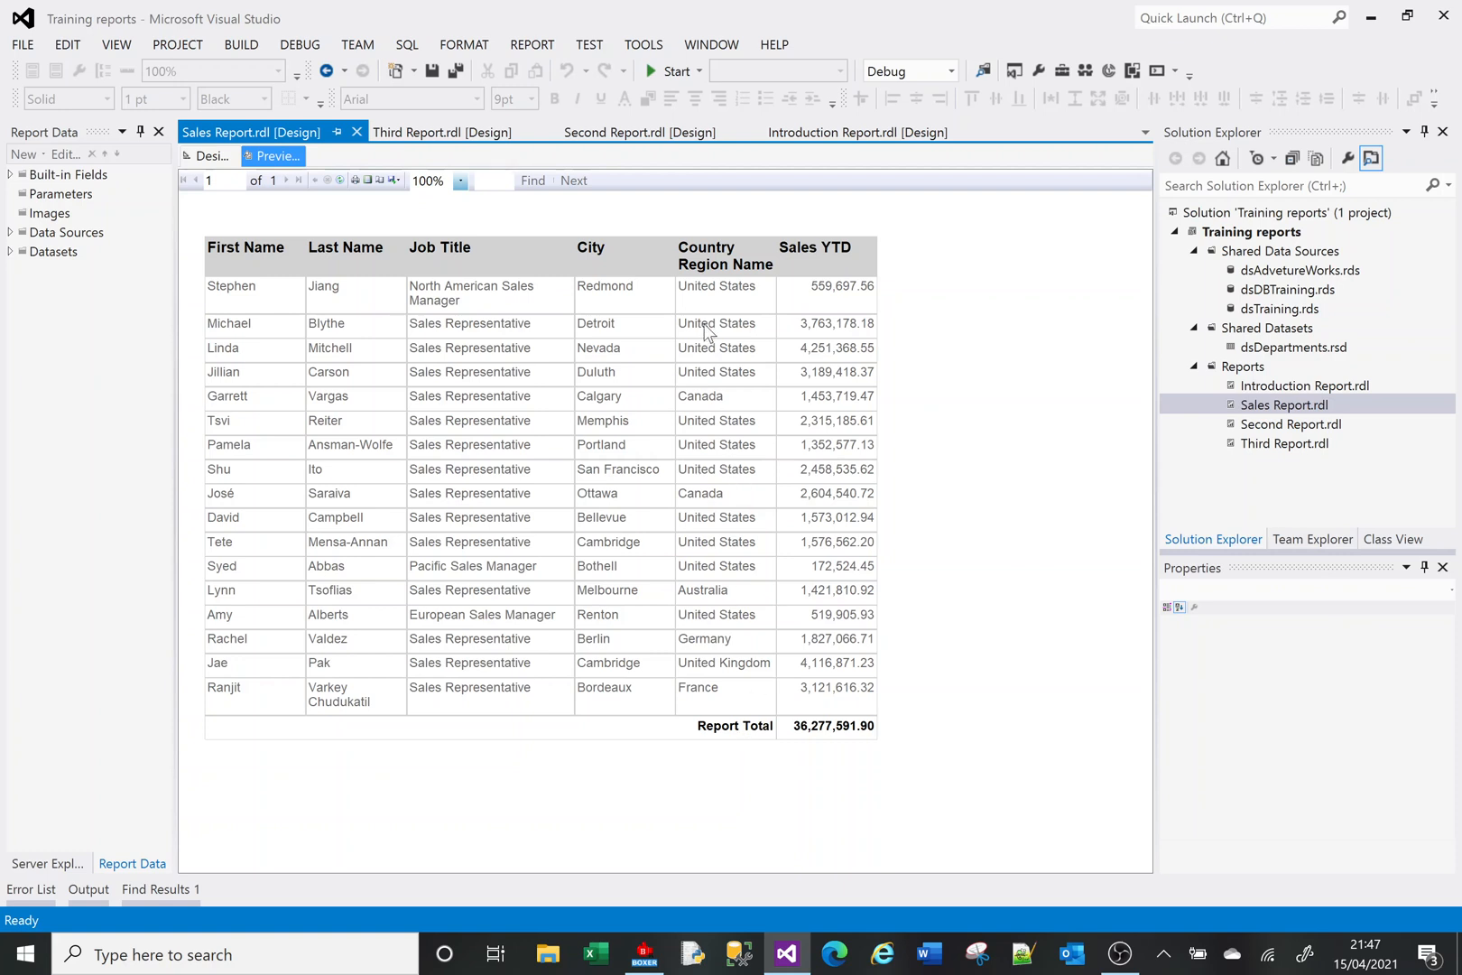
pyautogui.moveTo(710, 384)
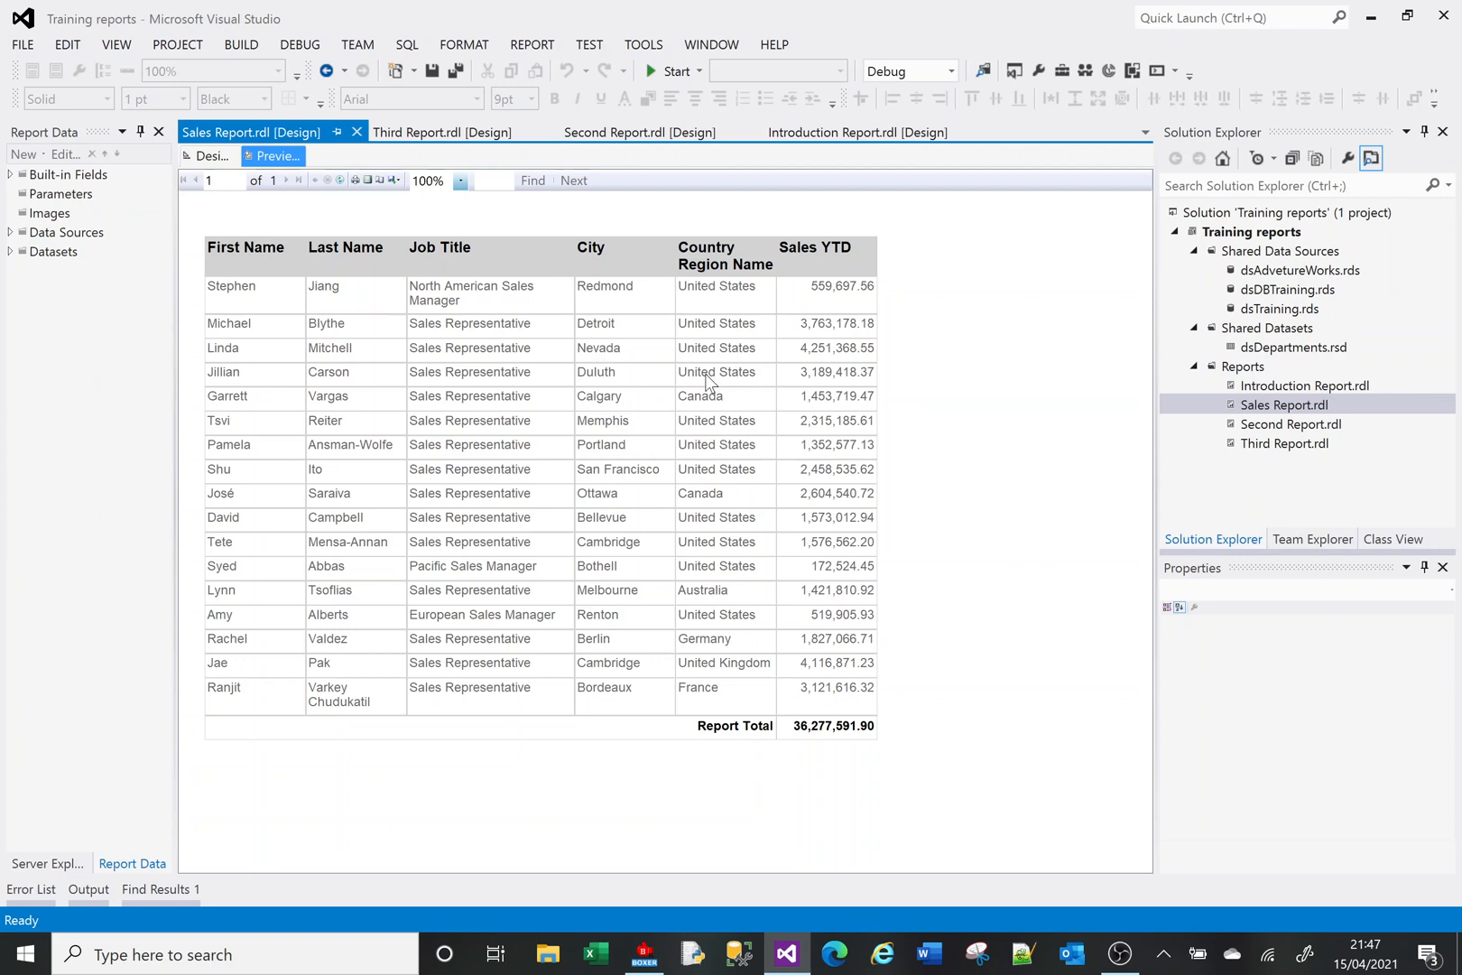
pyautogui.moveTo(721, 523)
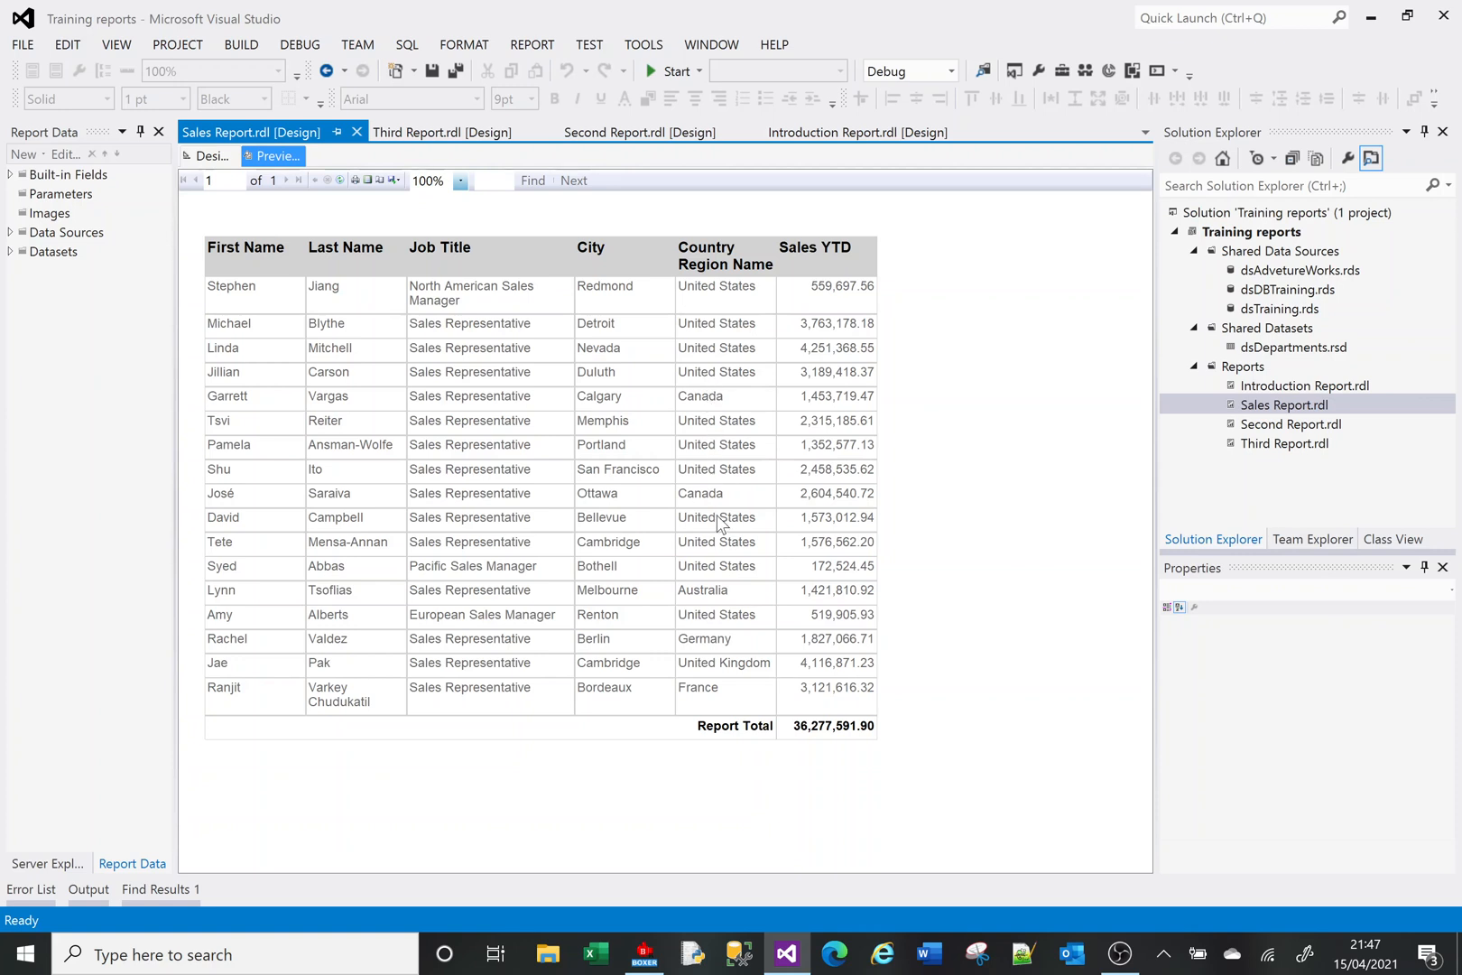
pyautogui.moveTo(612, 425)
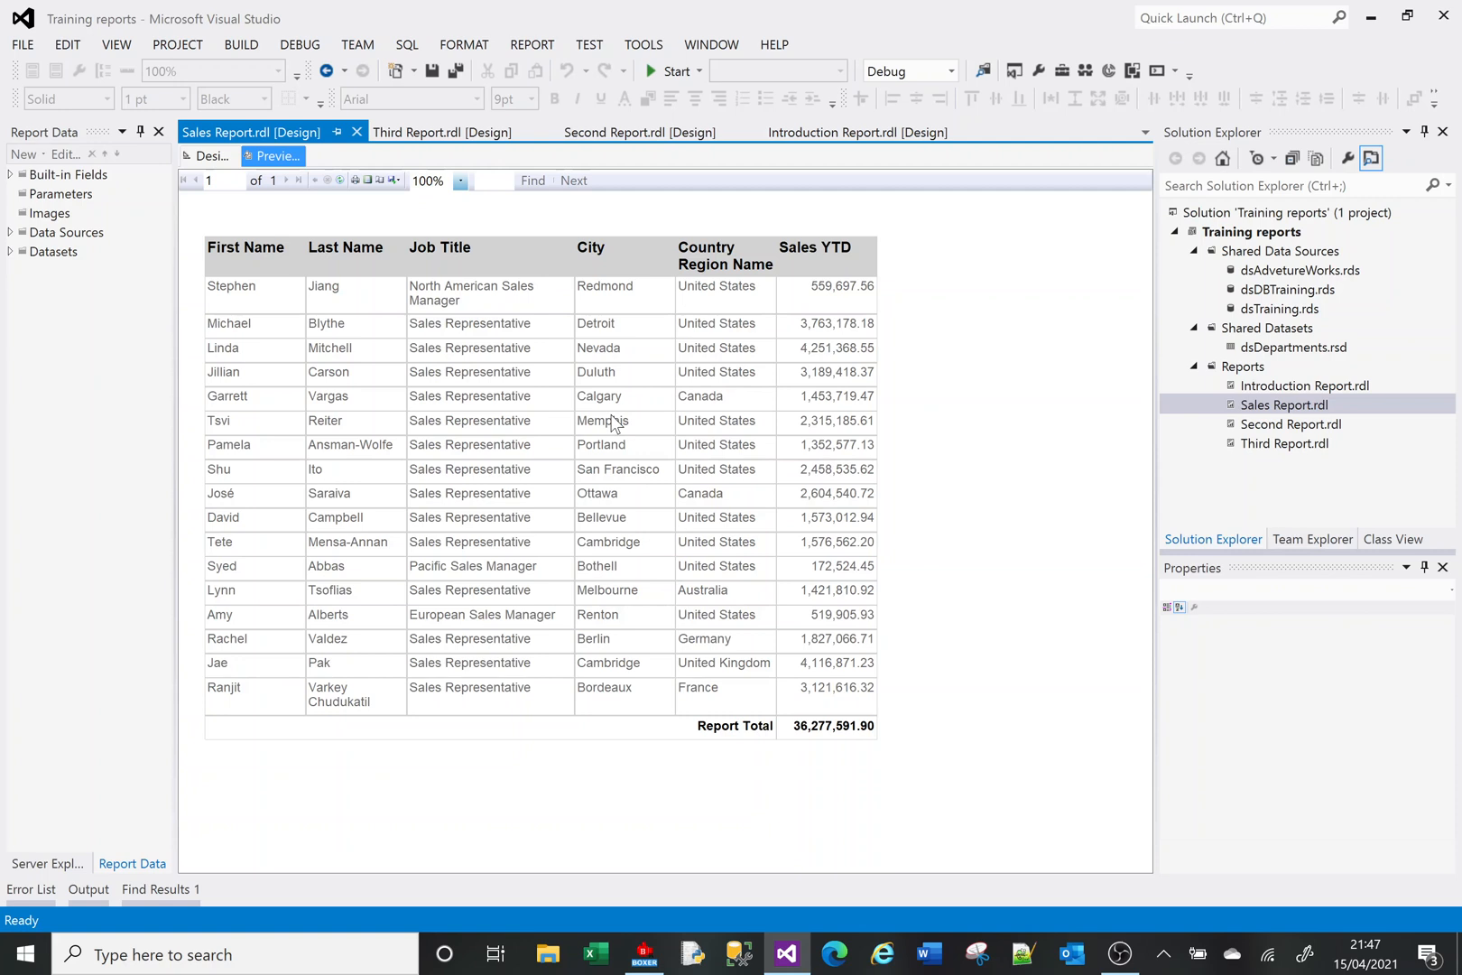
pyautogui.moveTo(732, 595)
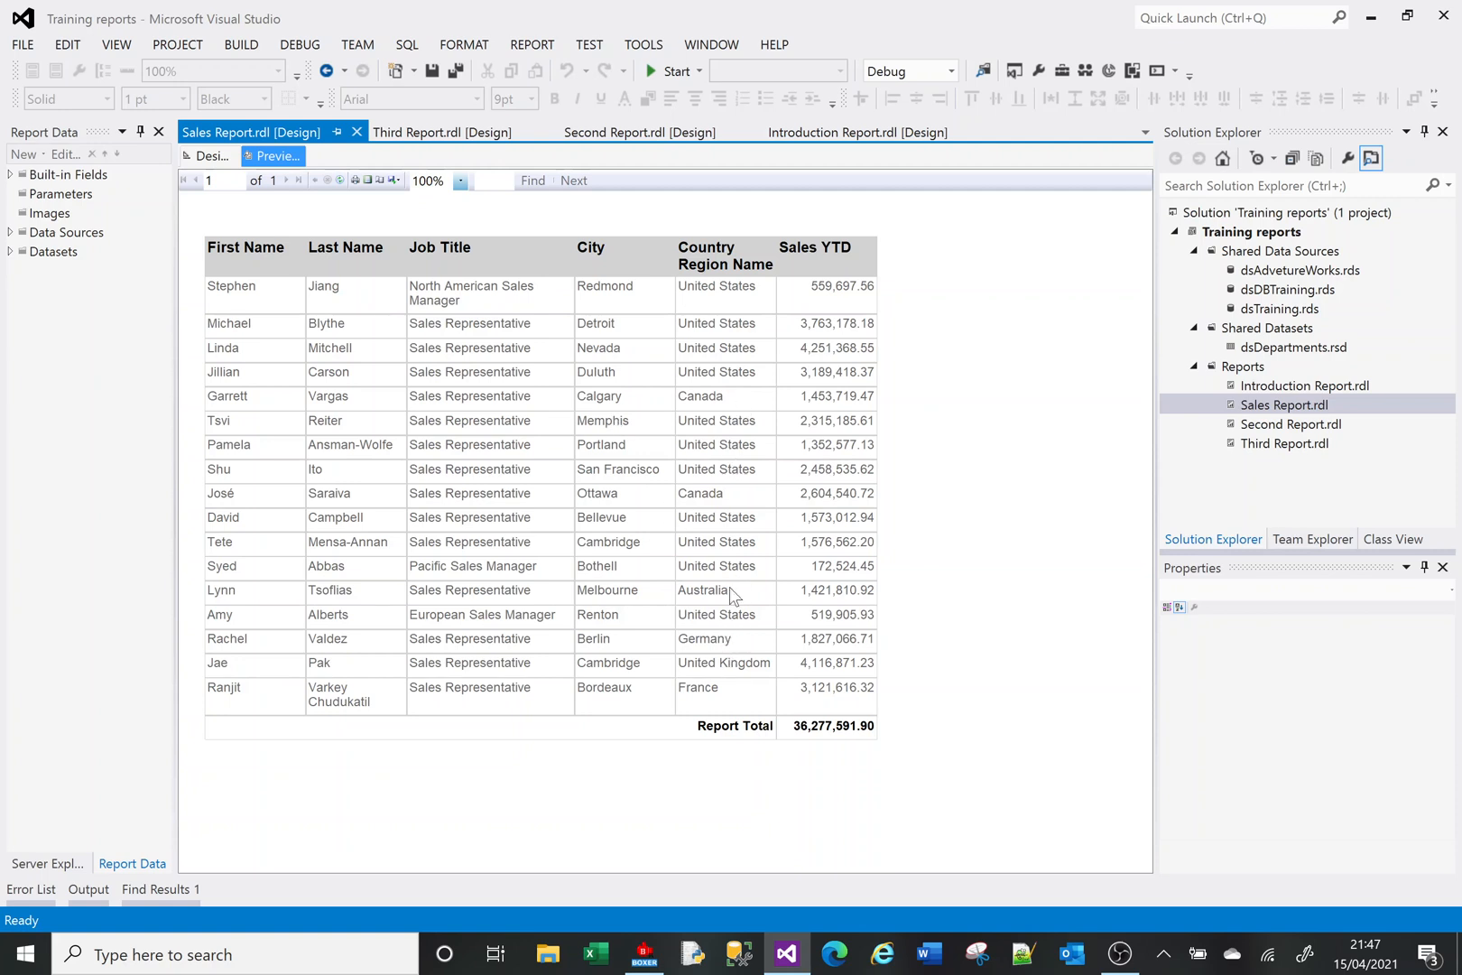
pyautogui.moveTo(484, 475)
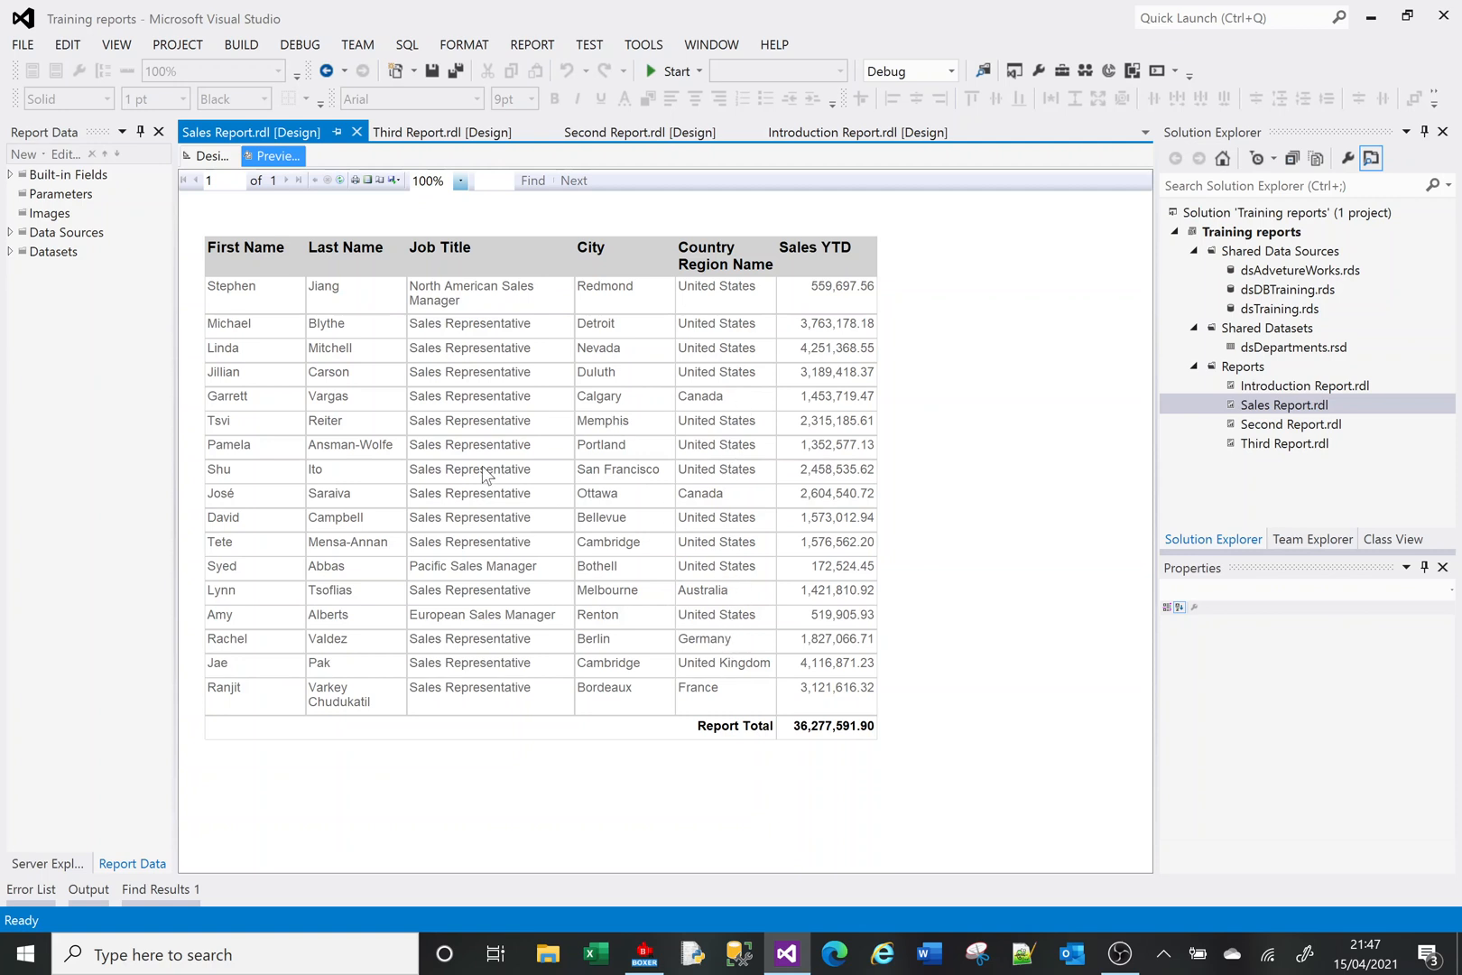
# Add a parent group on [CountryRegionName] around the Details rows
pyautogui.click(209, 156)
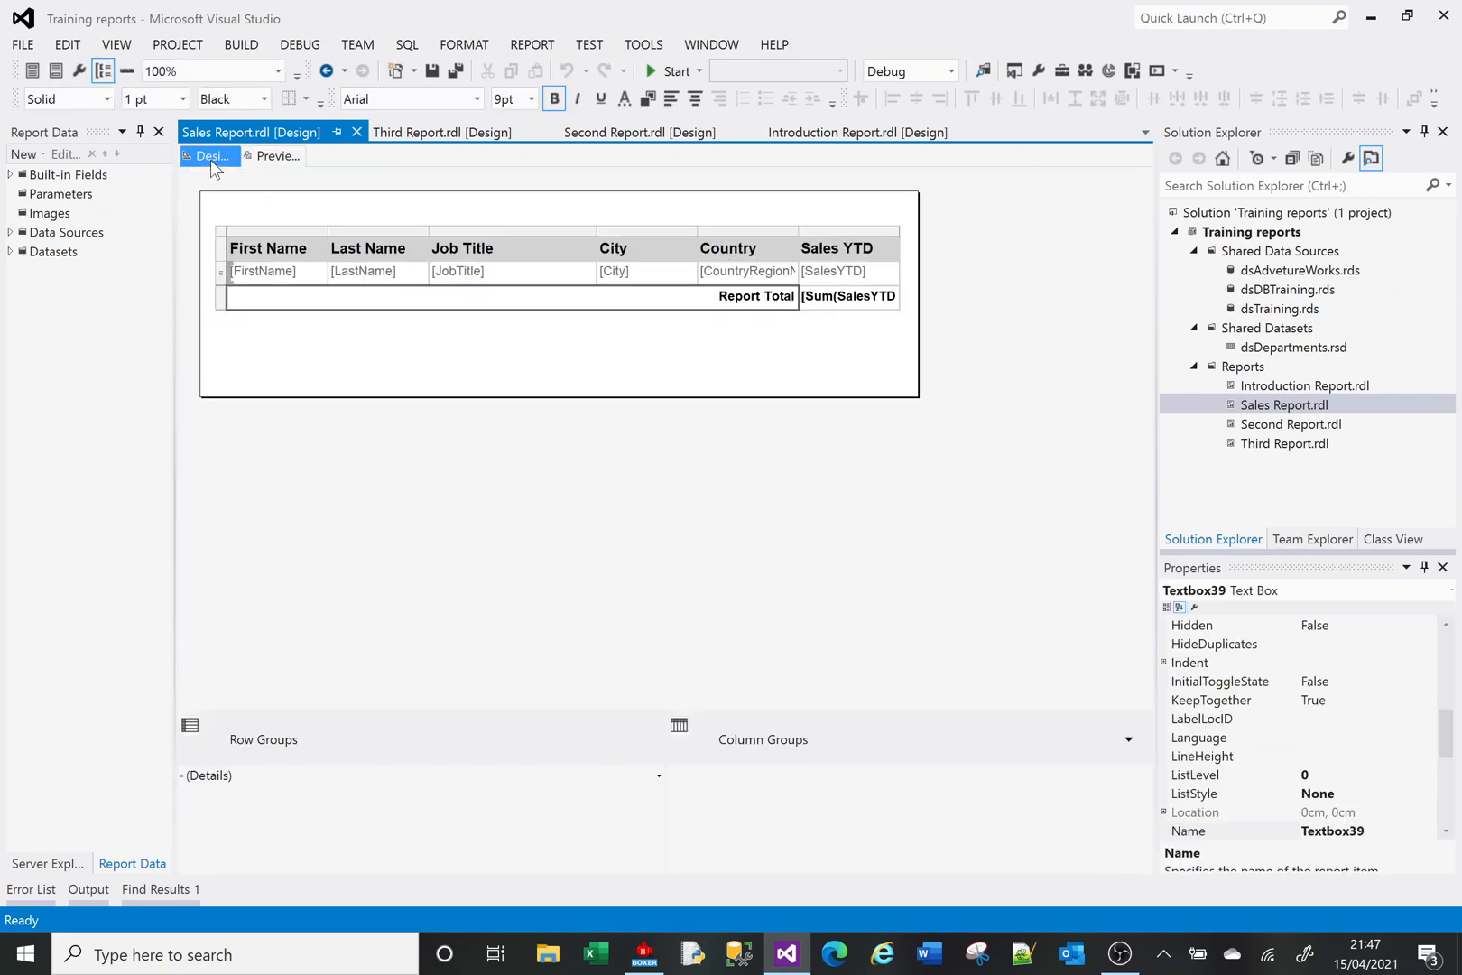
pyautogui.click(717, 98)
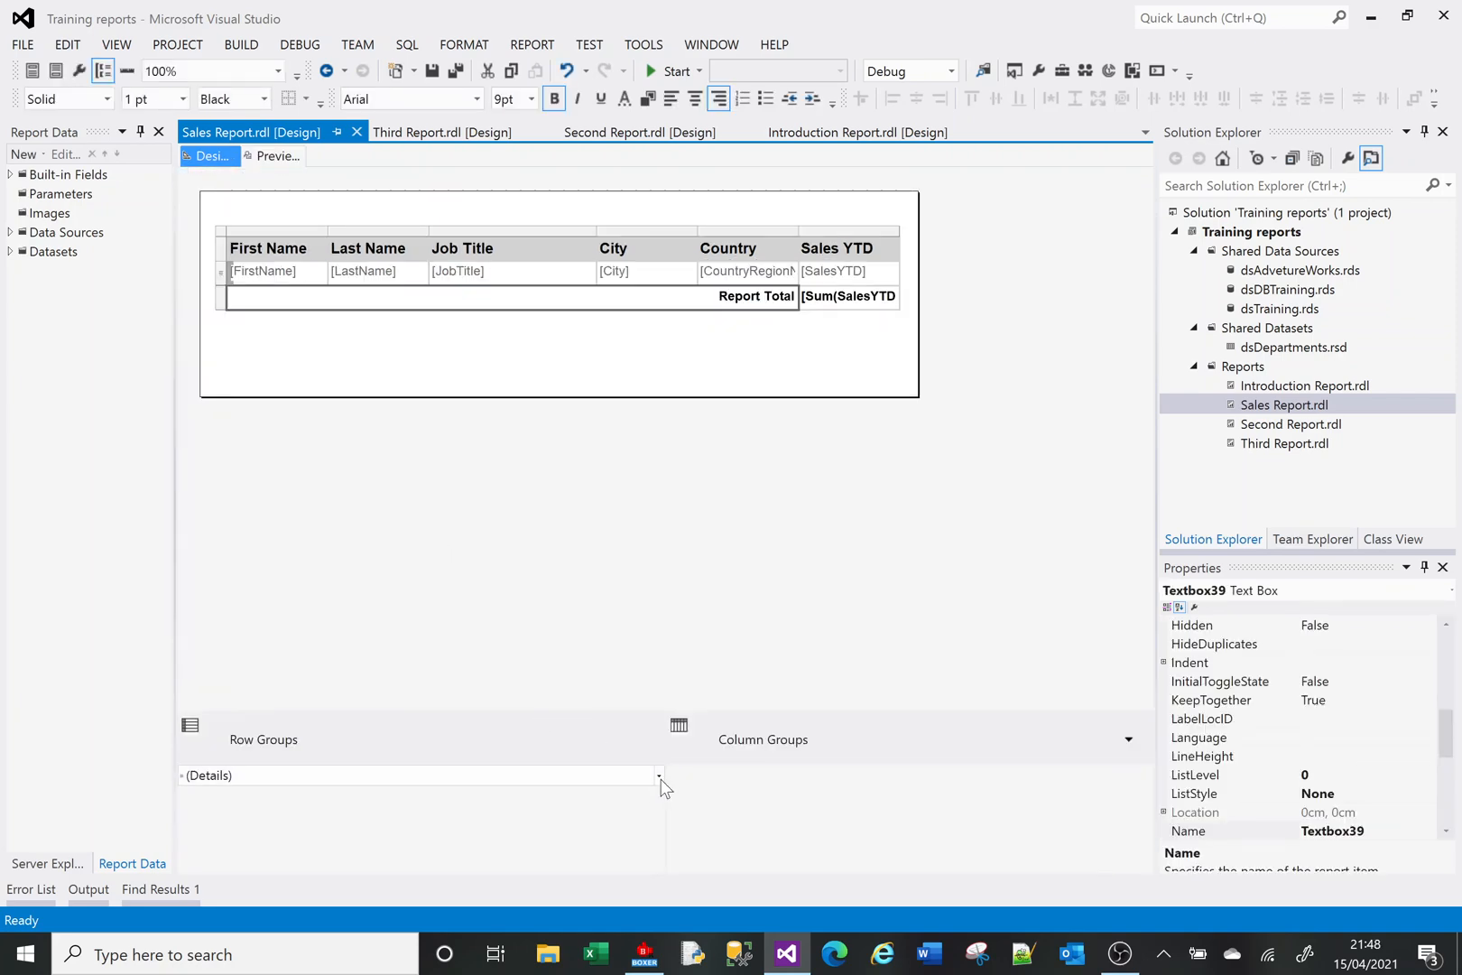
pyautogui.click(658, 776)
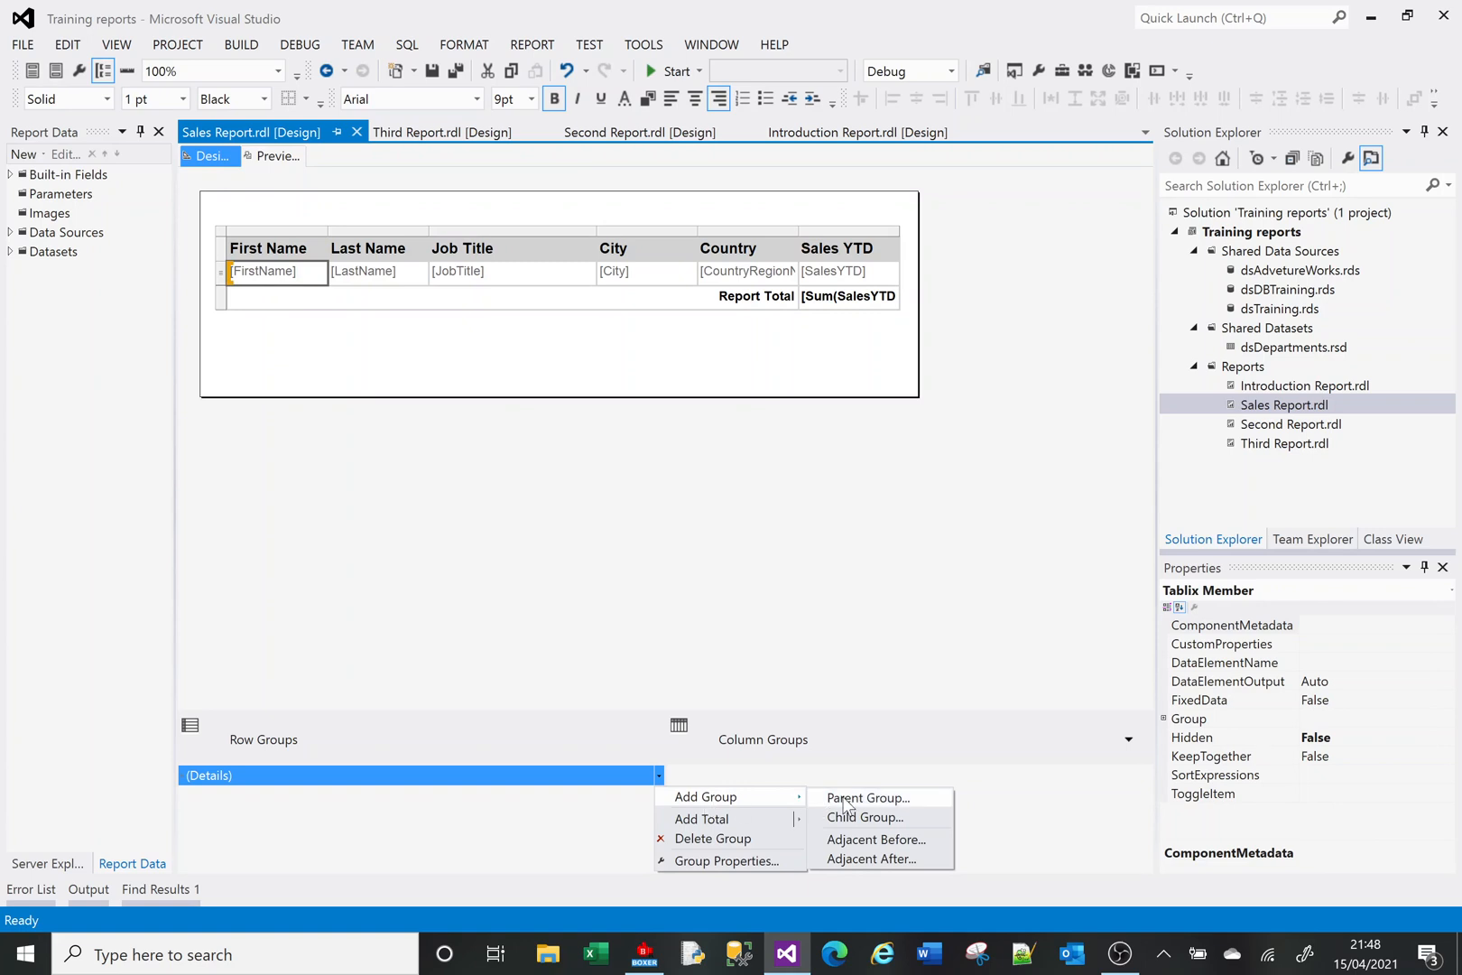
pyautogui.click(866, 798)
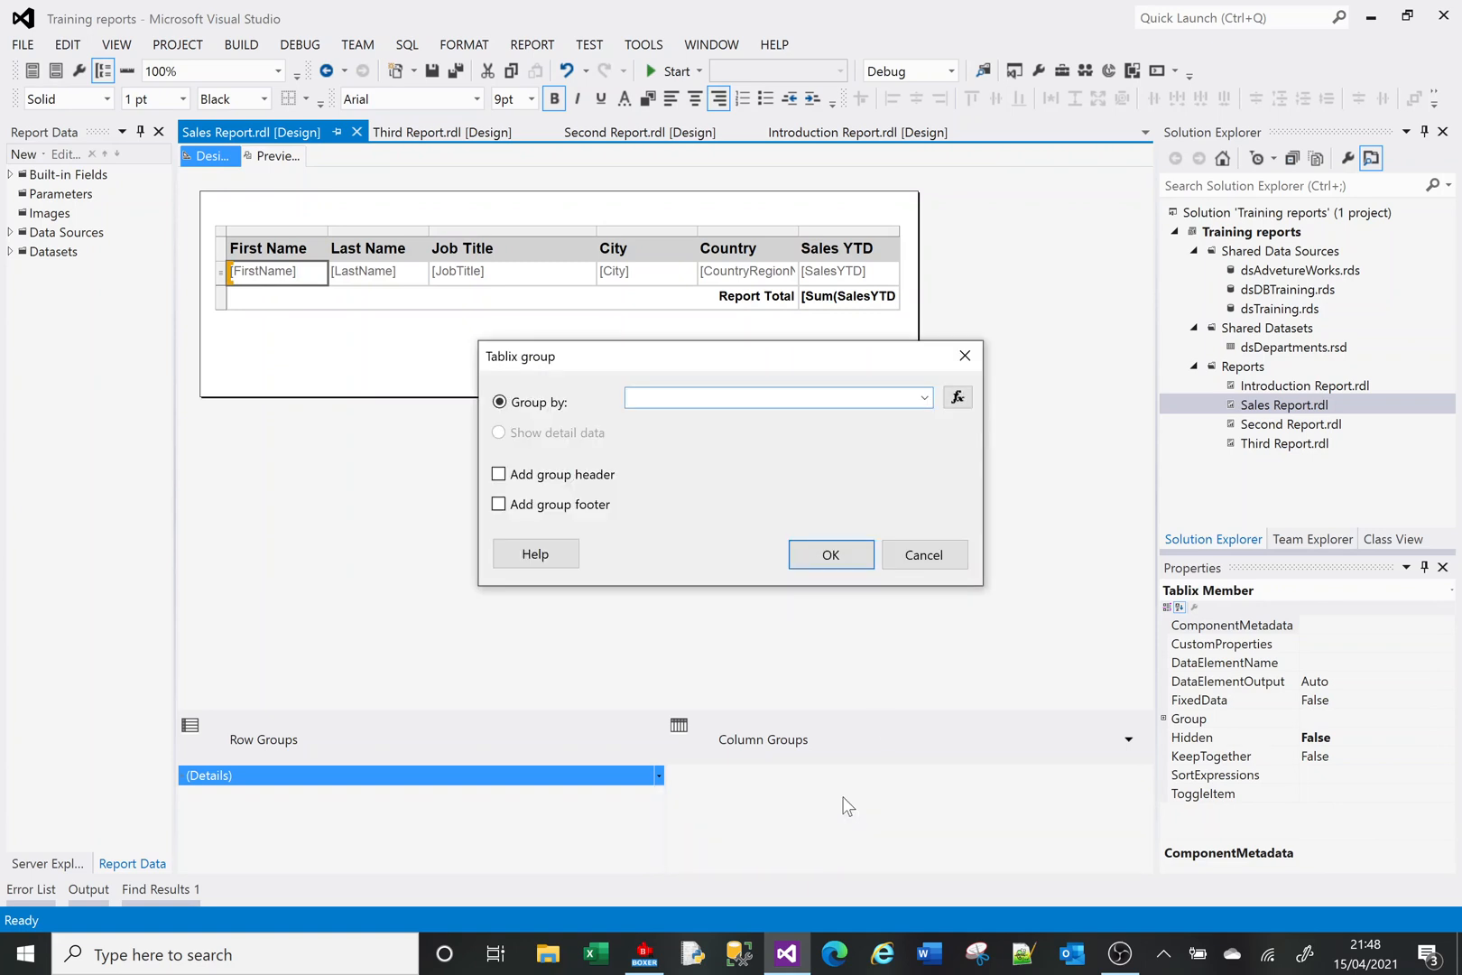
pyautogui.click(923, 397)
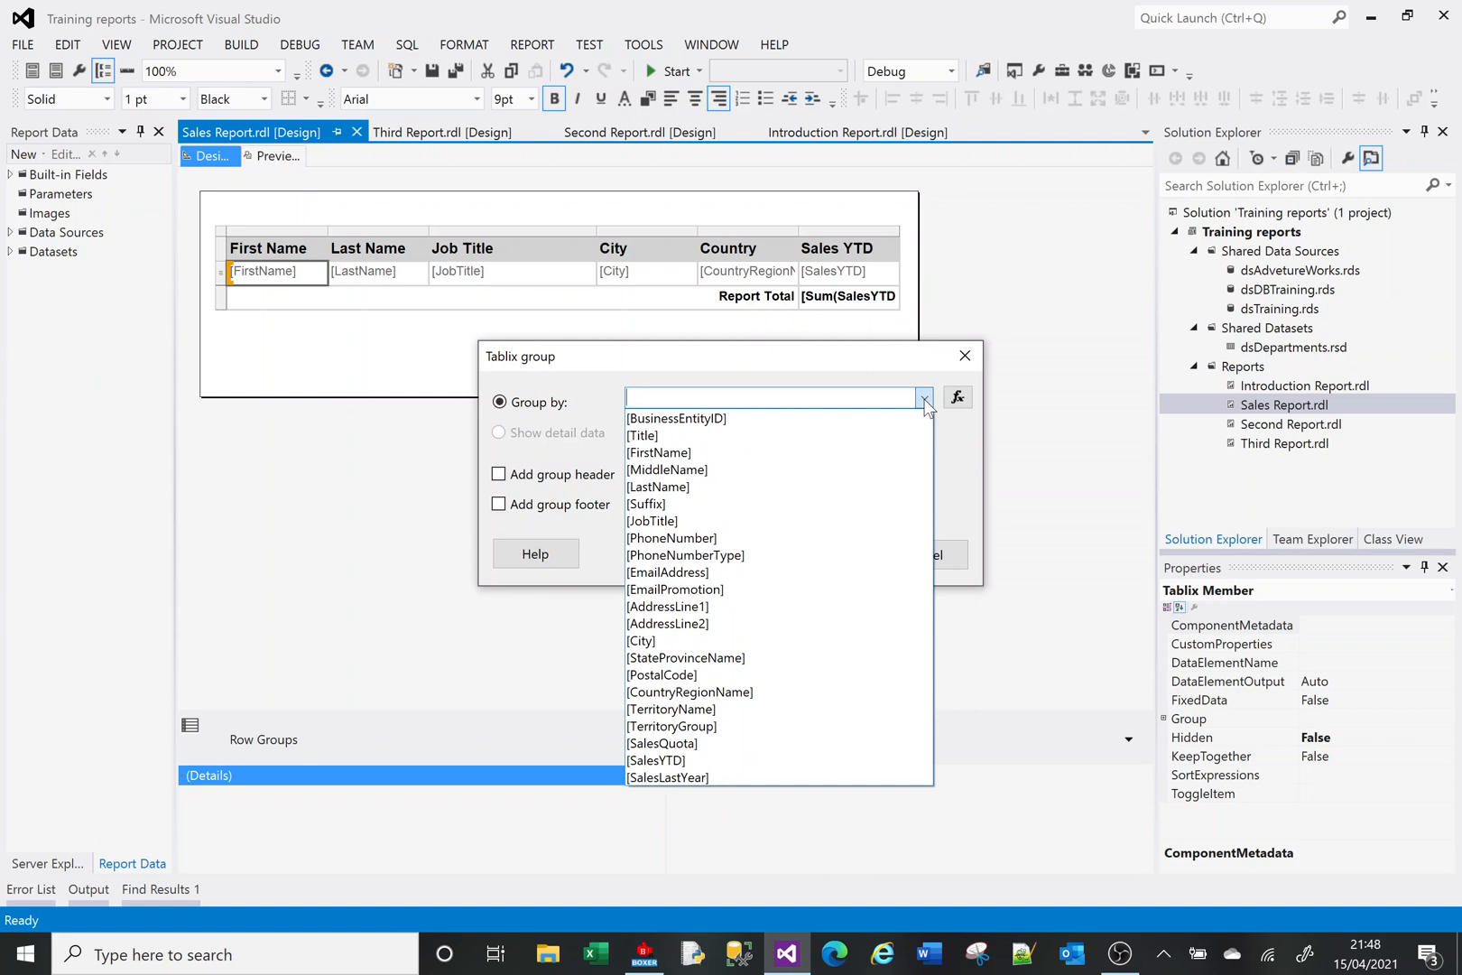
pyautogui.moveTo(737, 418)
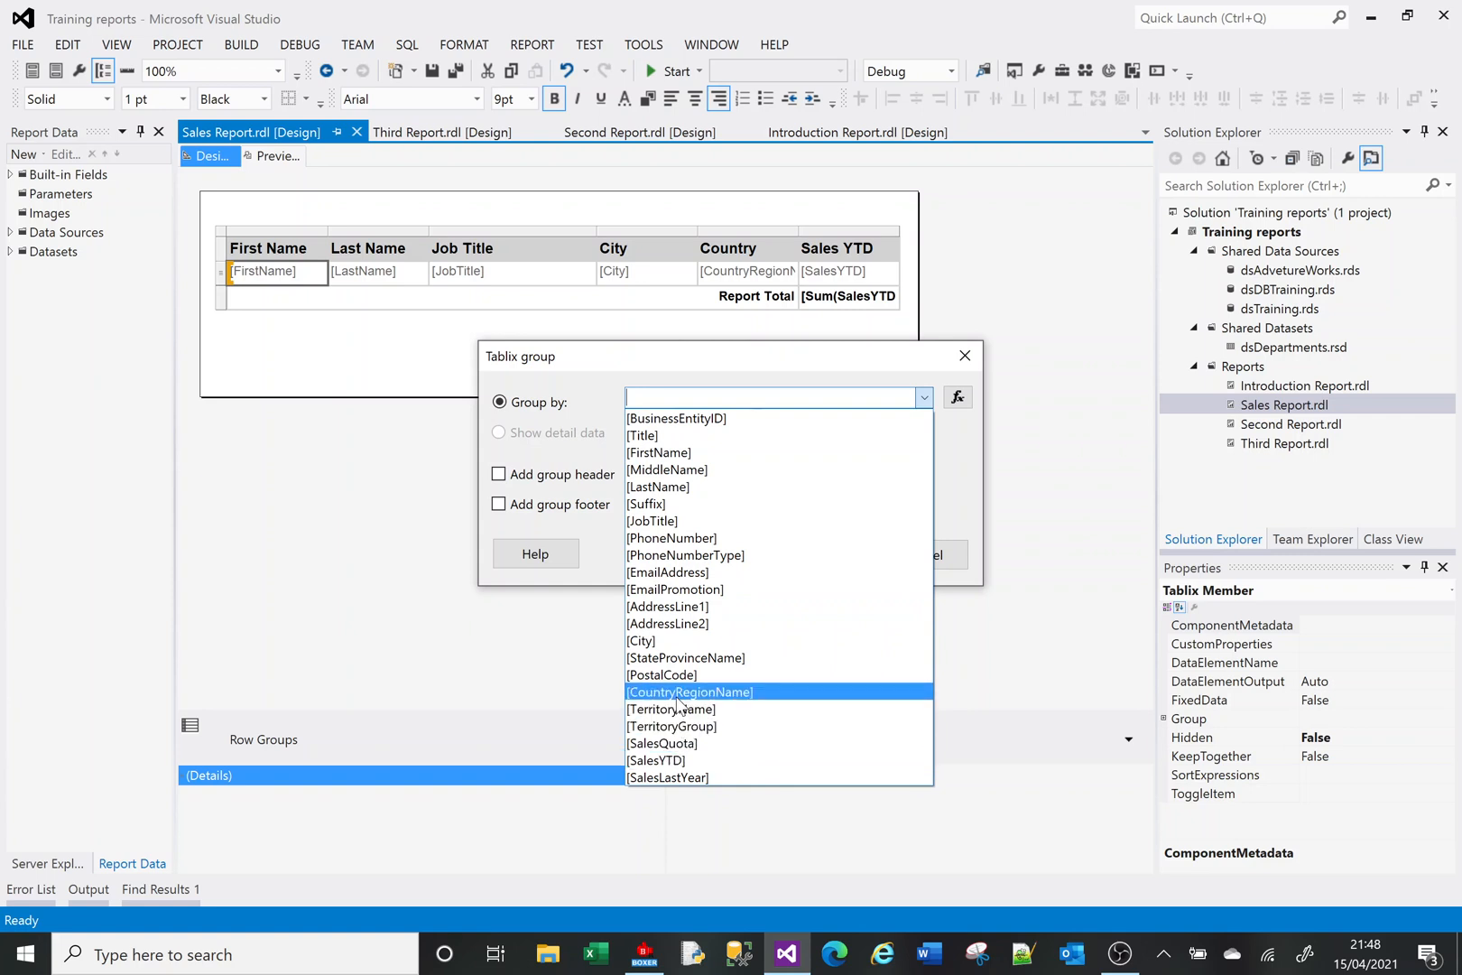
pyautogui.click(689, 692)
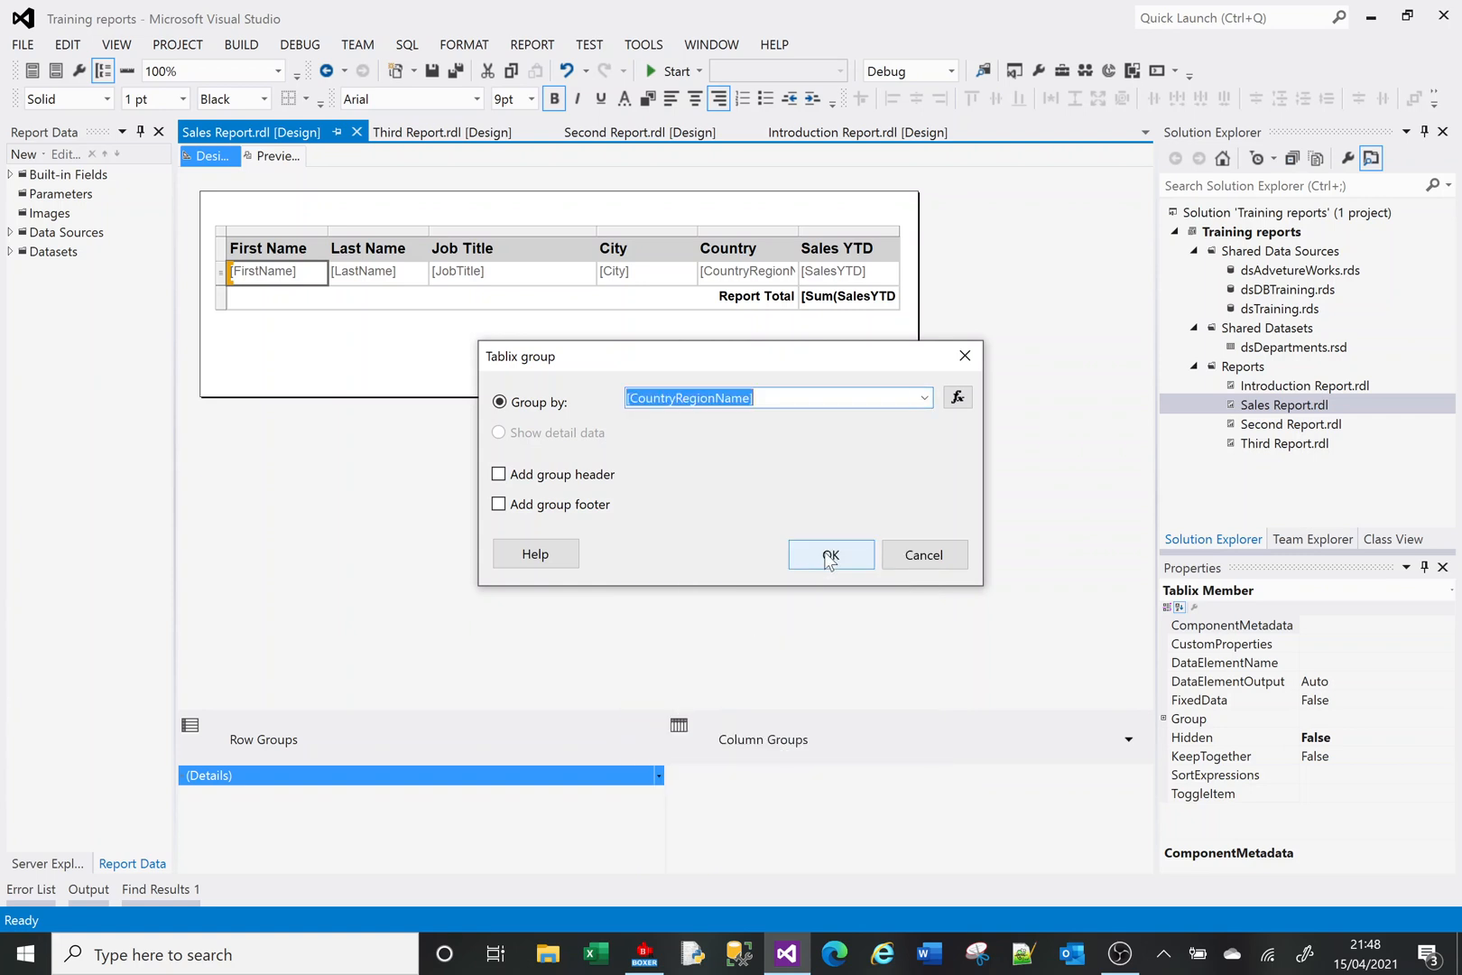
pyautogui.click(829, 555)
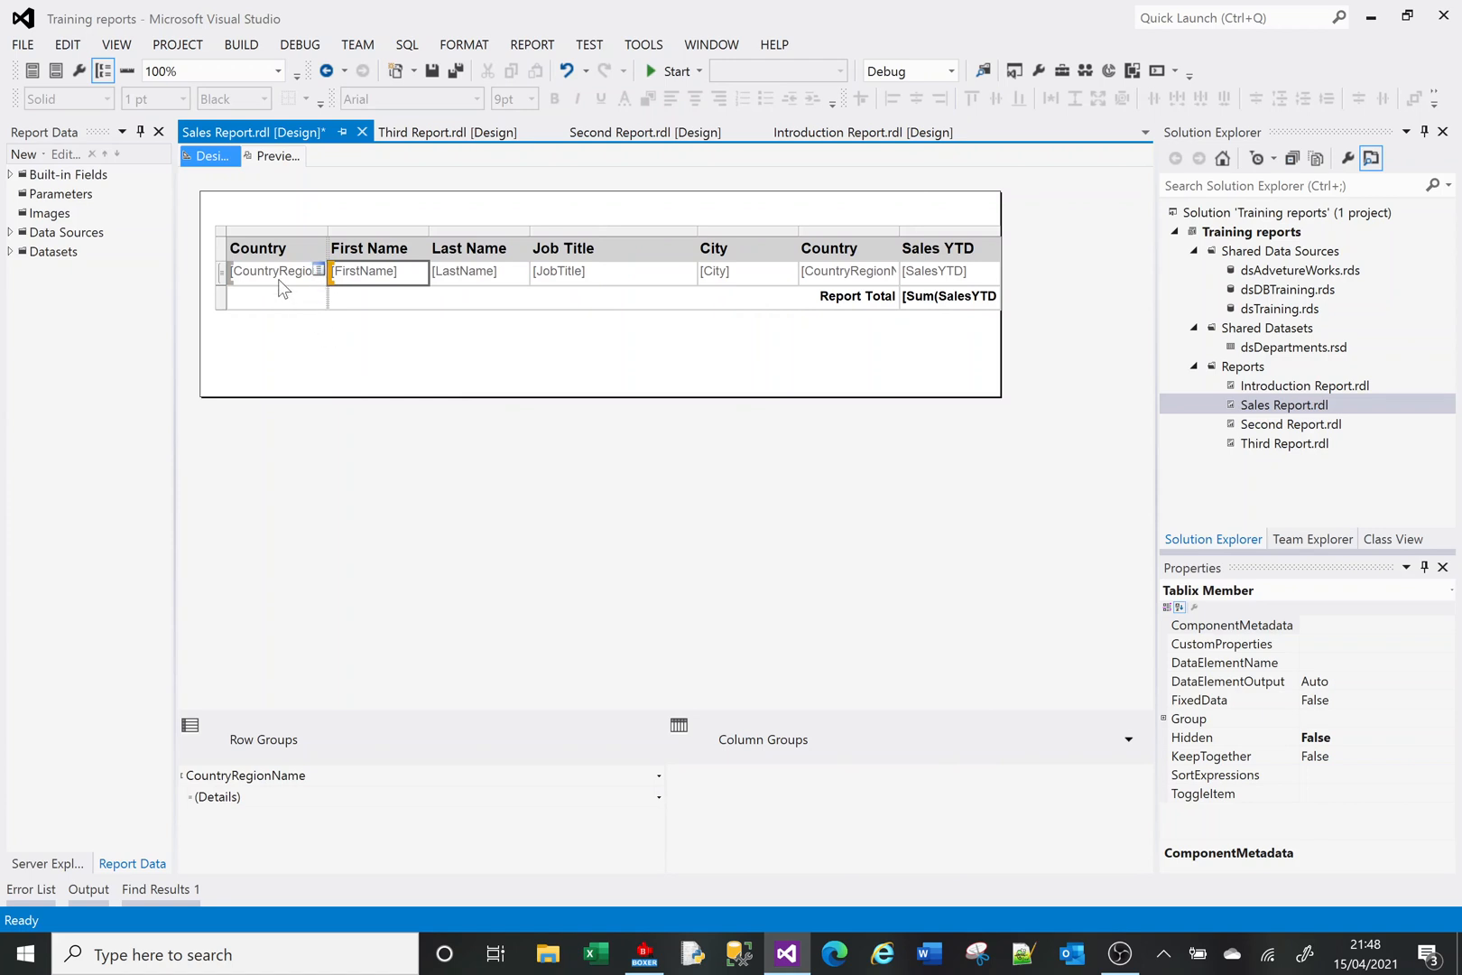
pyautogui.moveTo(278, 261)
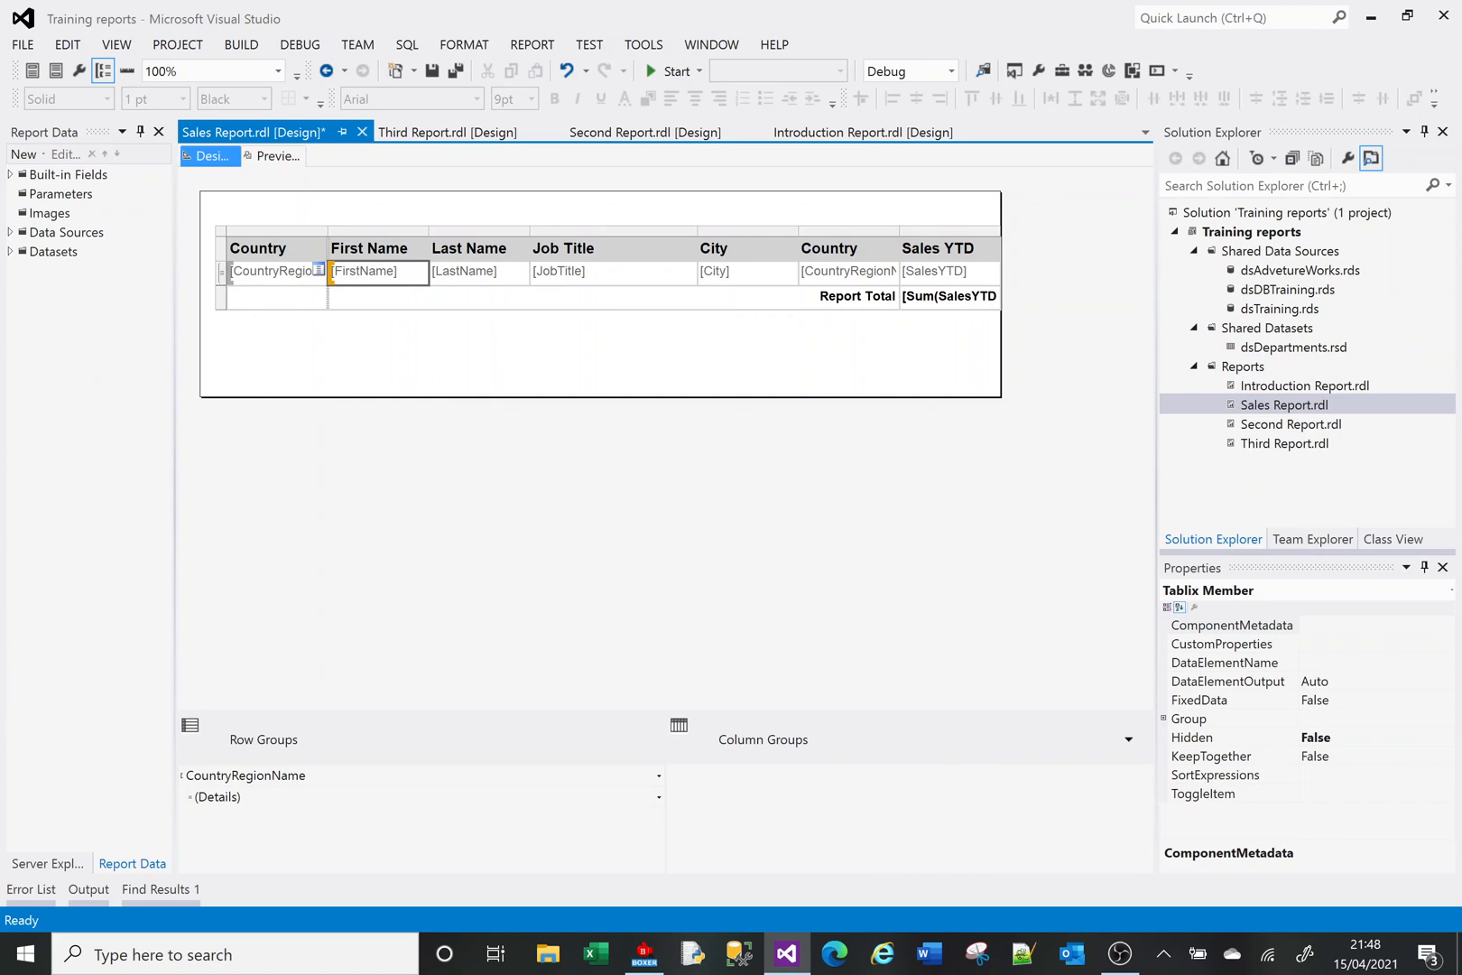
pyautogui.moveTo(688, 308)
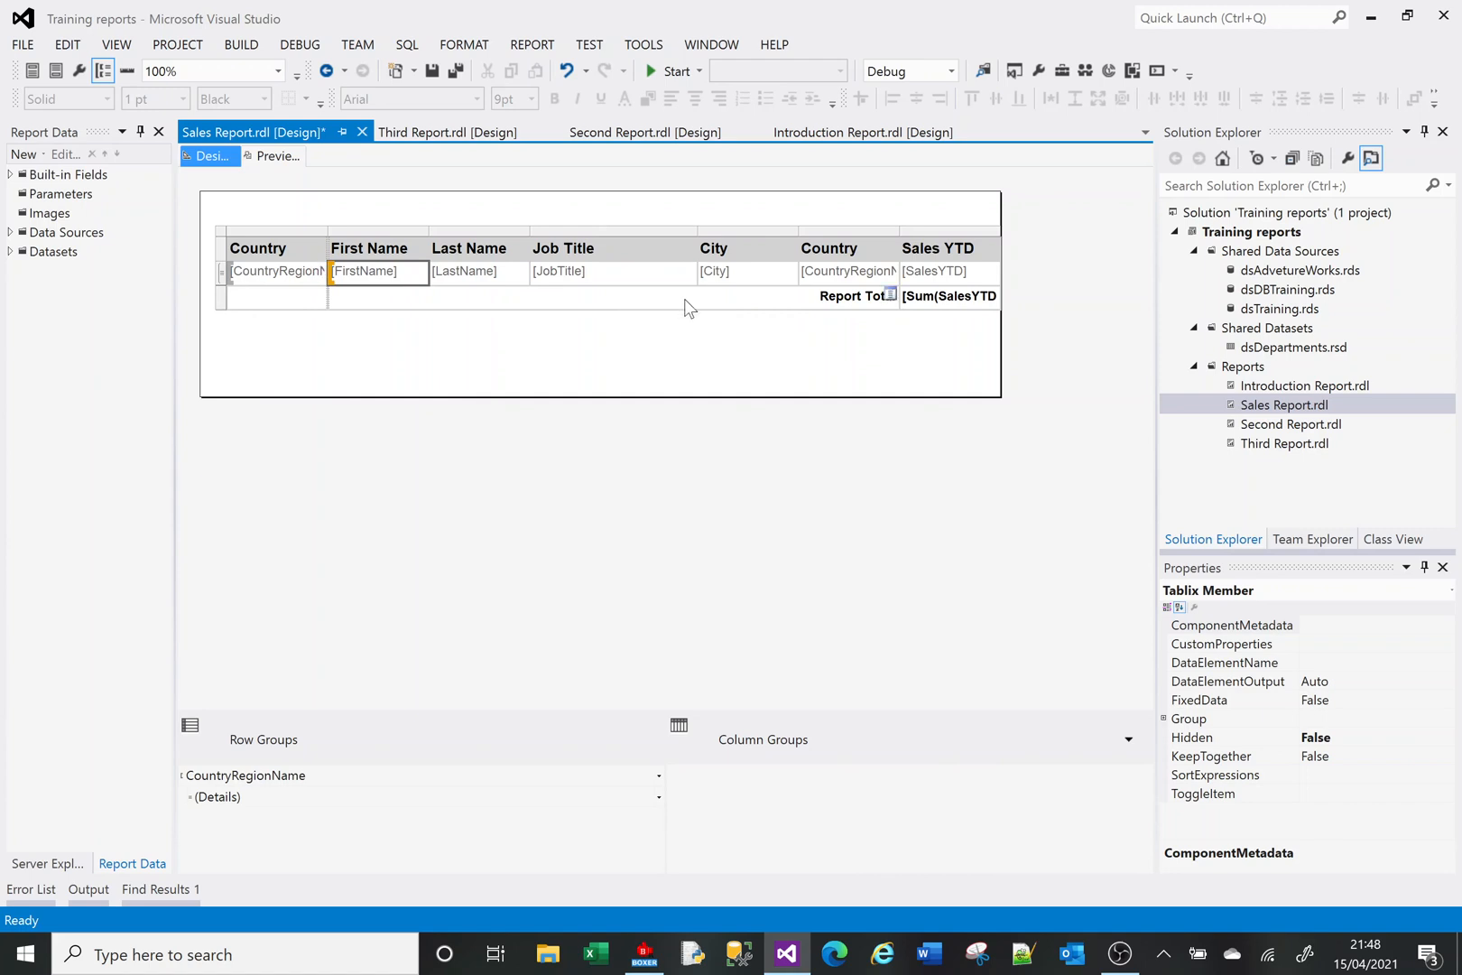
# Delete the old duplicate Country column and preview salespeople grouped by country
pyautogui.click(848, 248)
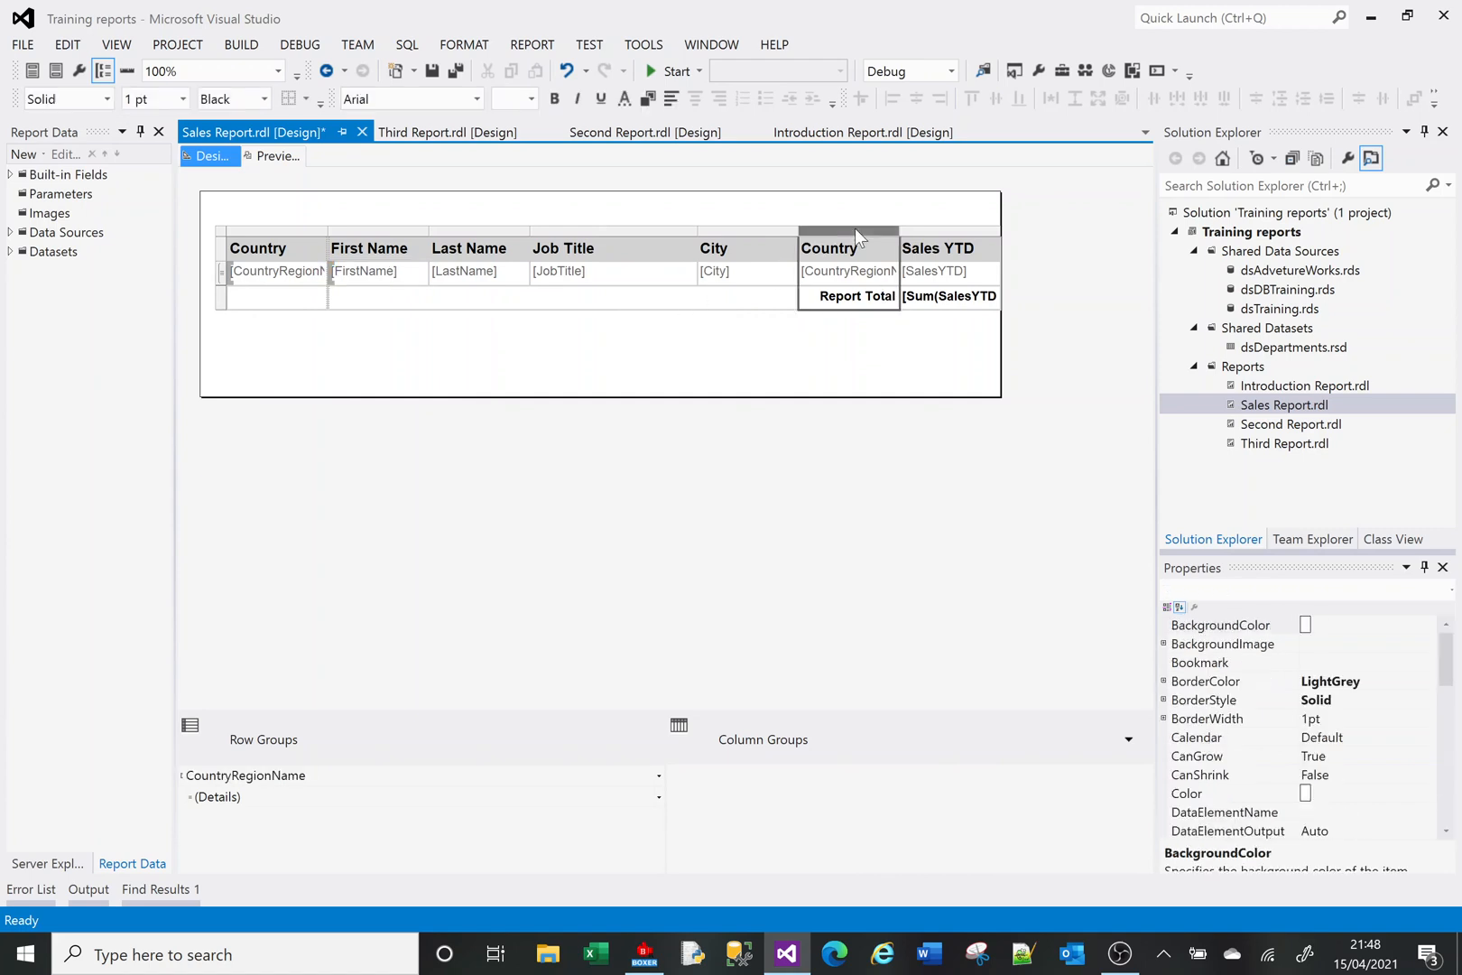
pyautogui.rightClick(849, 233)
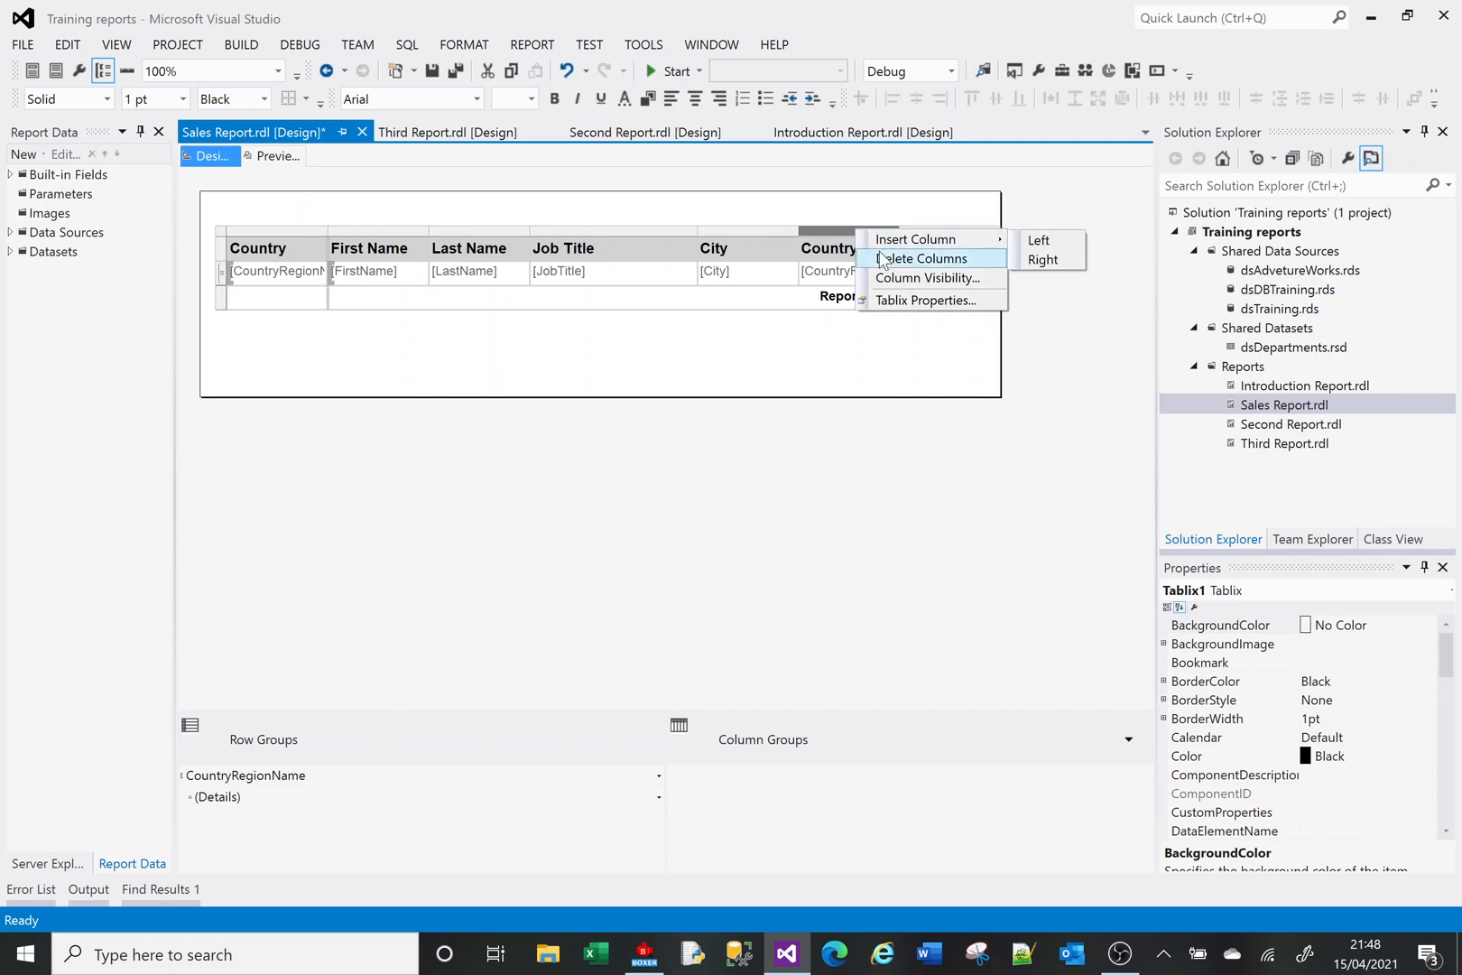
pyautogui.click(923, 258)
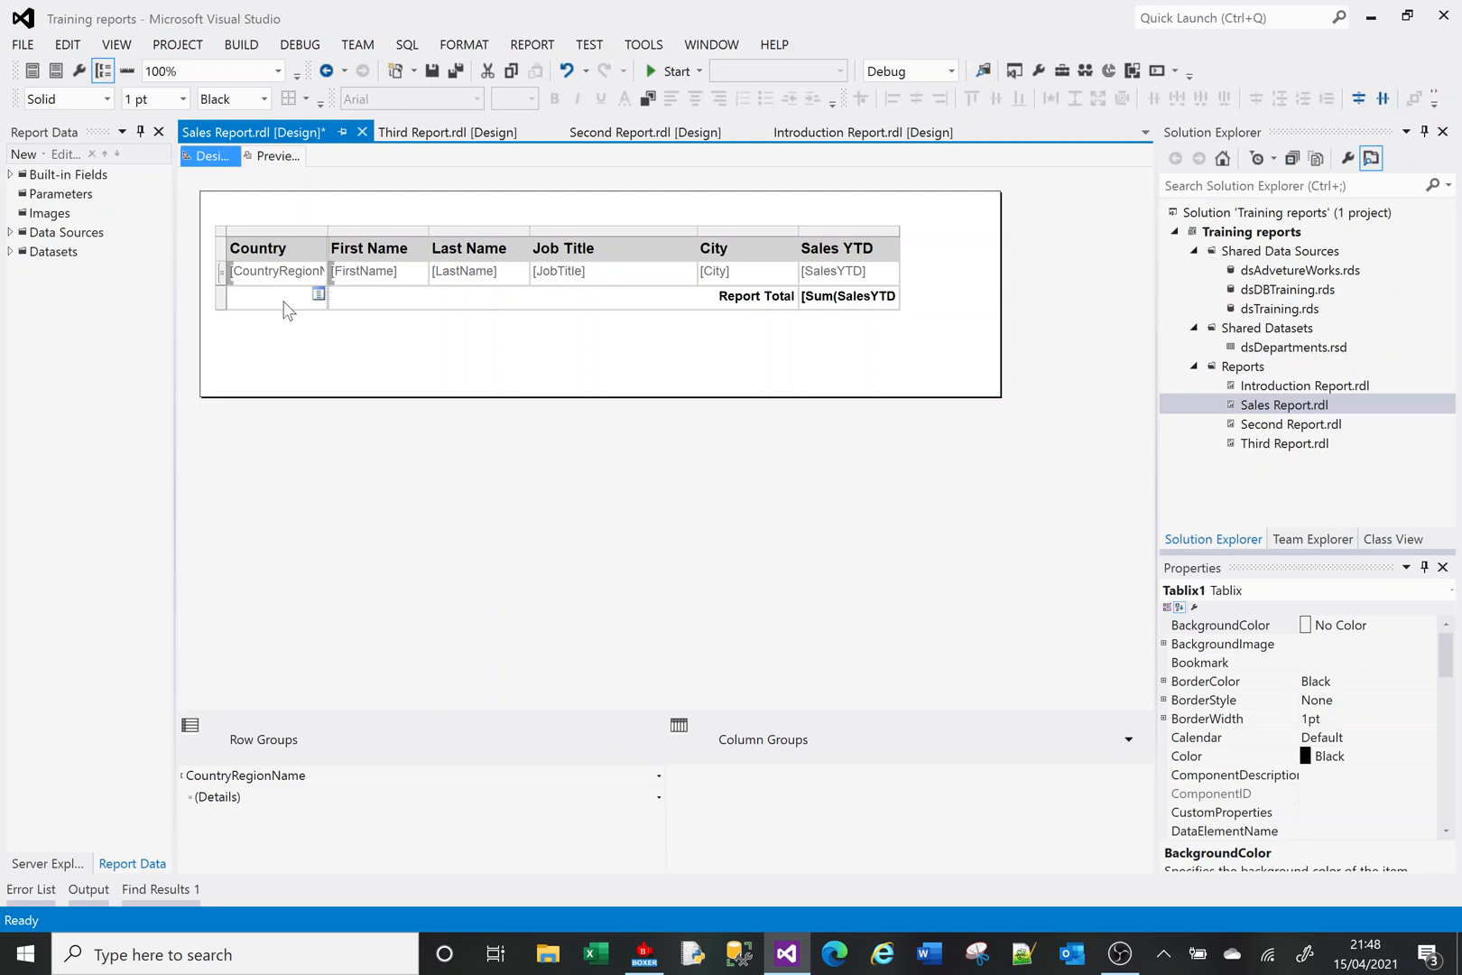
pyautogui.click(273, 156)
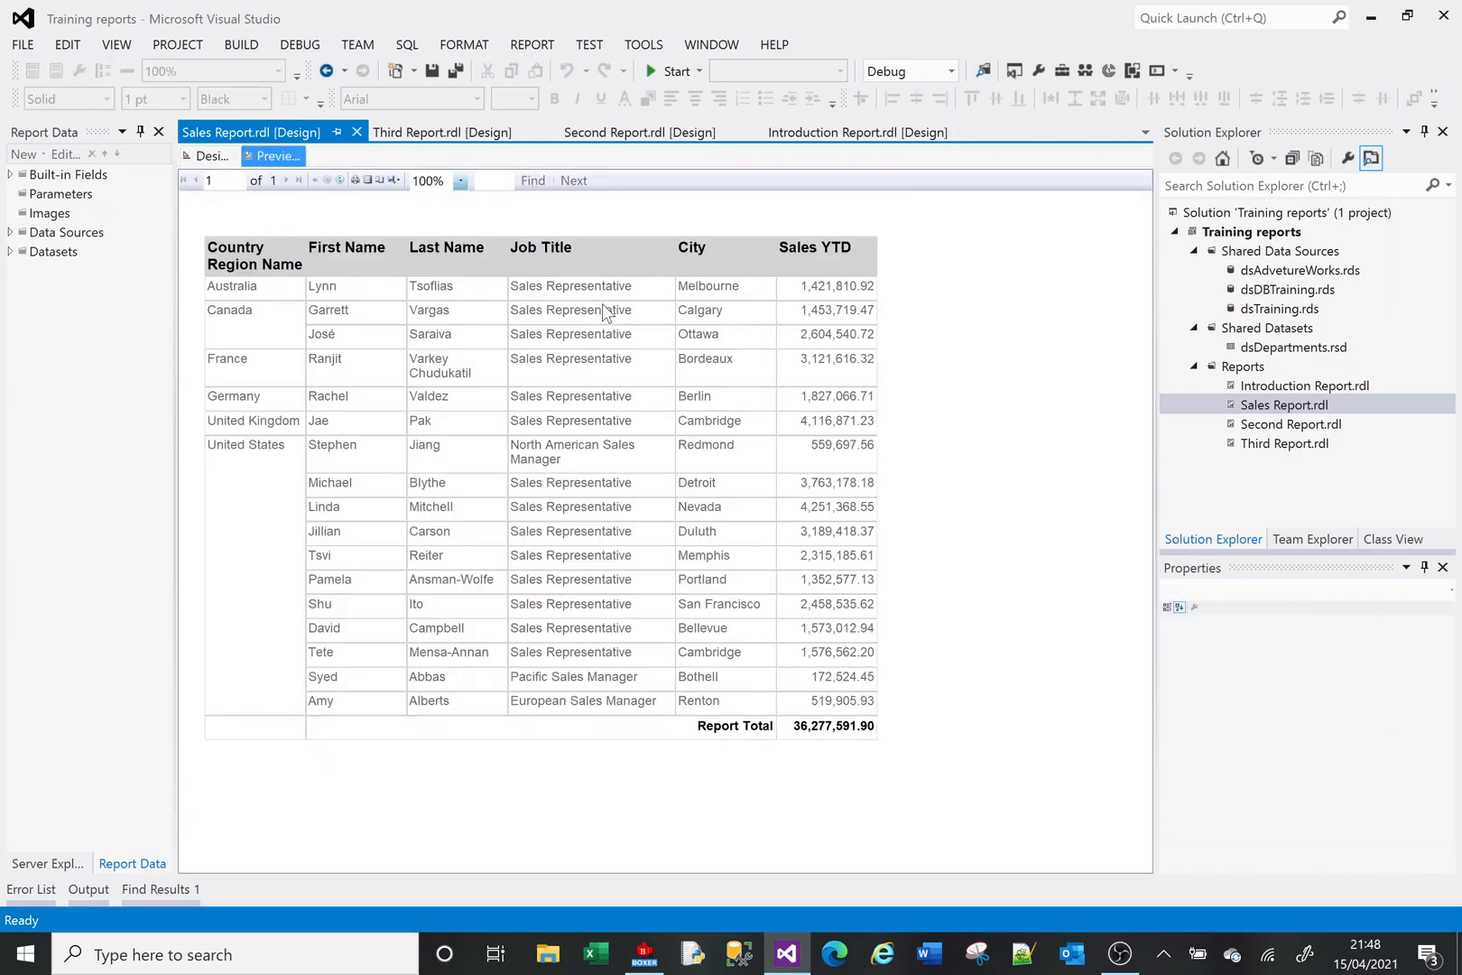
pyautogui.moveTo(728, 343)
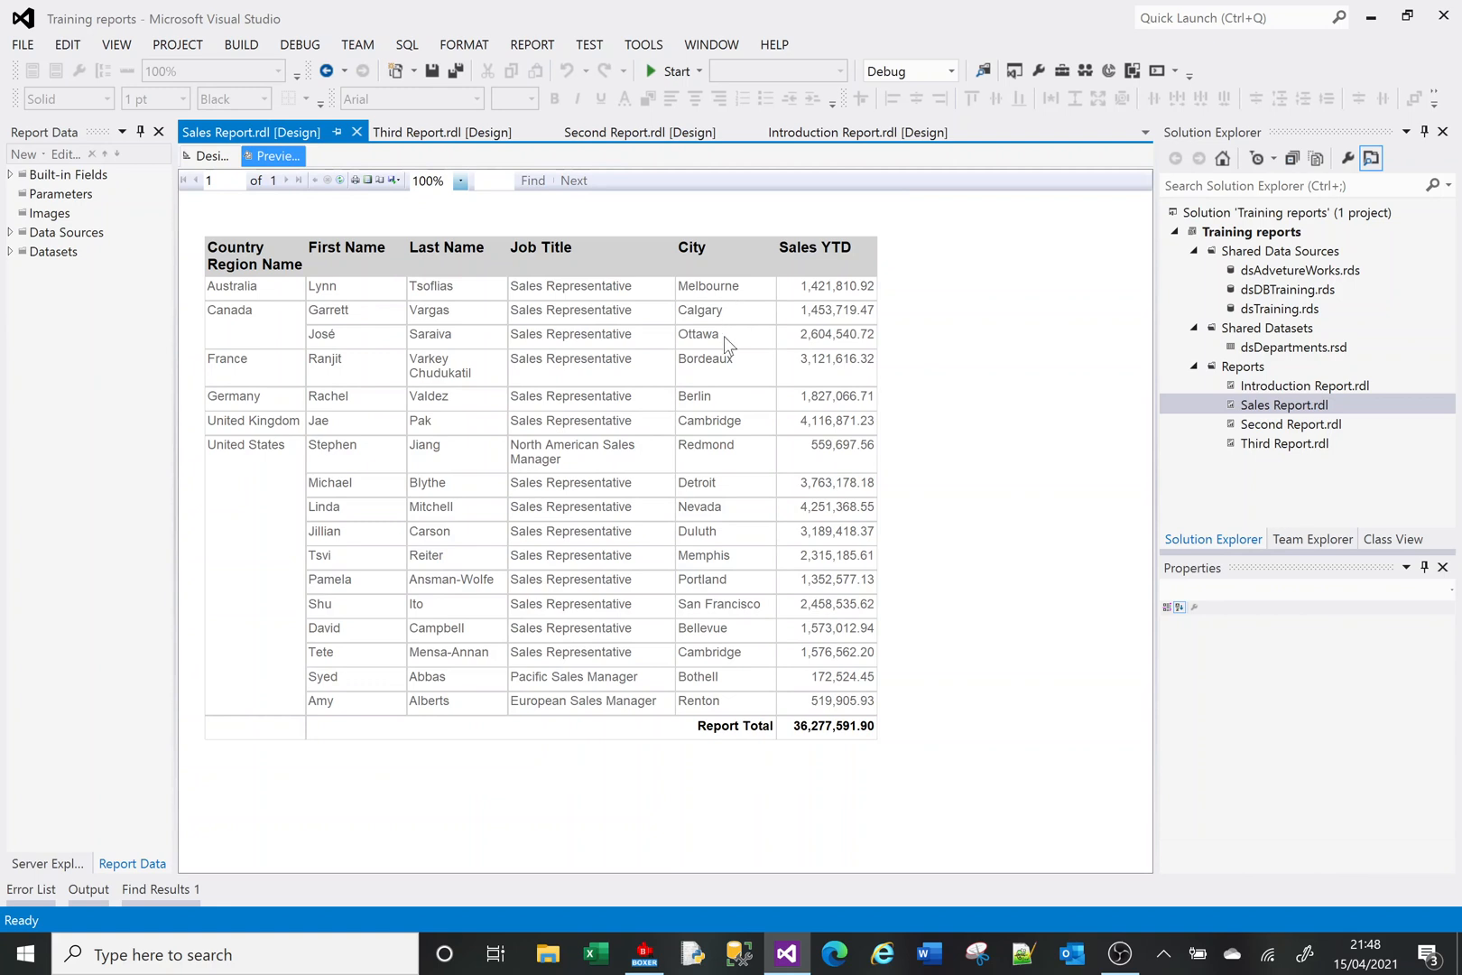
pyautogui.moveTo(277, 428)
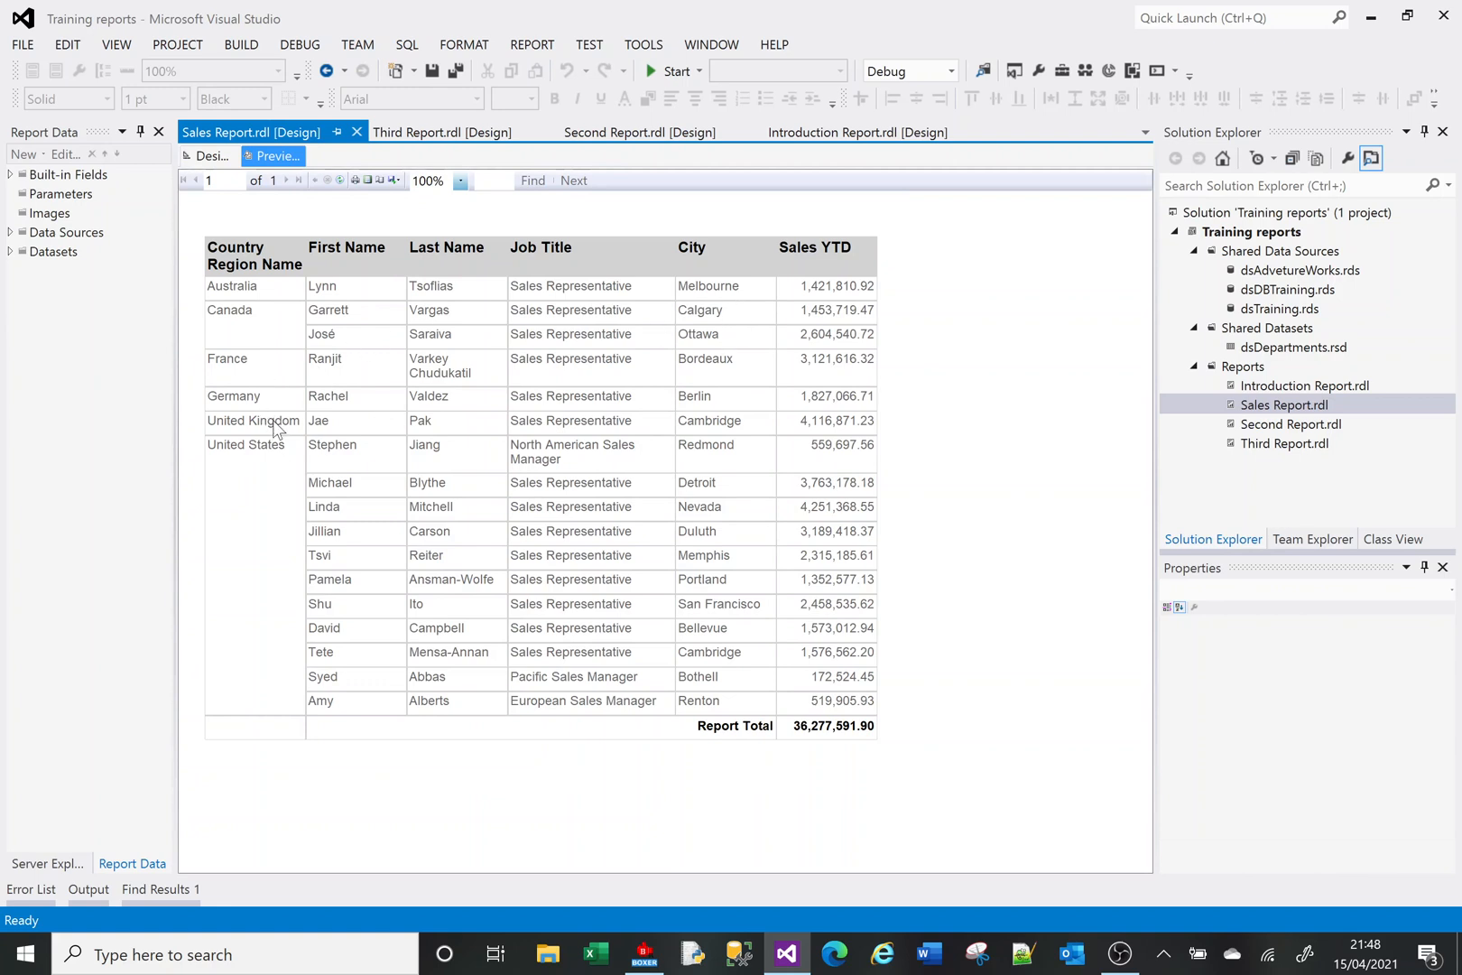
pyautogui.moveTo(723, 664)
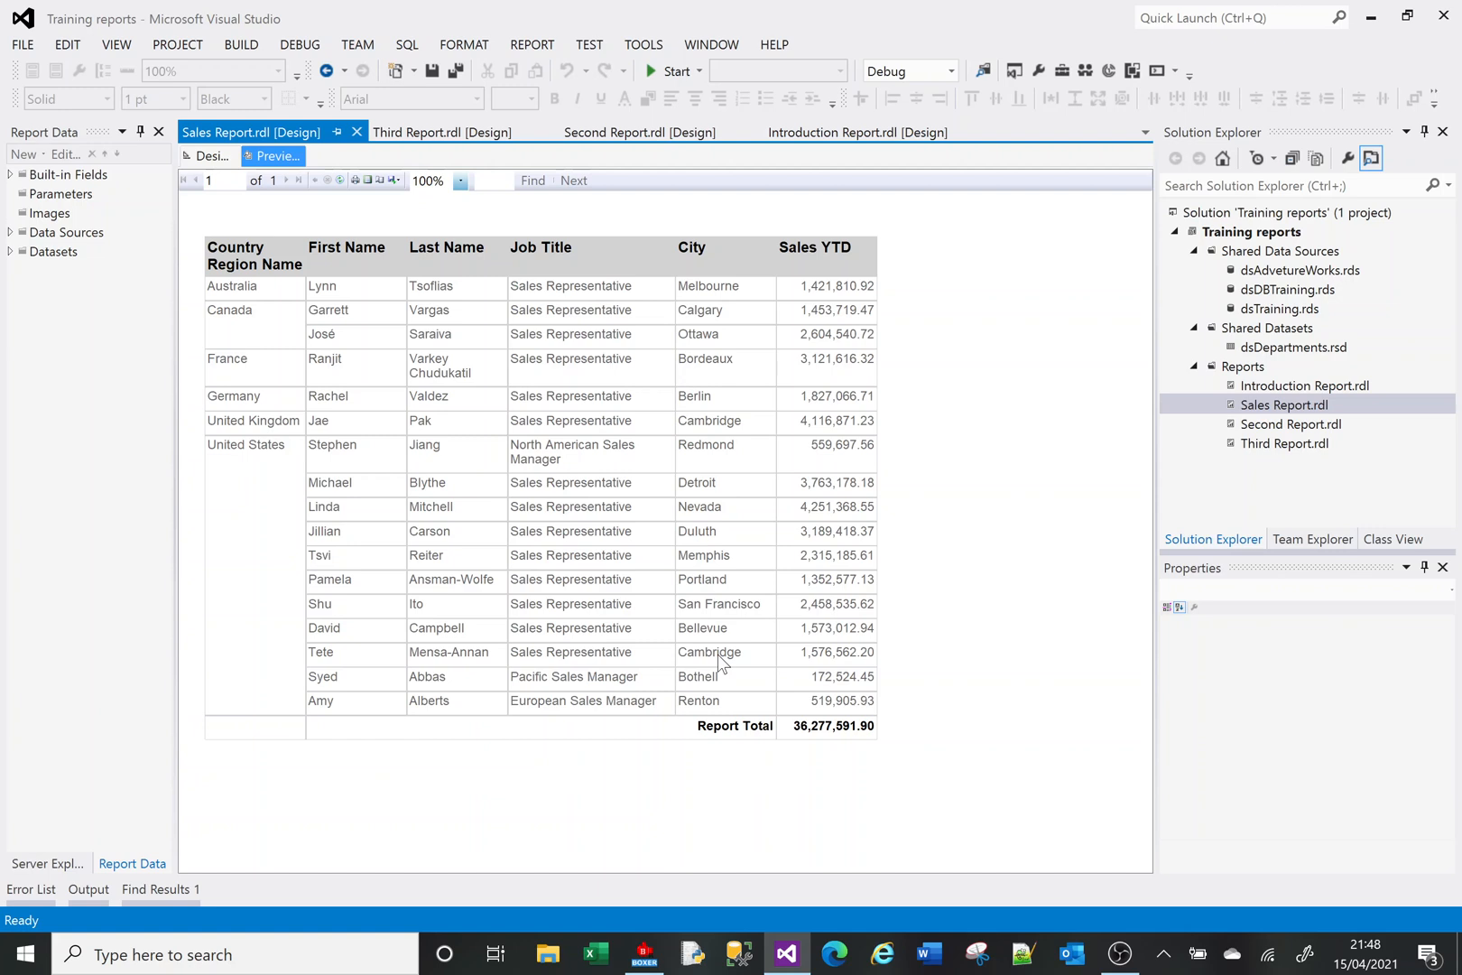
pyautogui.moveTo(841, 374)
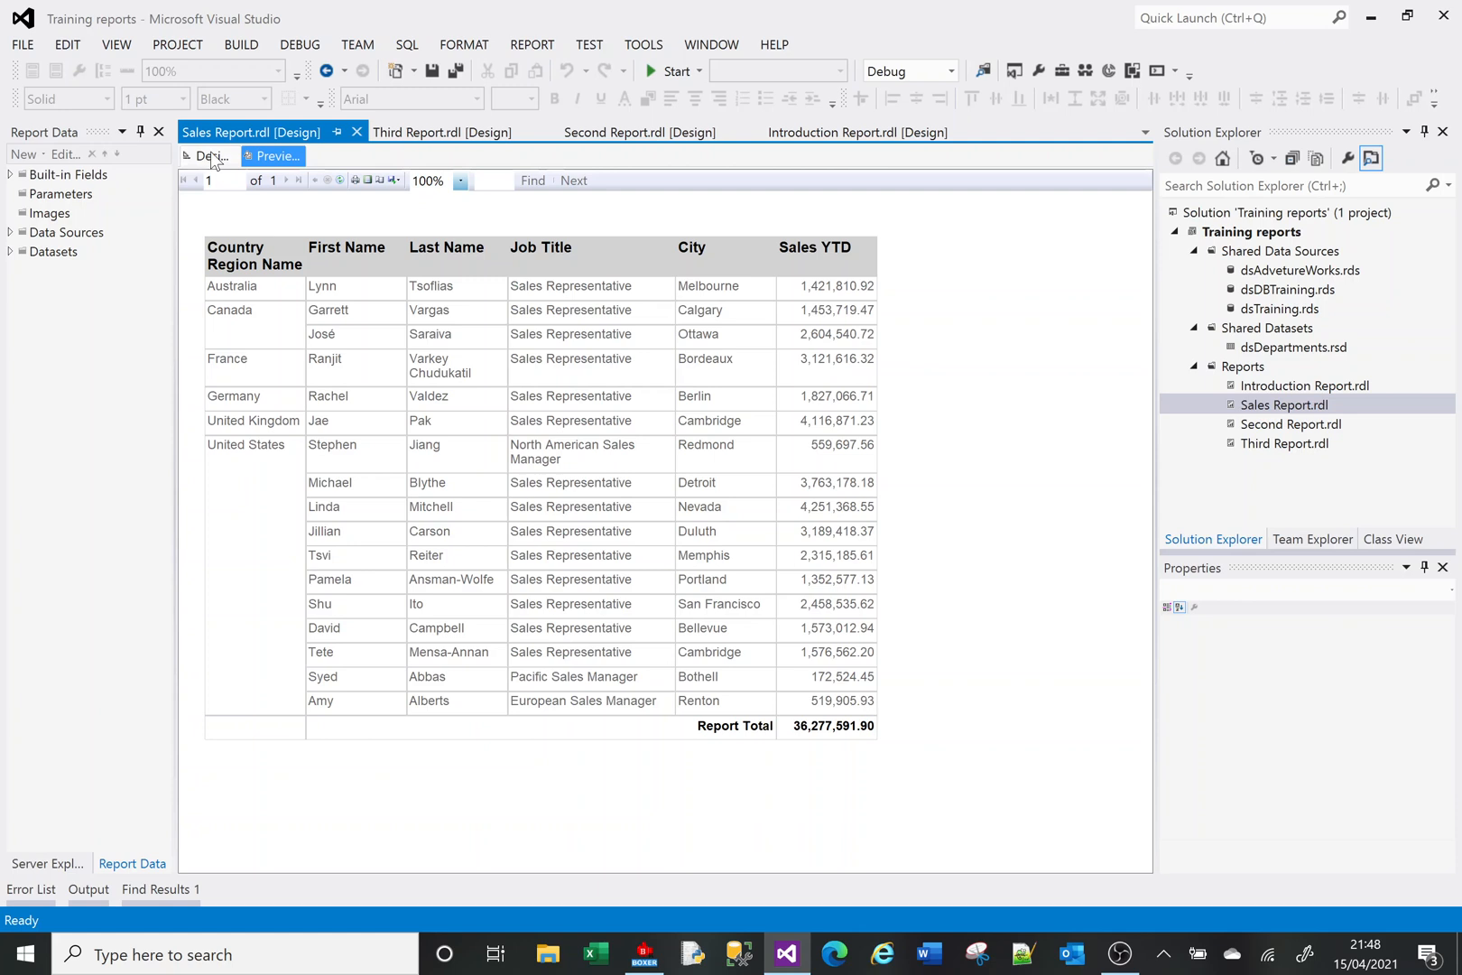
# In design, add a total row after each country's Details rows
pyautogui.click(213, 156)
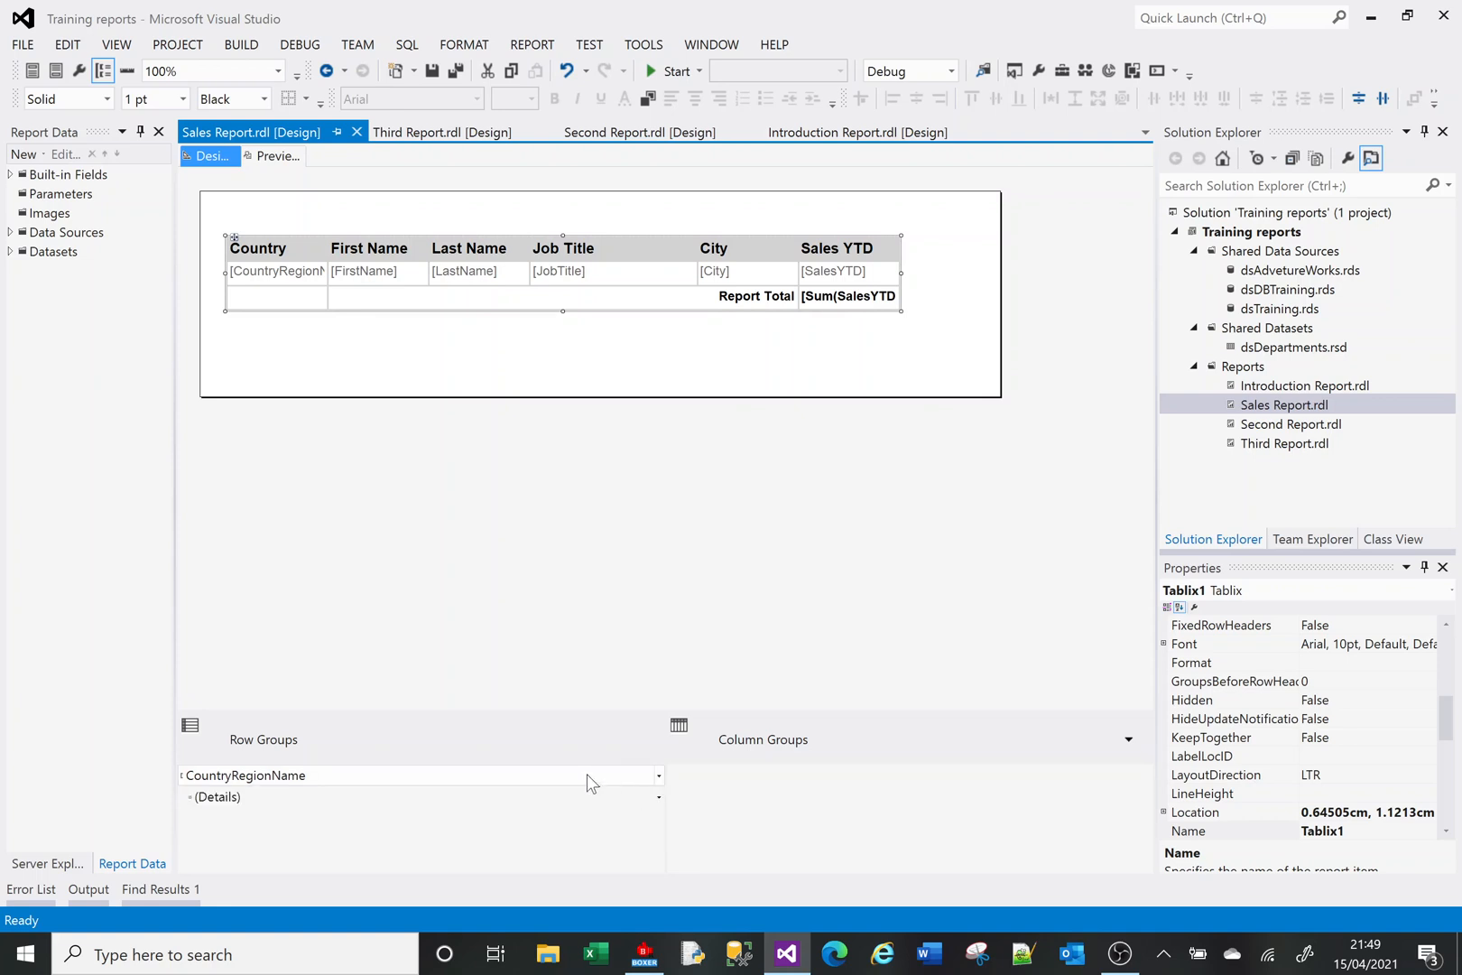
pyautogui.moveTo(650, 792)
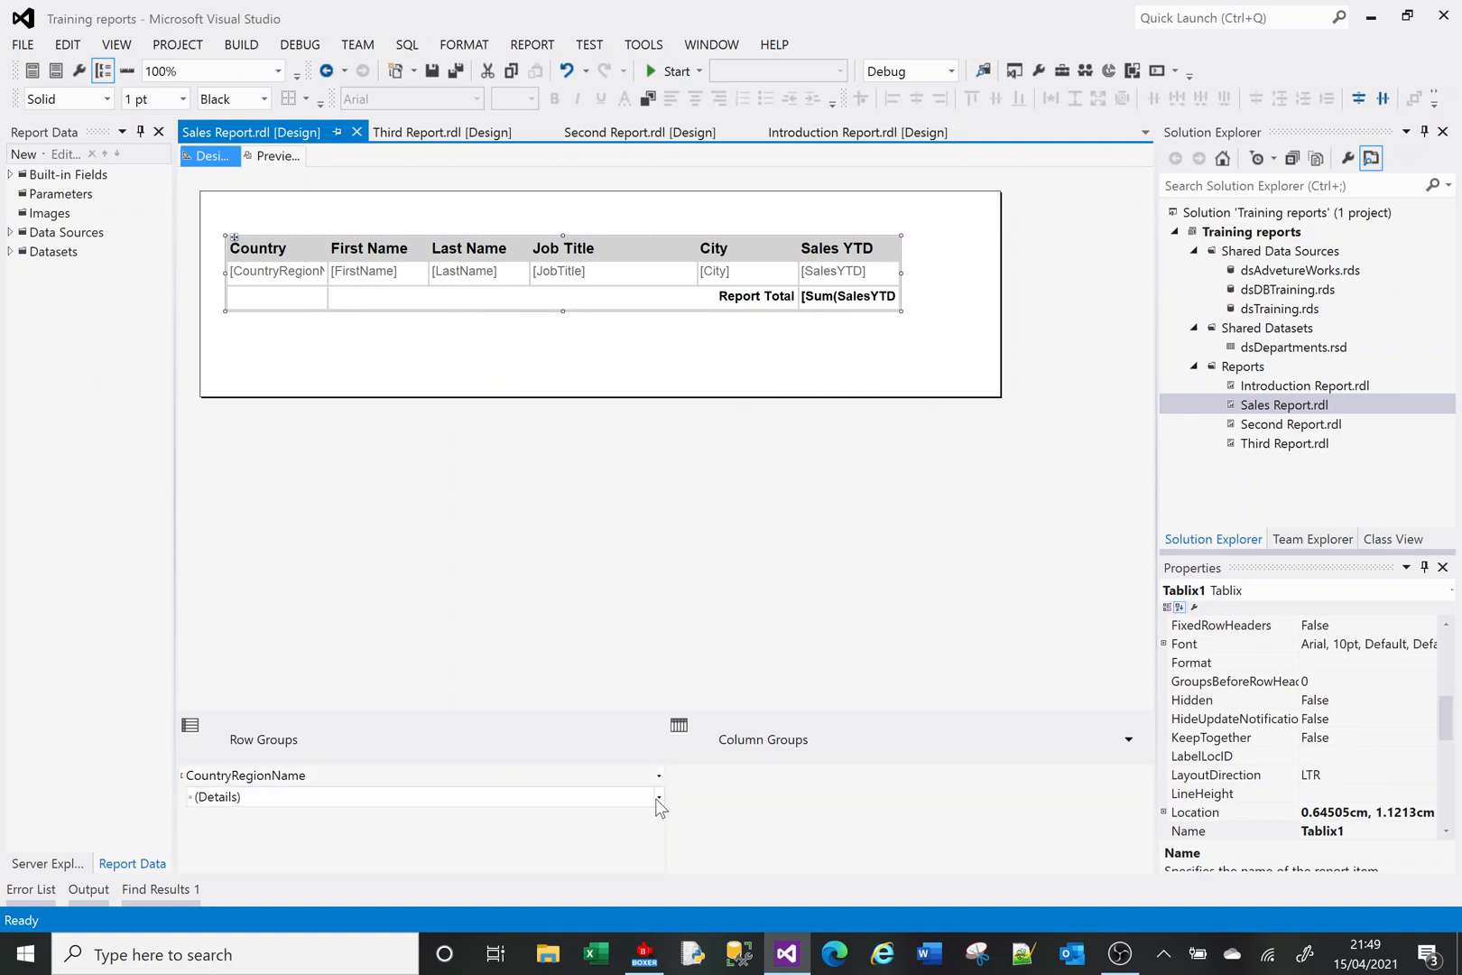
pyautogui.click(658, 797)
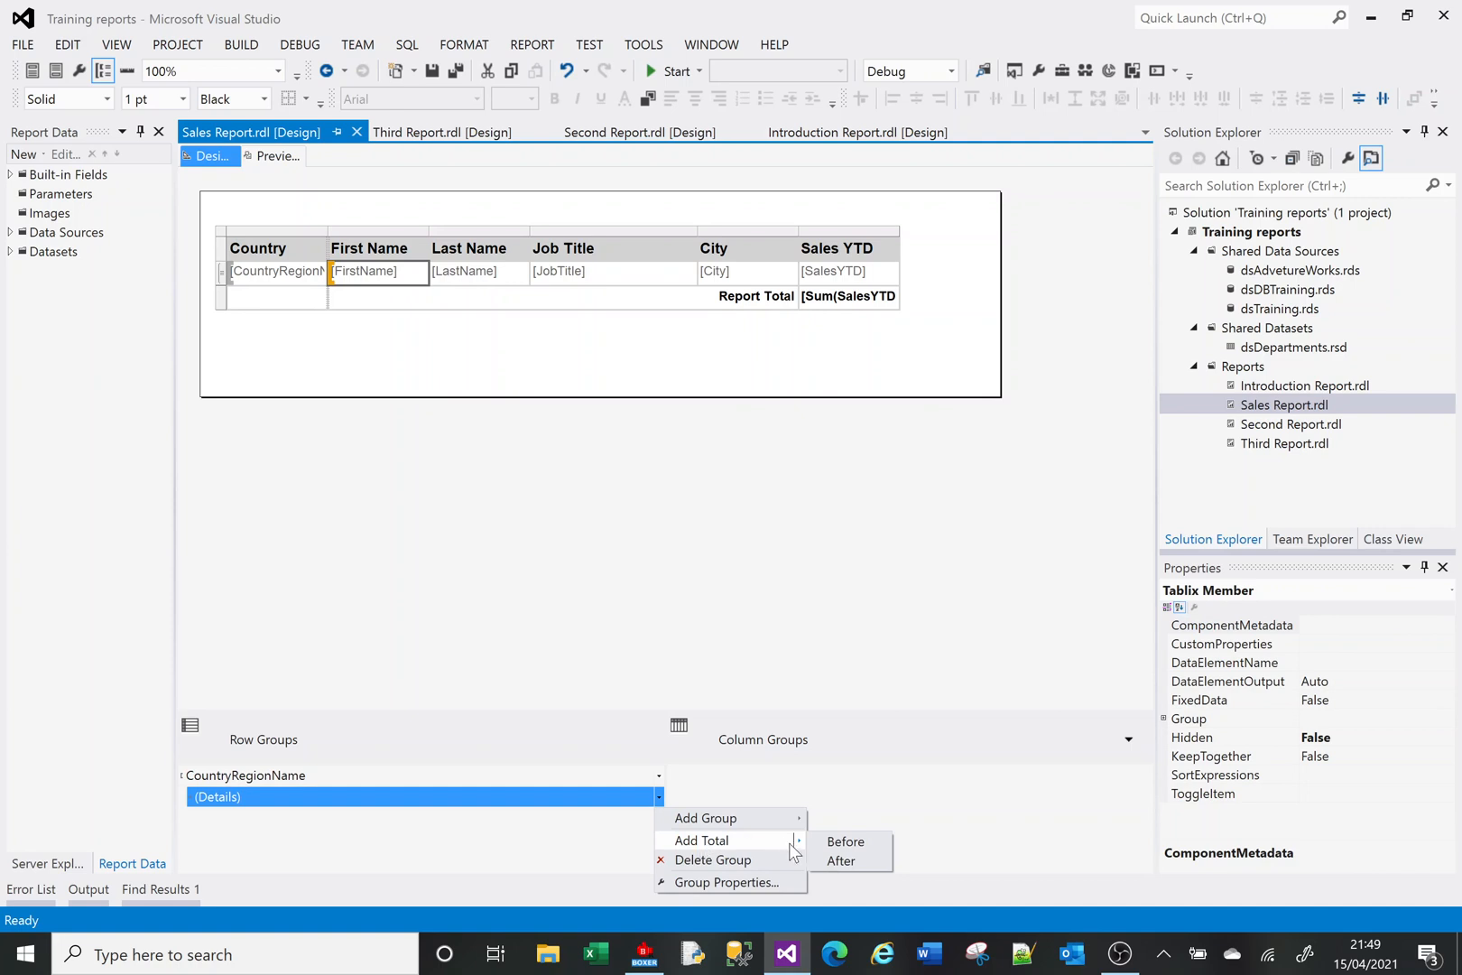
pyautogui.click(845, 842)
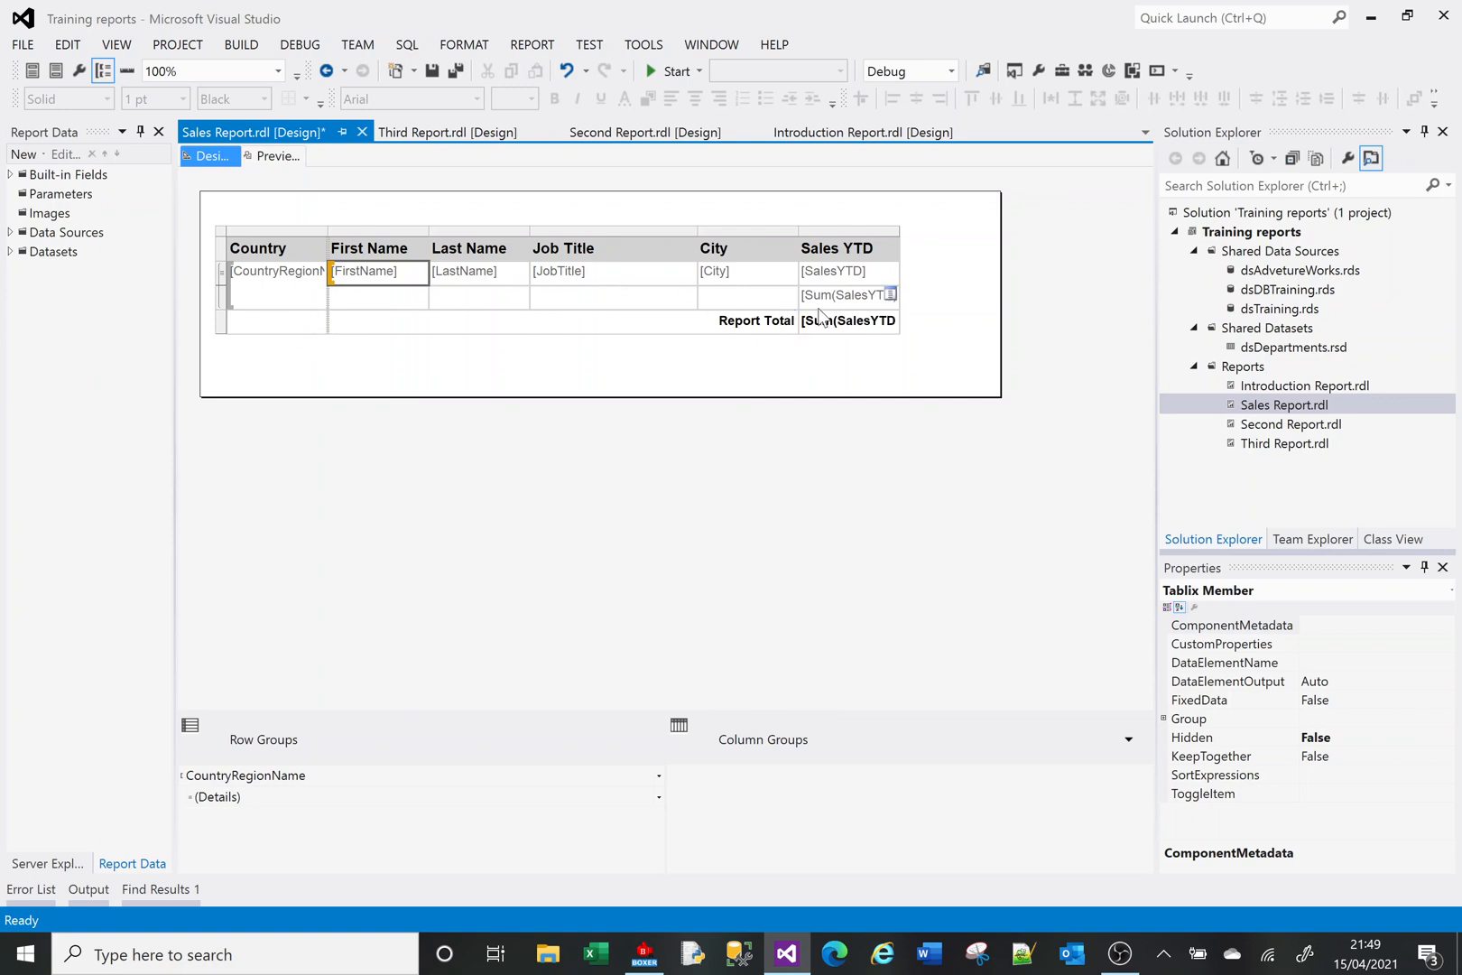
# Colour the new per-country Sum(SalesYTD) cell brown
pyautogui.click(847, 296)
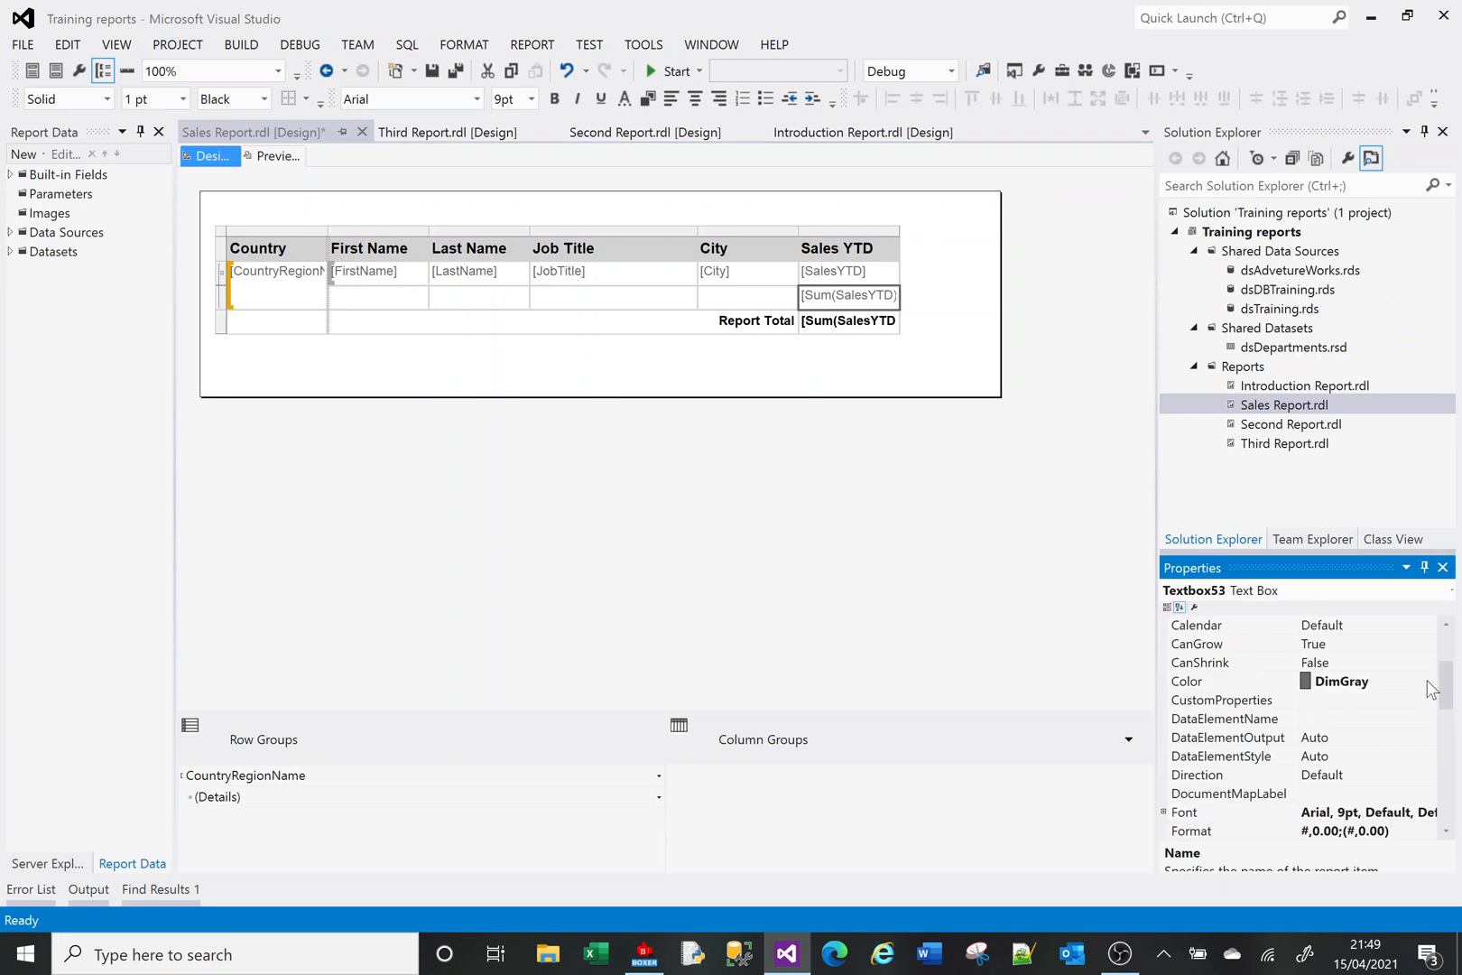
pyautogui.click(1428, 681)
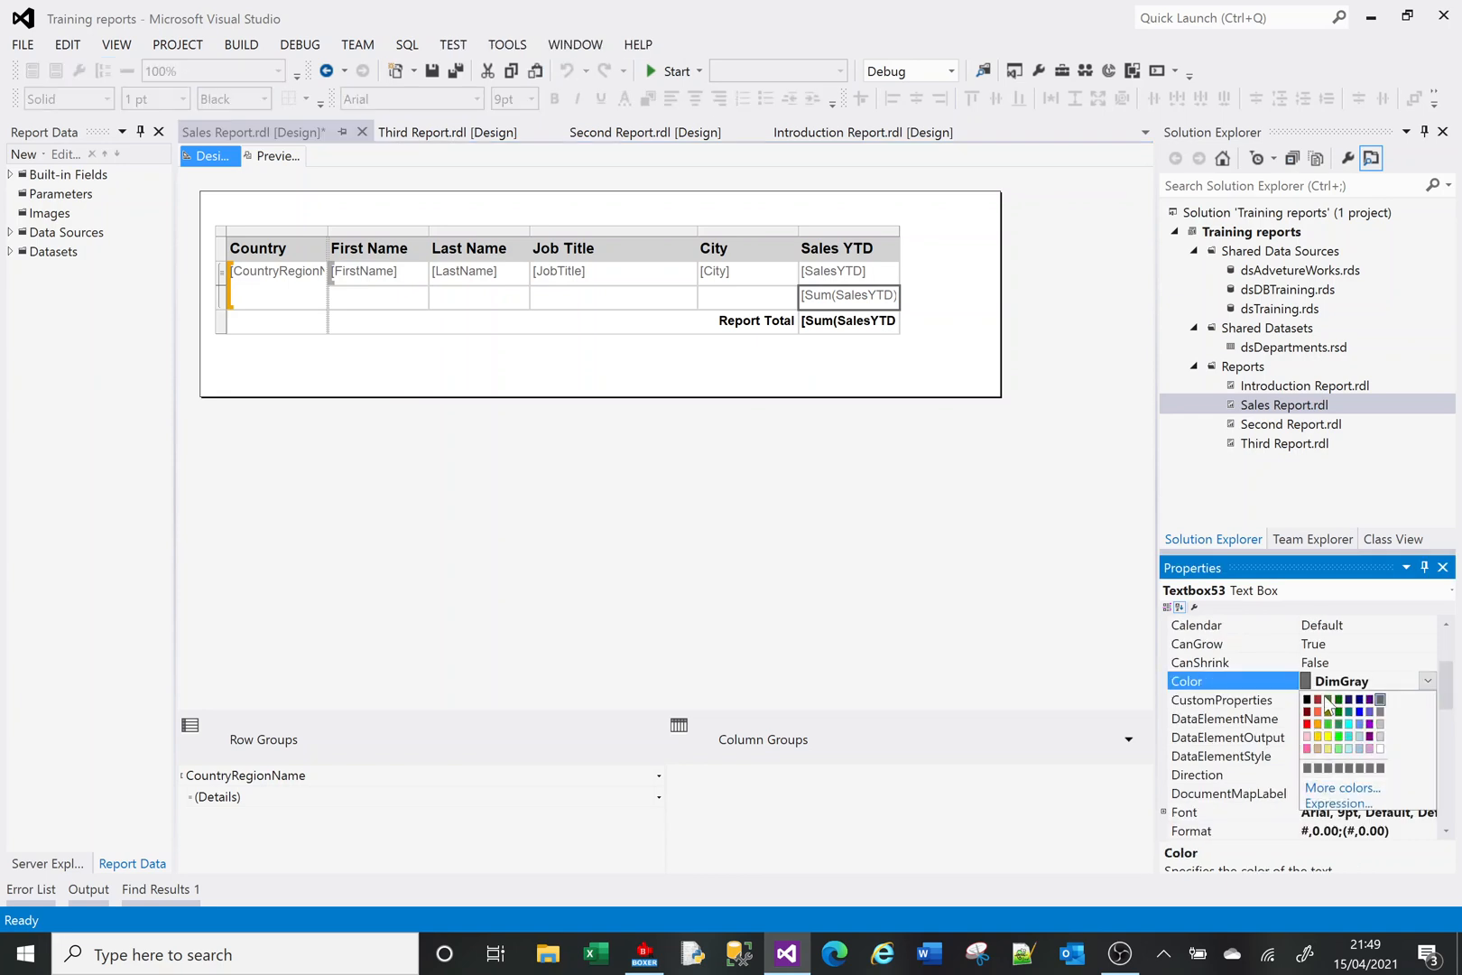
pyautogui.click(1322, 710)
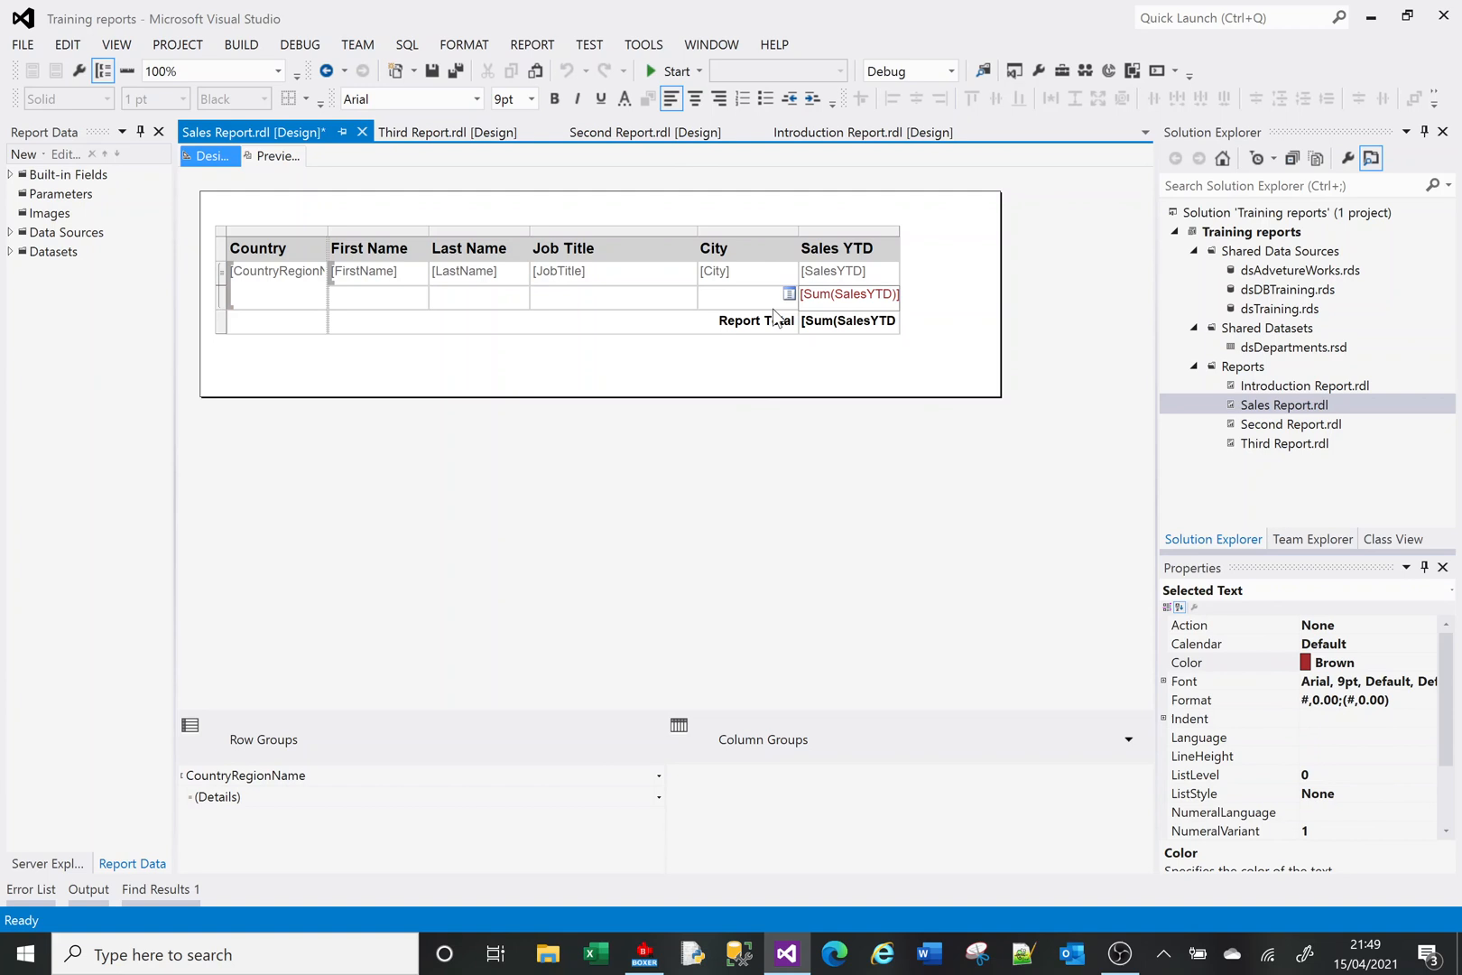
# Make the country Sales YTD total bold and underlined
pyautogui.click(847, 320)
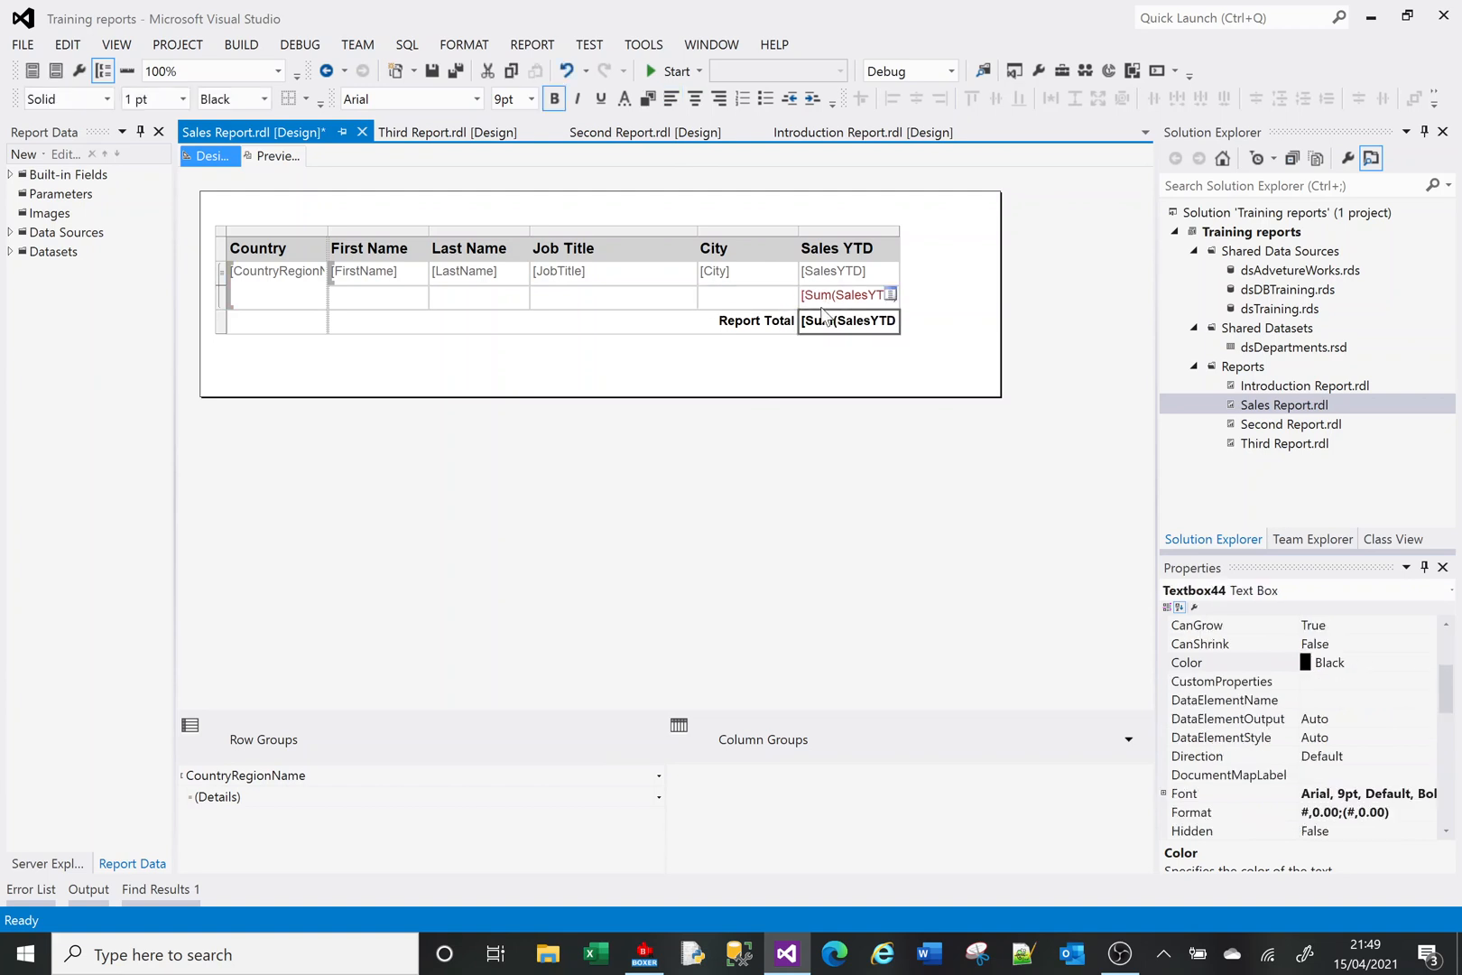
pyautogui.click(846, 296)
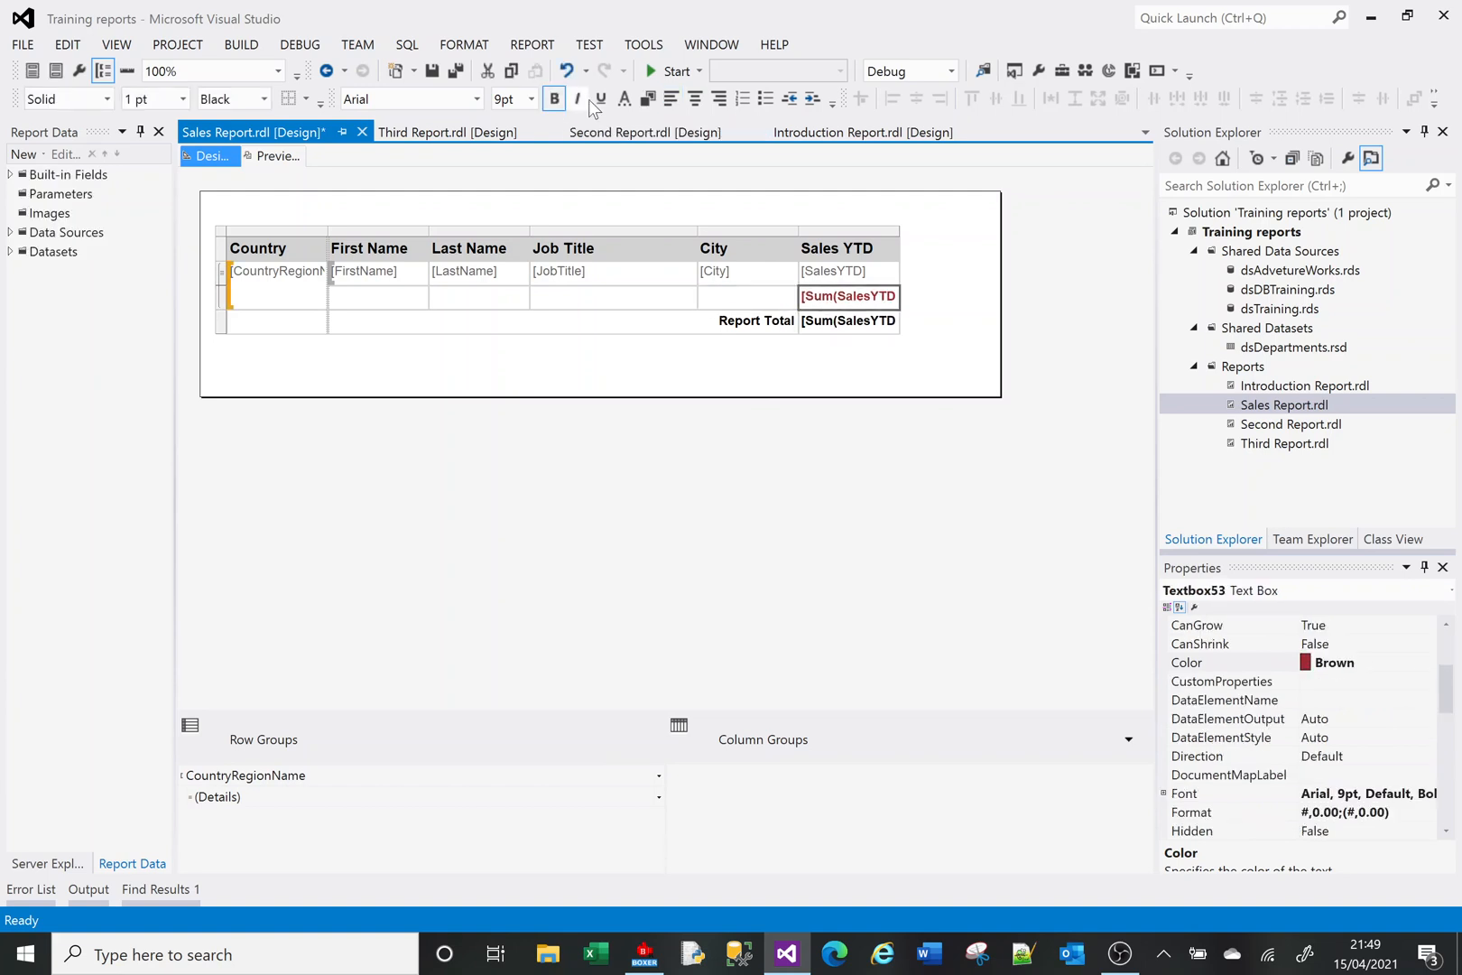
pyautogui.click(601, 99)
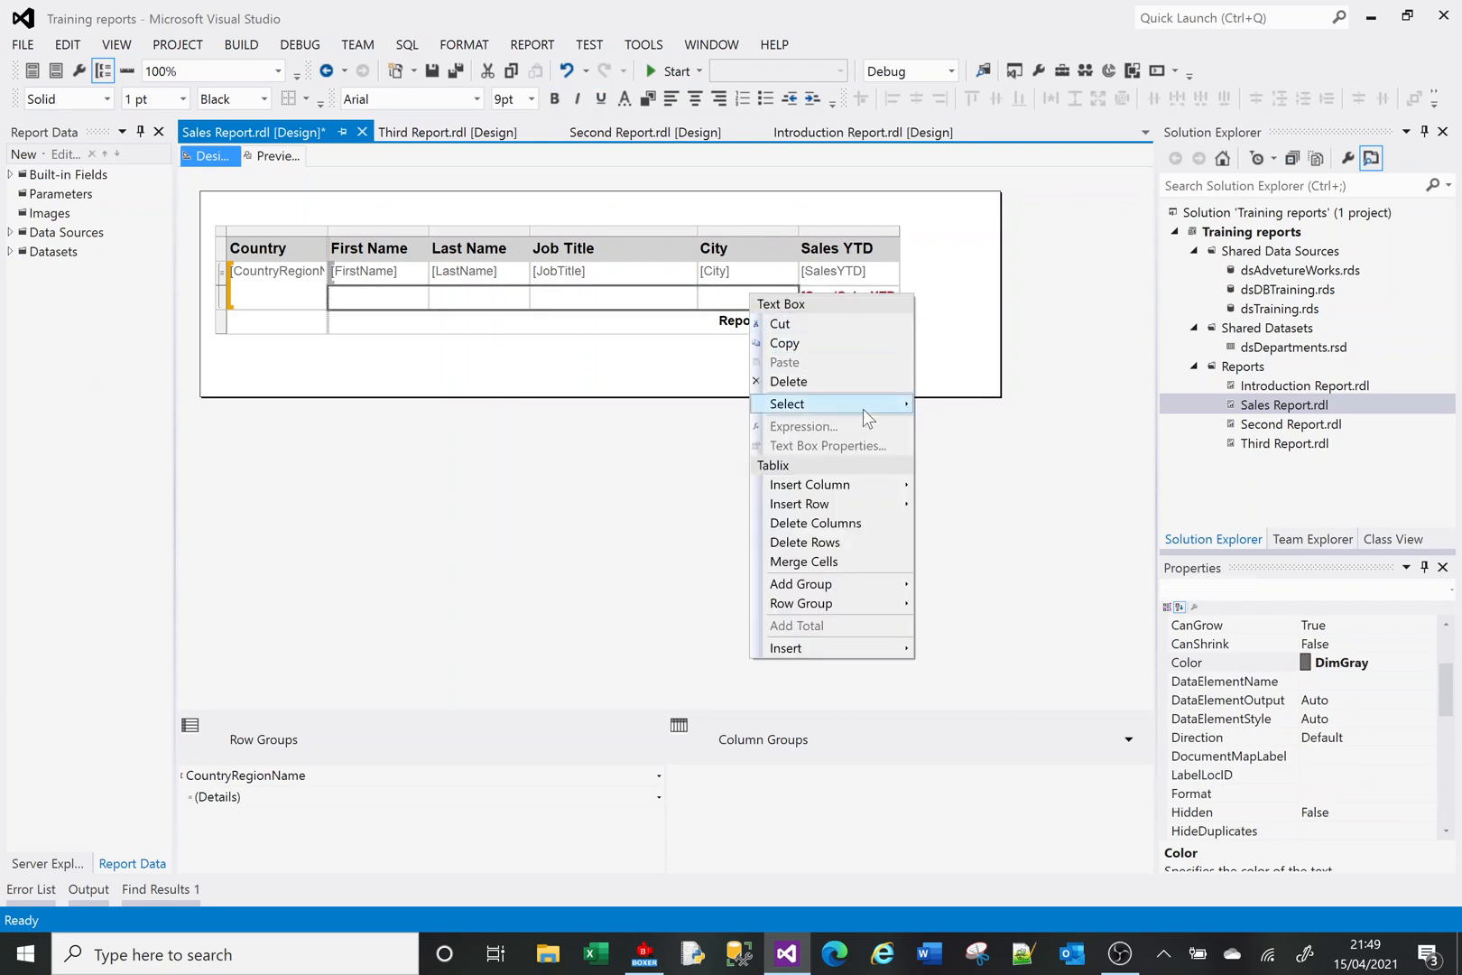
# Merge the blank cells into a right-aligned brown 'Country Total' label
pyautogui.click(796, 625)
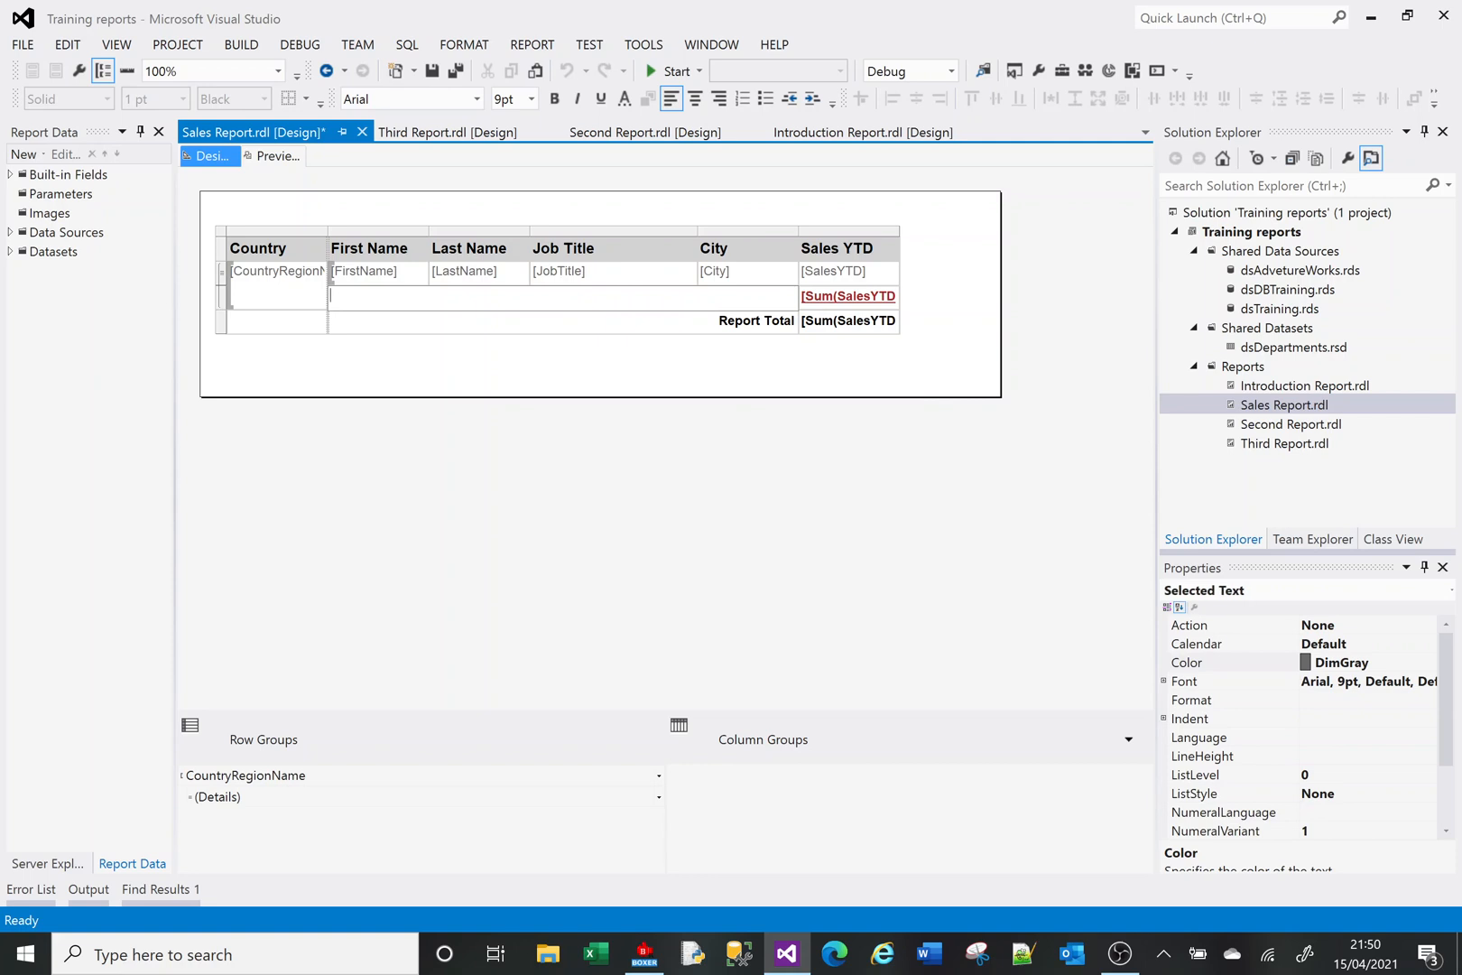
pyautogui.write('Country Total')
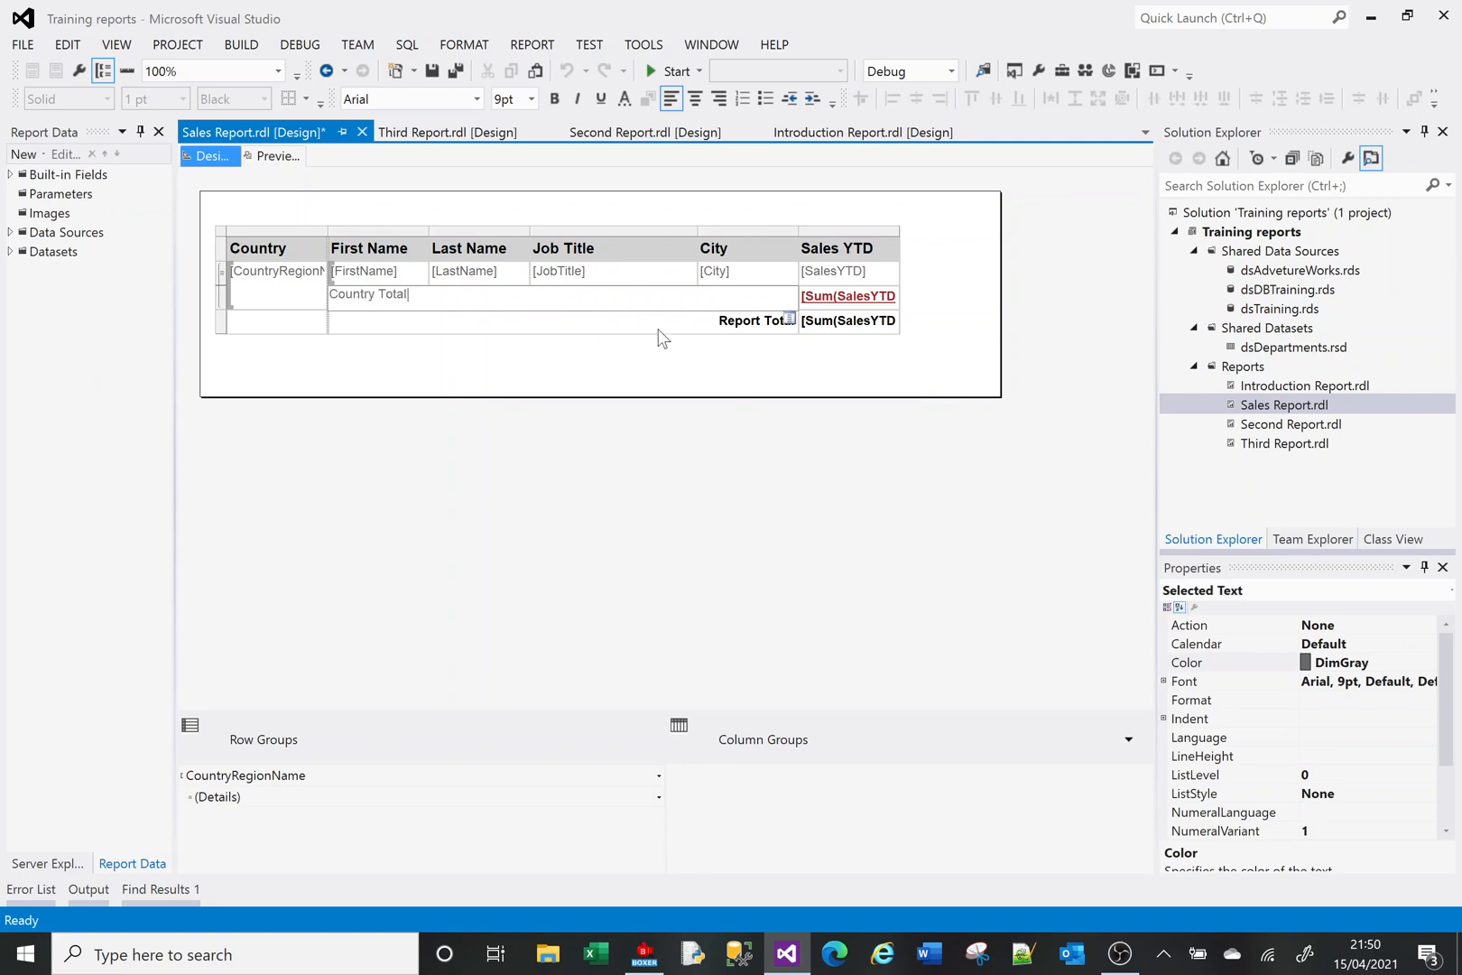
pyautogui.click(368, 296)
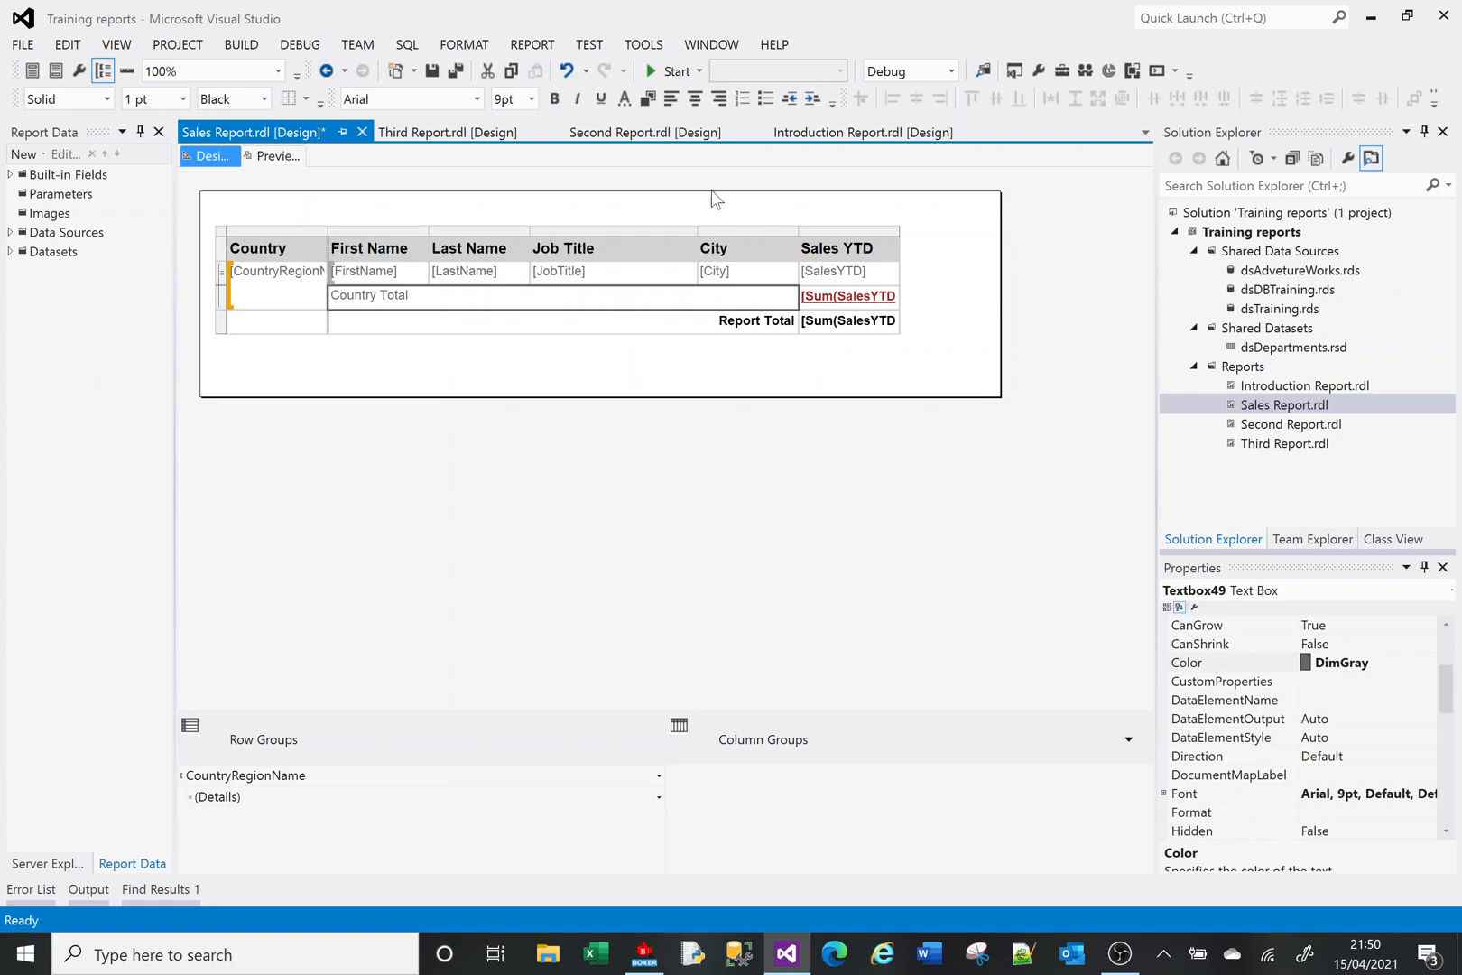
pyautogui.click(718, 99)
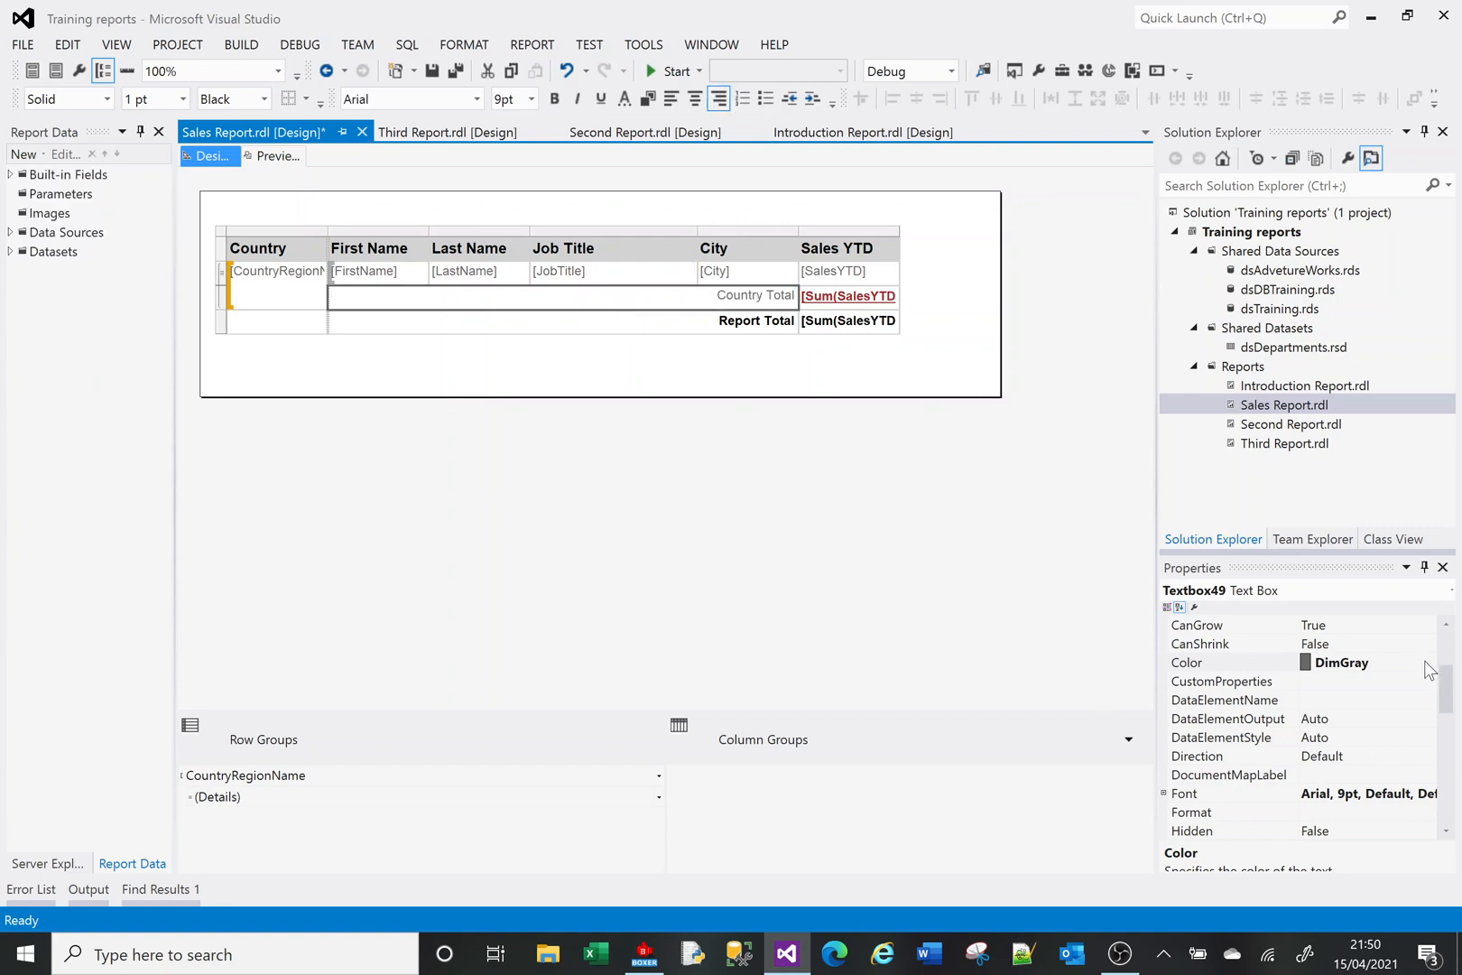
pyautogui.click(1428, 663)
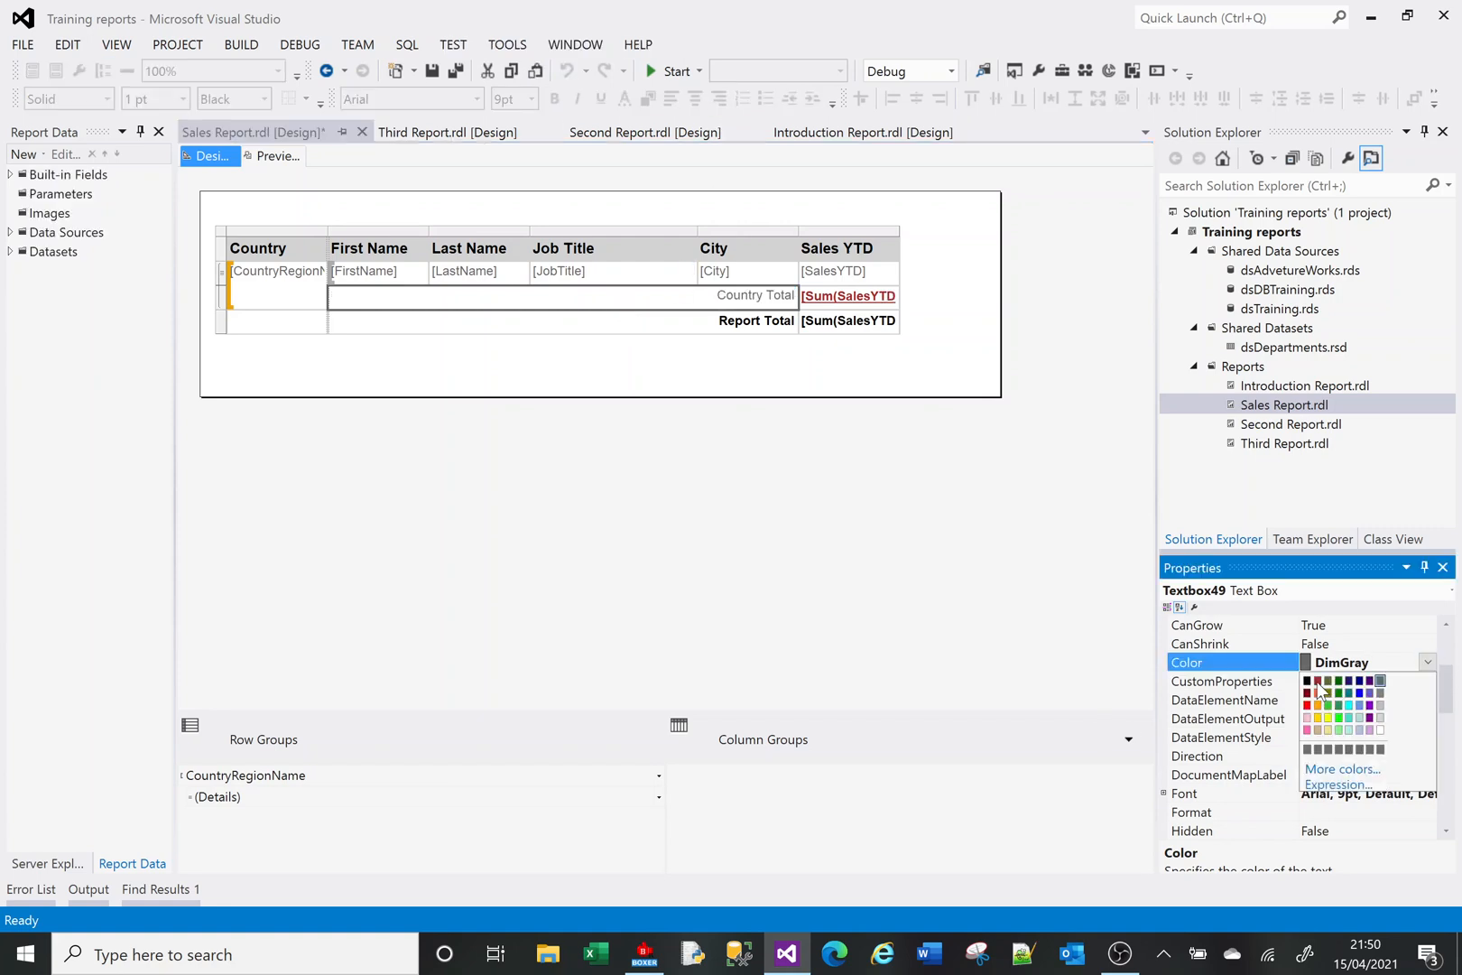
pyautogui.click(1310, 697)
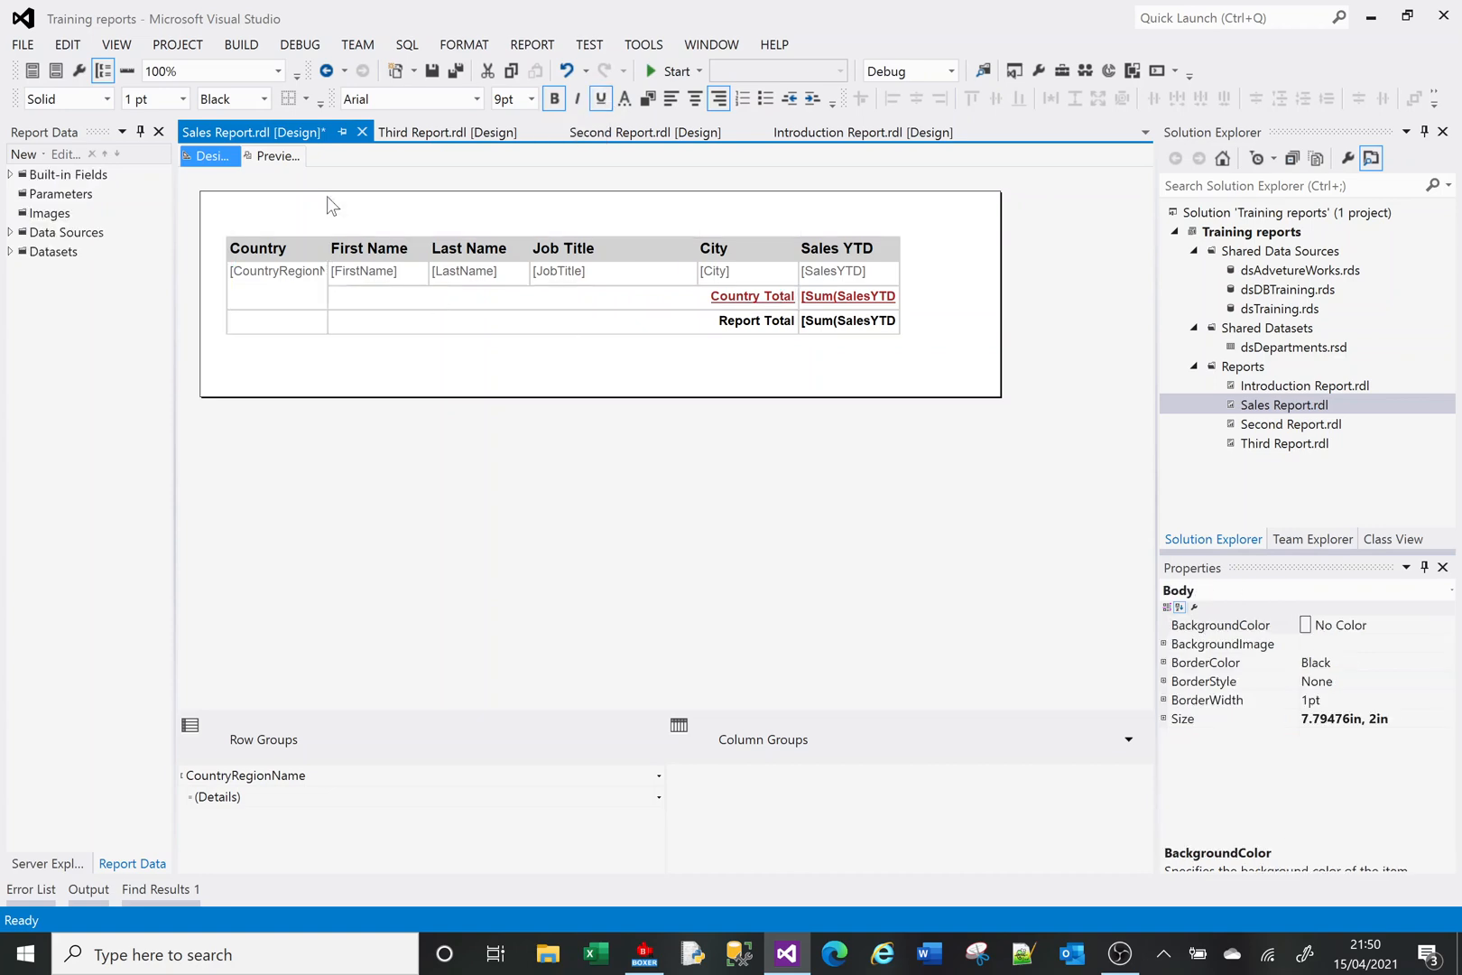
pyautogui.click(274, 156)
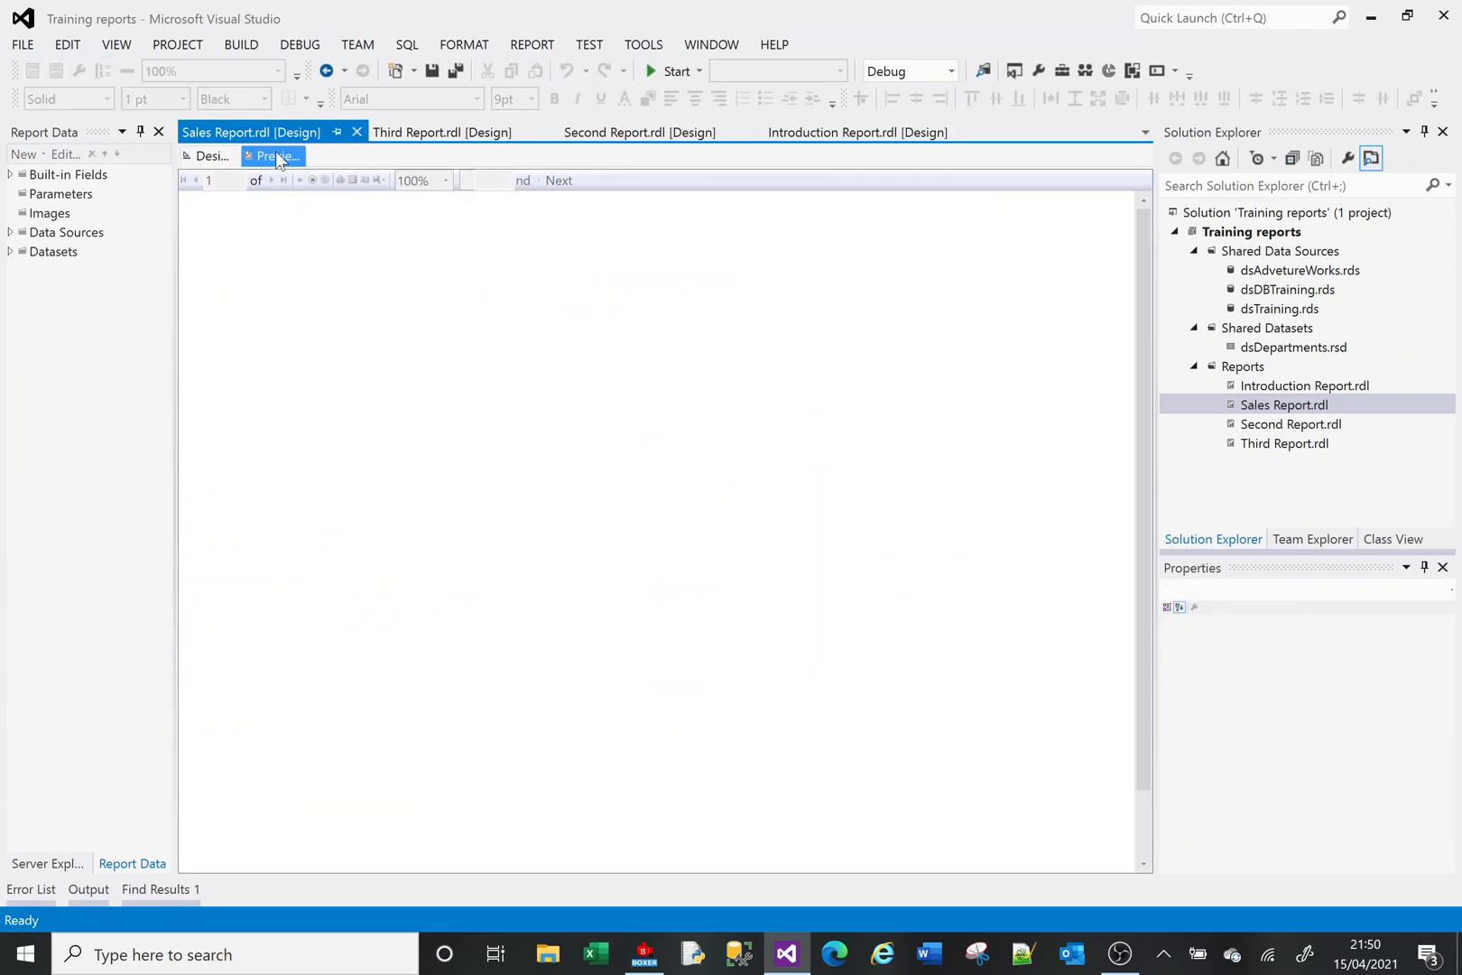
pyautogui.click(271, 156)
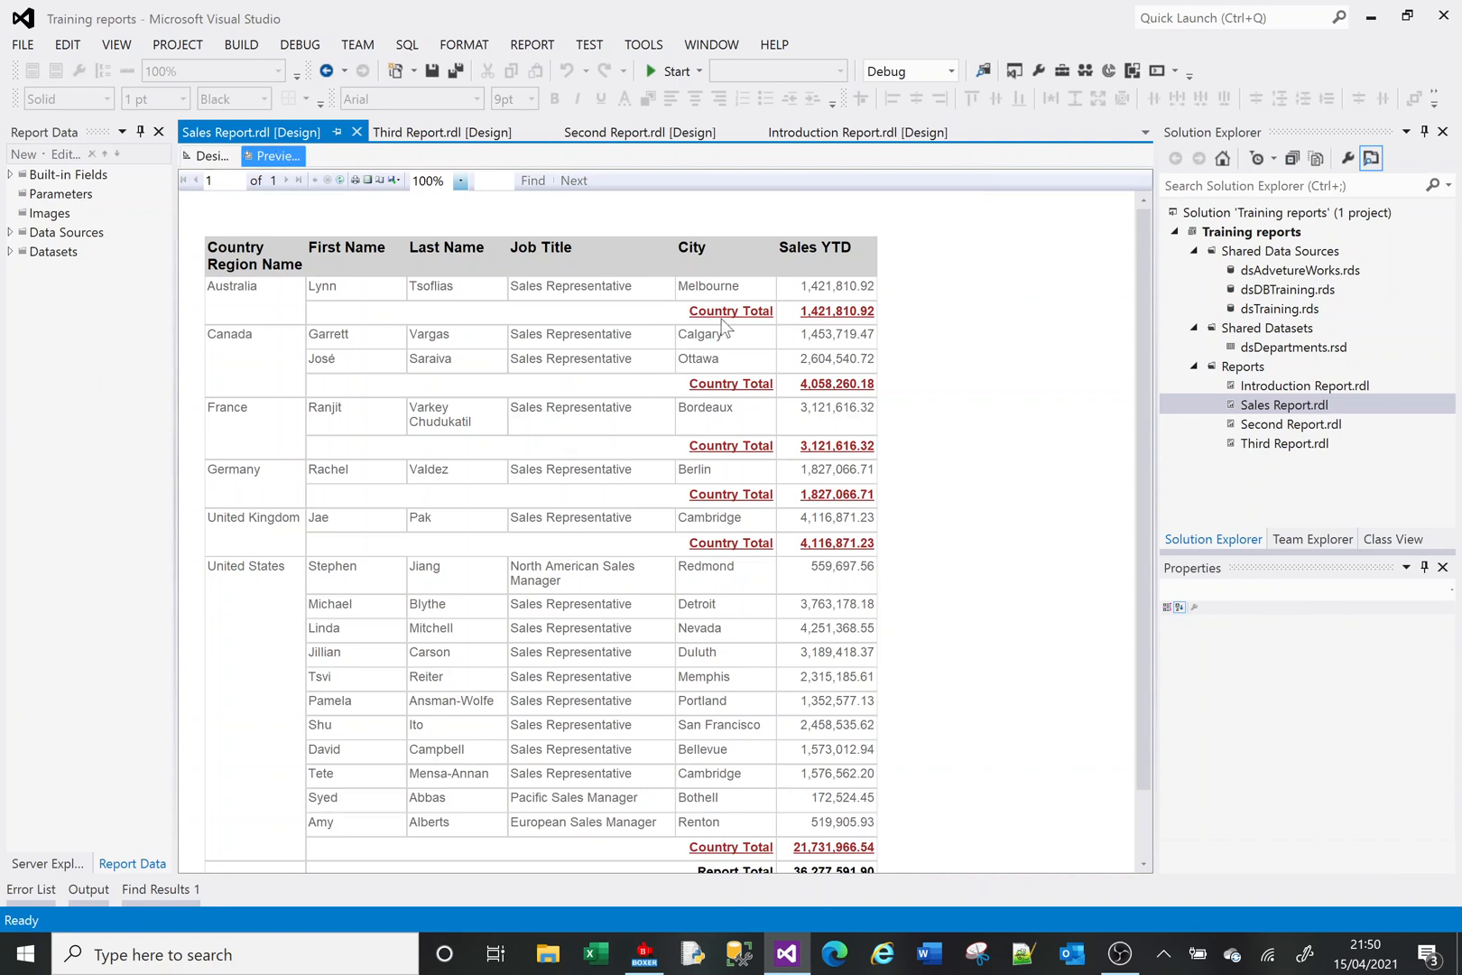
pyautogui.moveTo(737, 328)
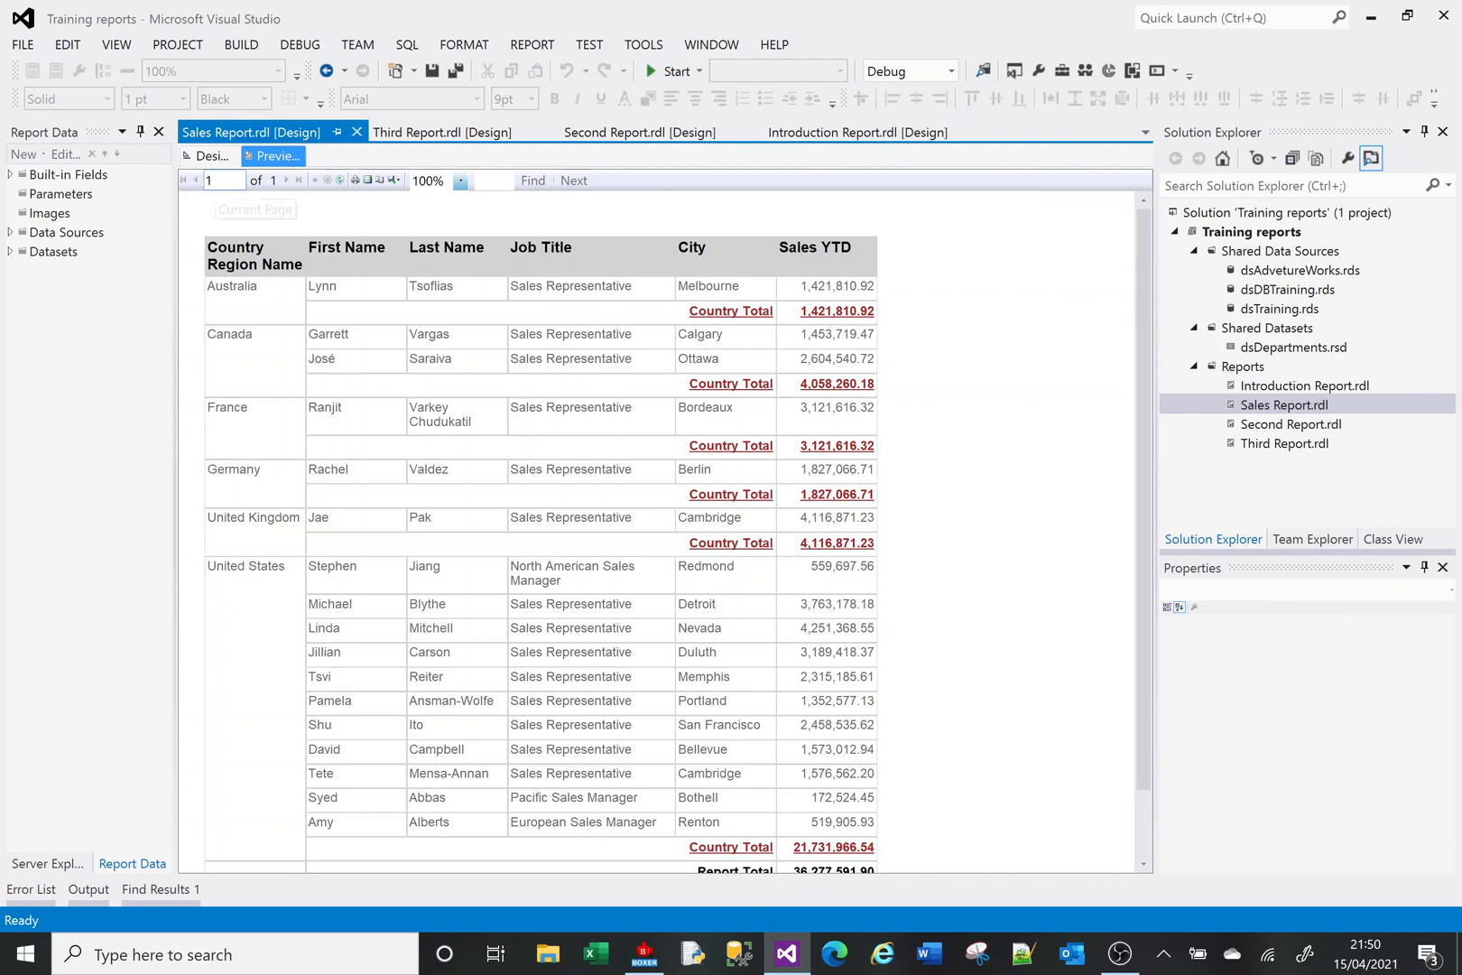
pyautogui.click(209, 156)
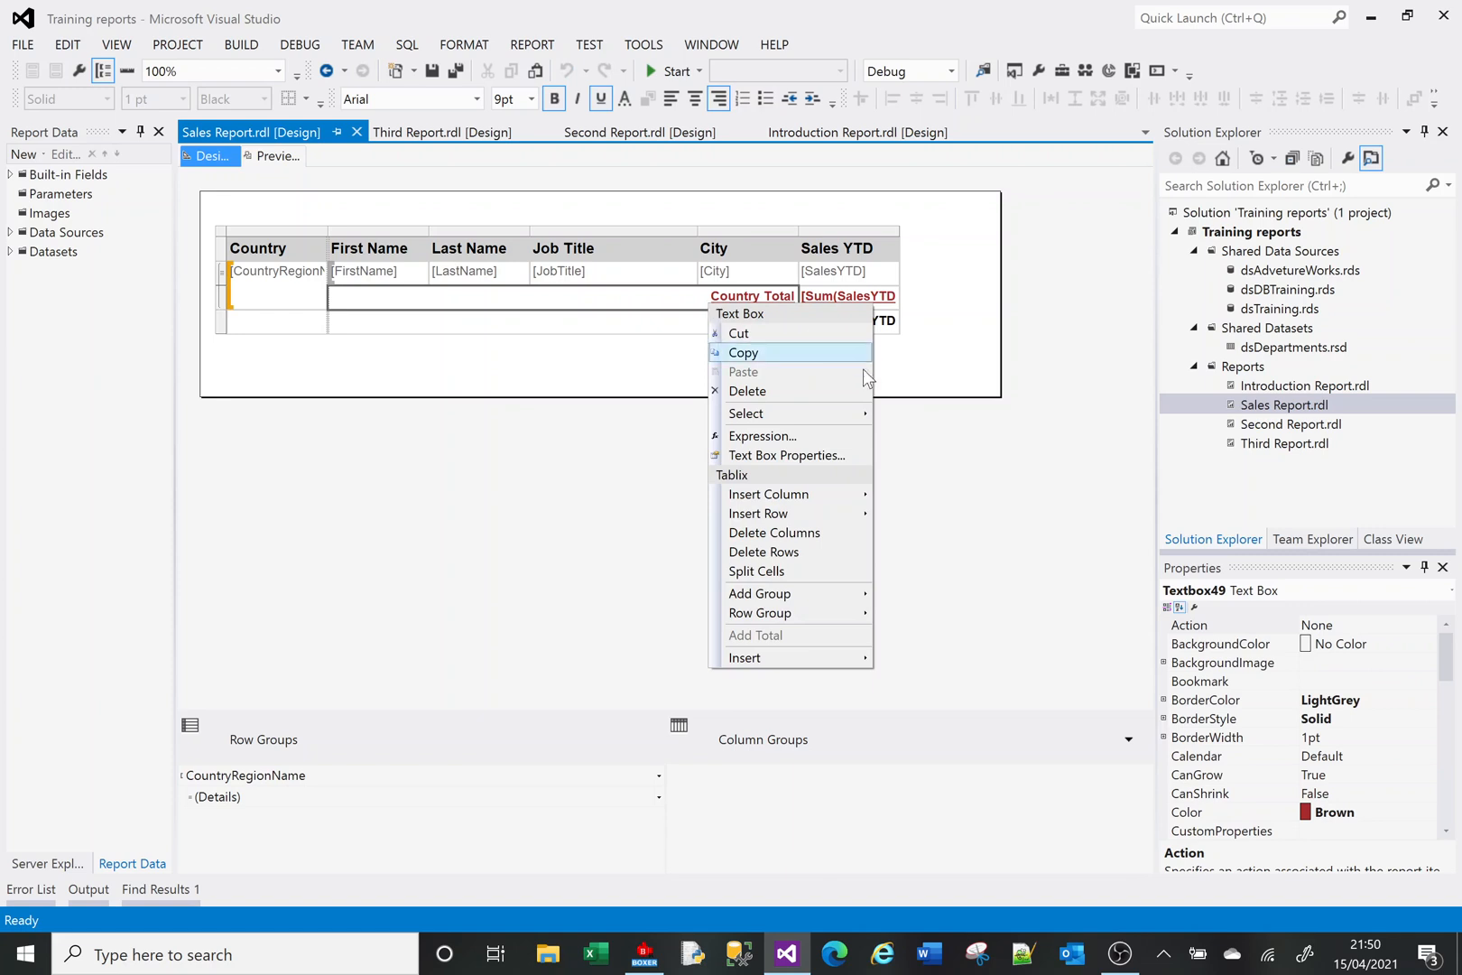
# Set the Country Total label expression to =Fields!CountryRegionName.Value + " Total"
pyautogui.click(762, 436)
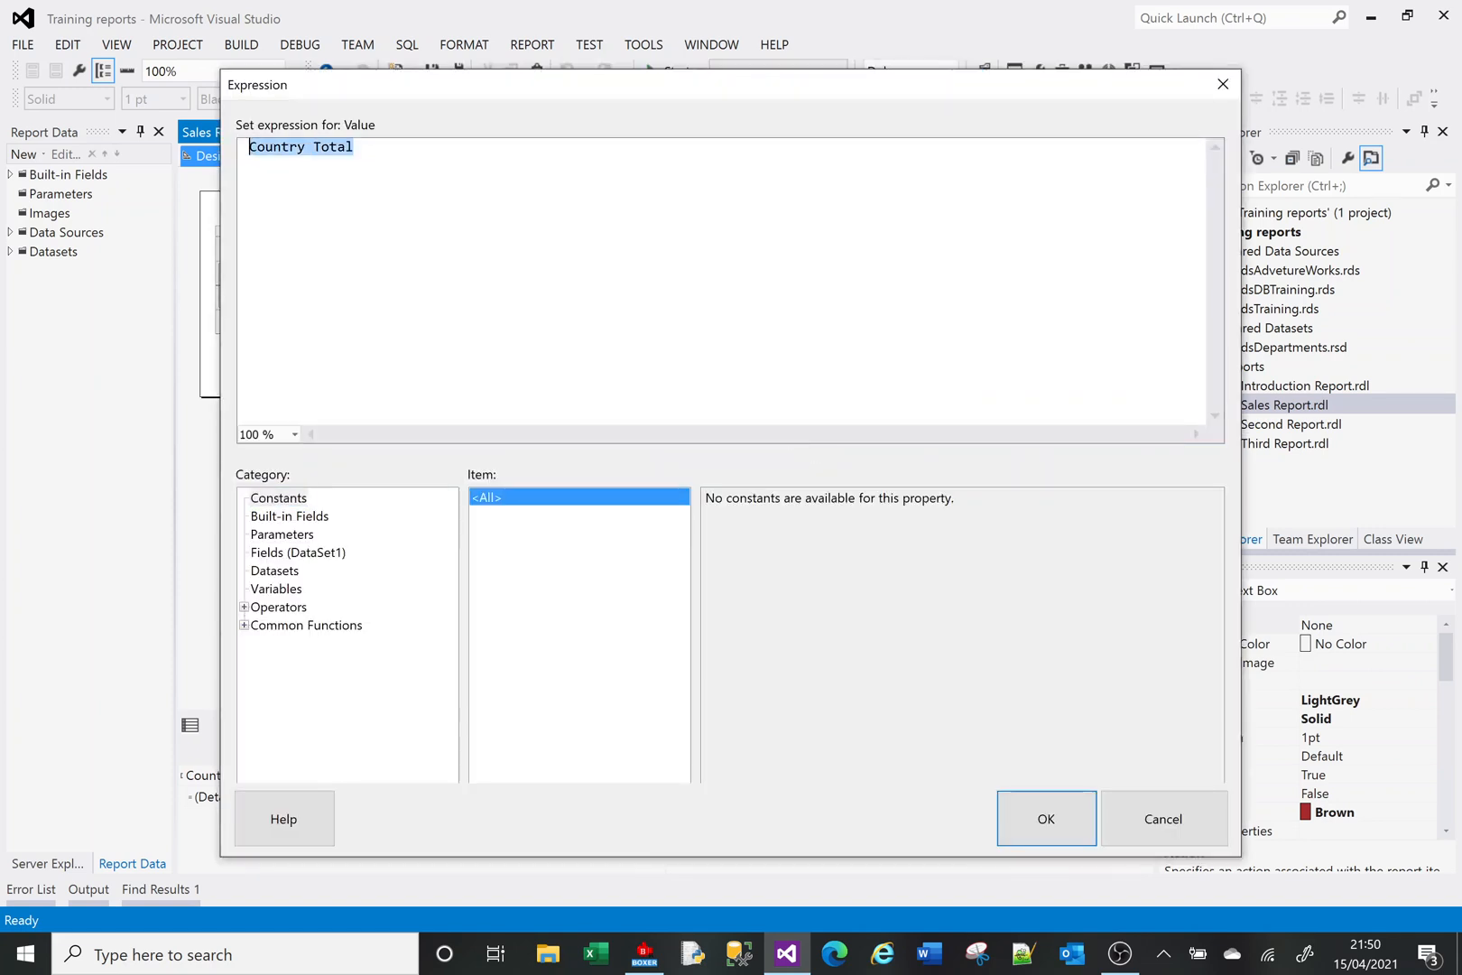
pyautogui.write('=')
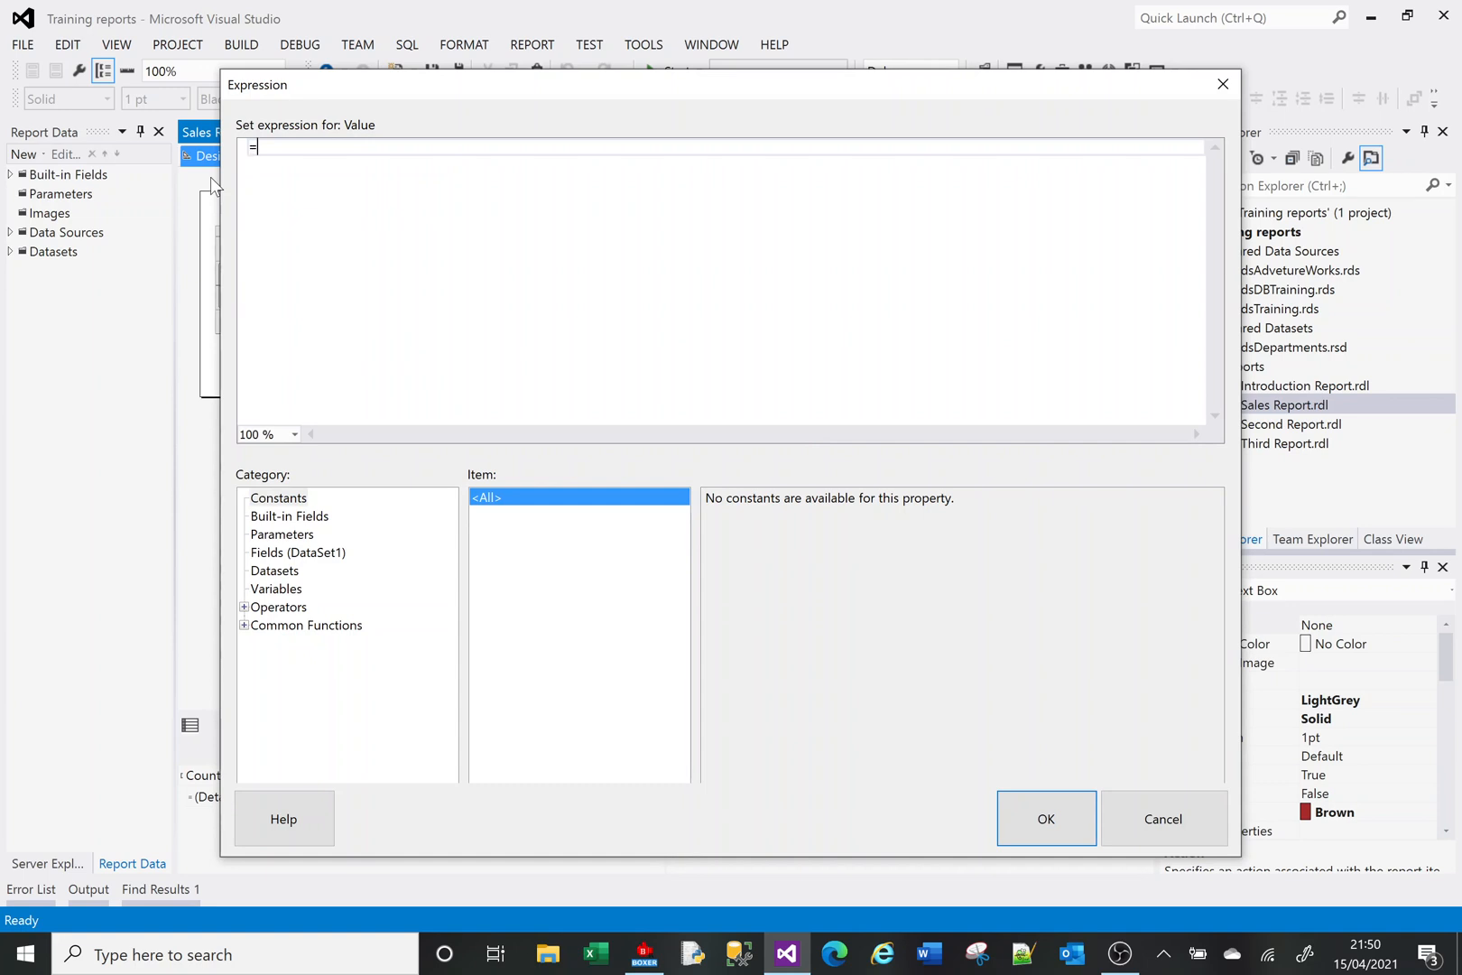
pyautogui.click(299, 553)
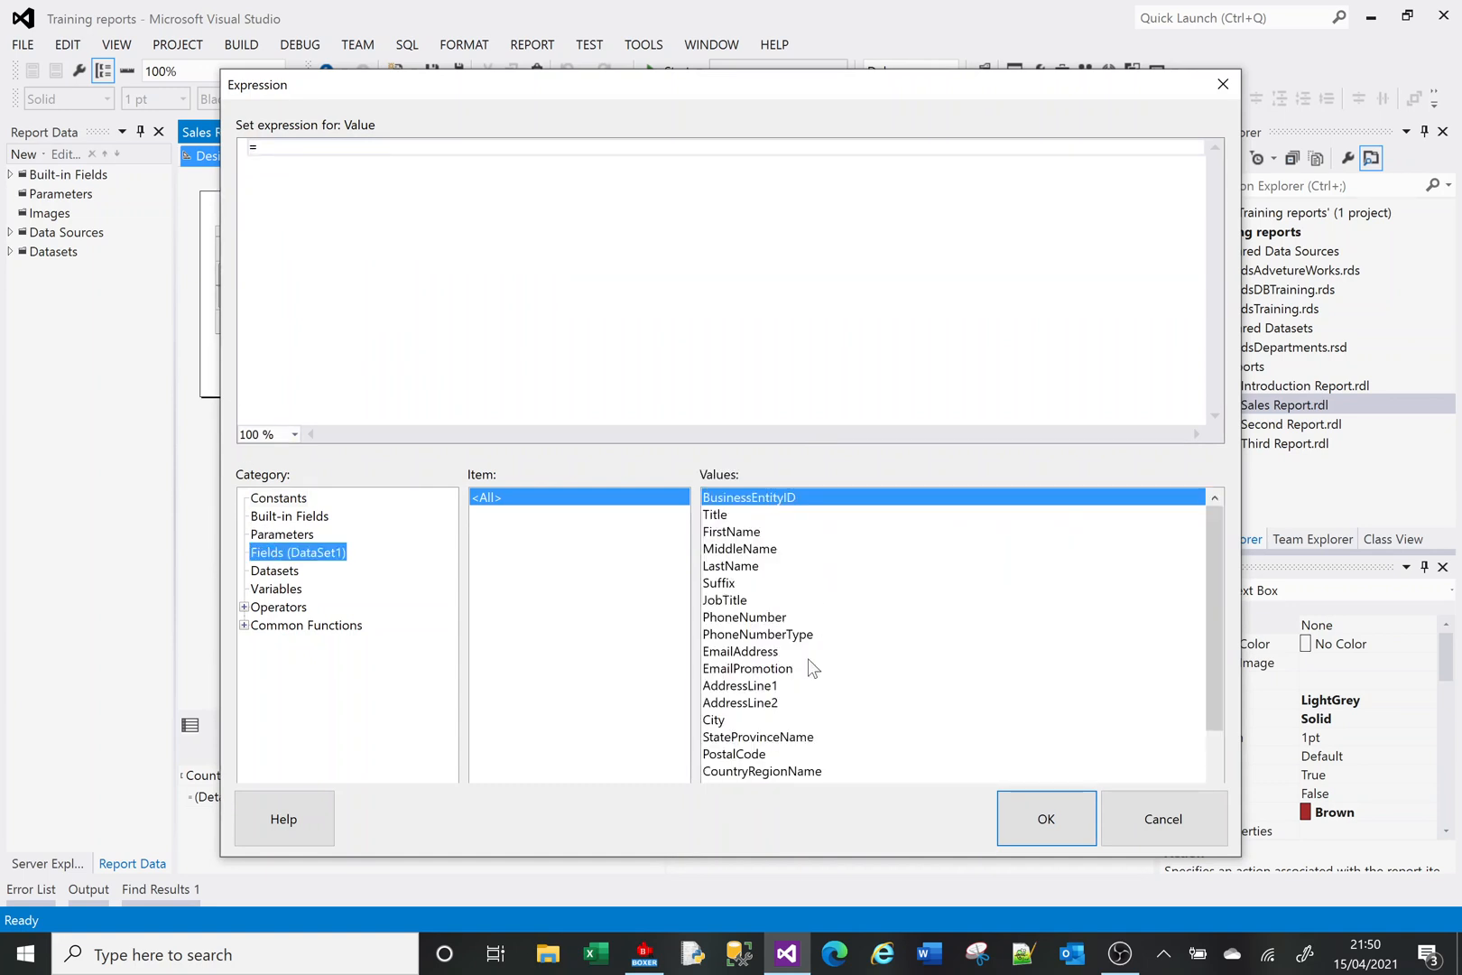
pyautogui.doubleClick(761, 771)
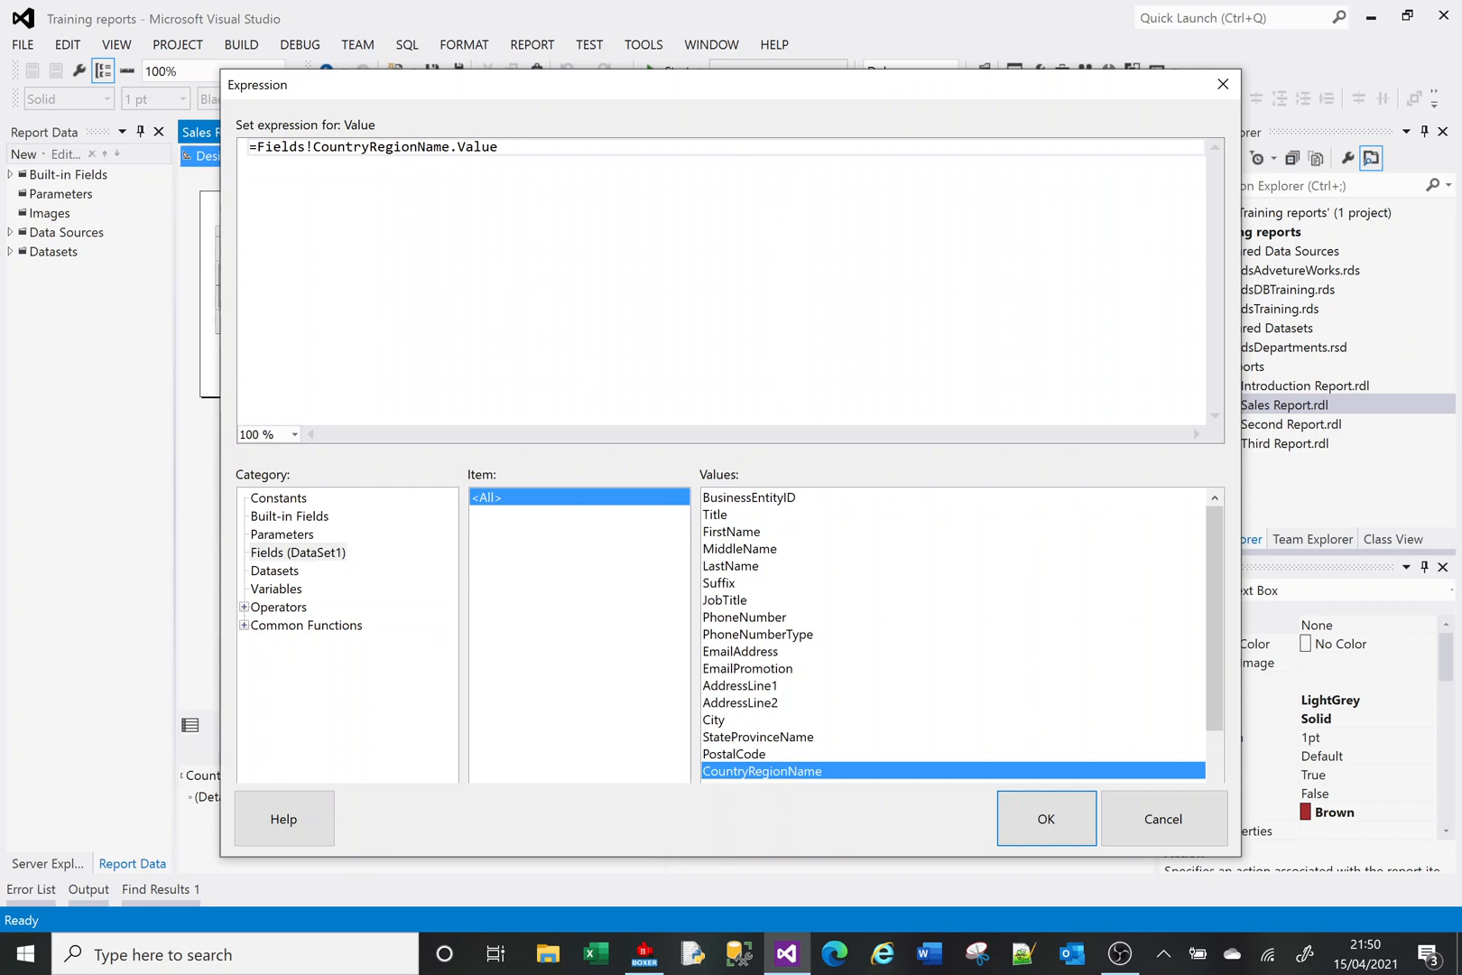
pyautogui.write('+ " Total')
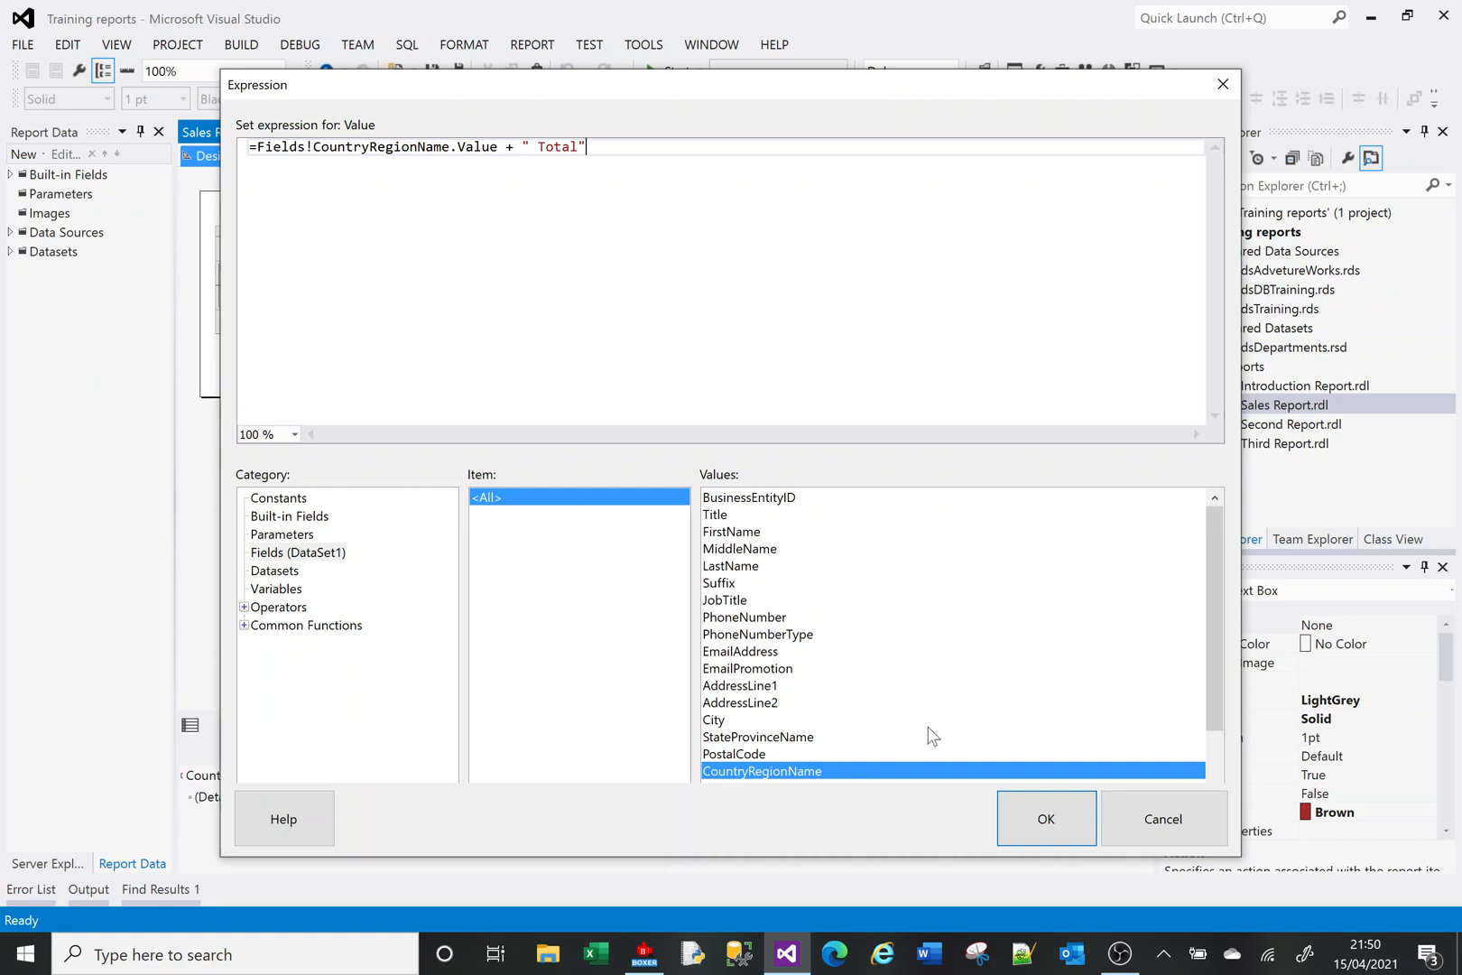
pyautogui.click(1045, 817)
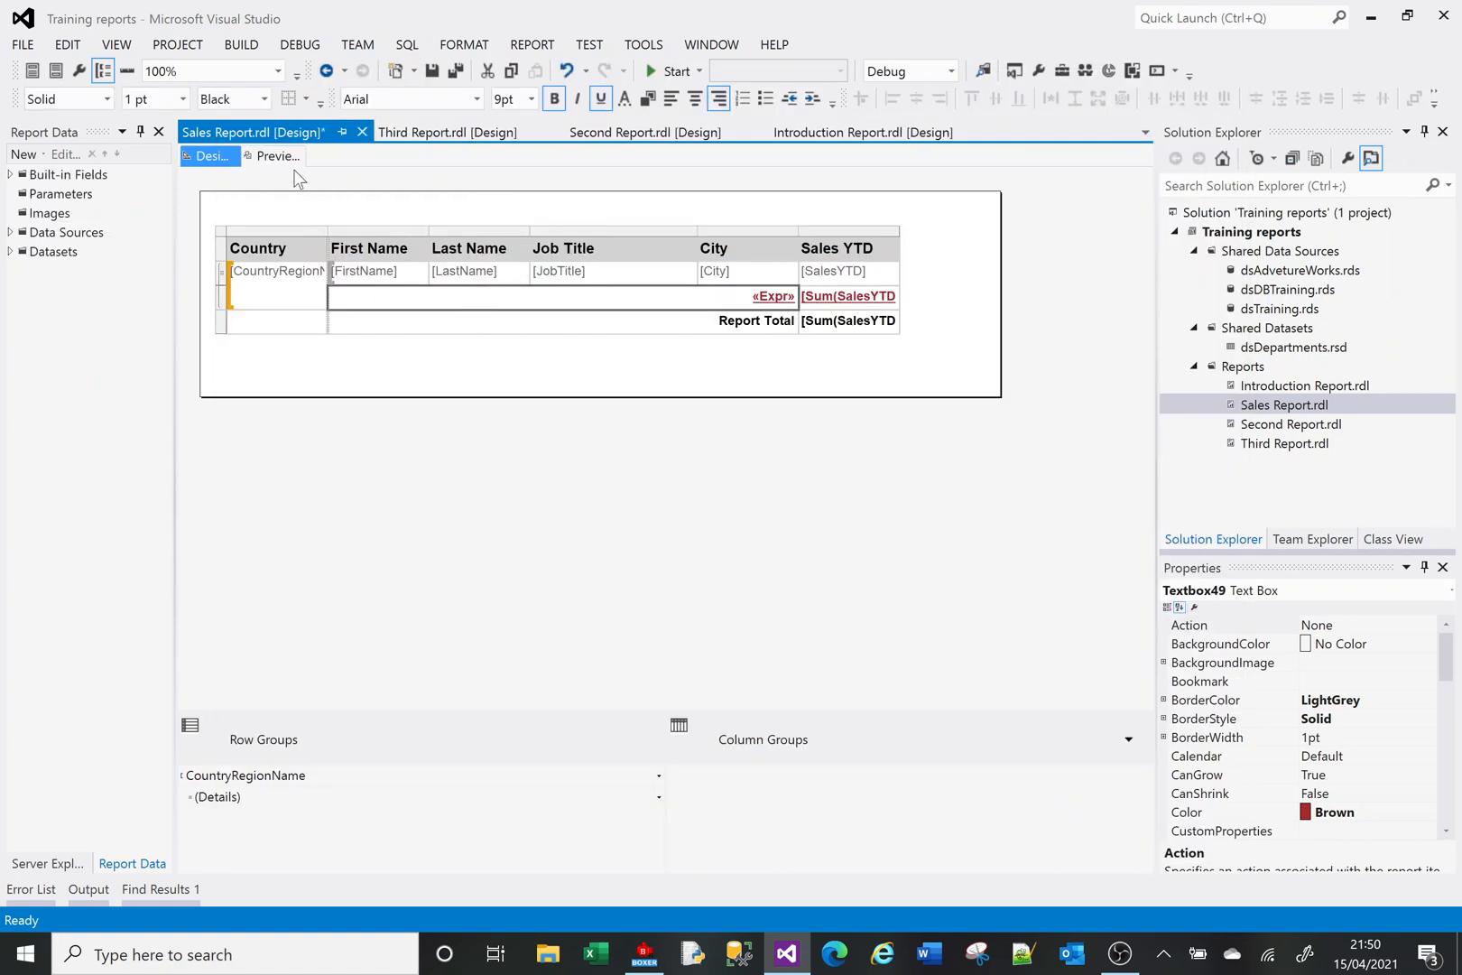
# Preview the report and scroll to check labels like 'Australia Total' and the Report Total
pyautogui.click(274, 156)
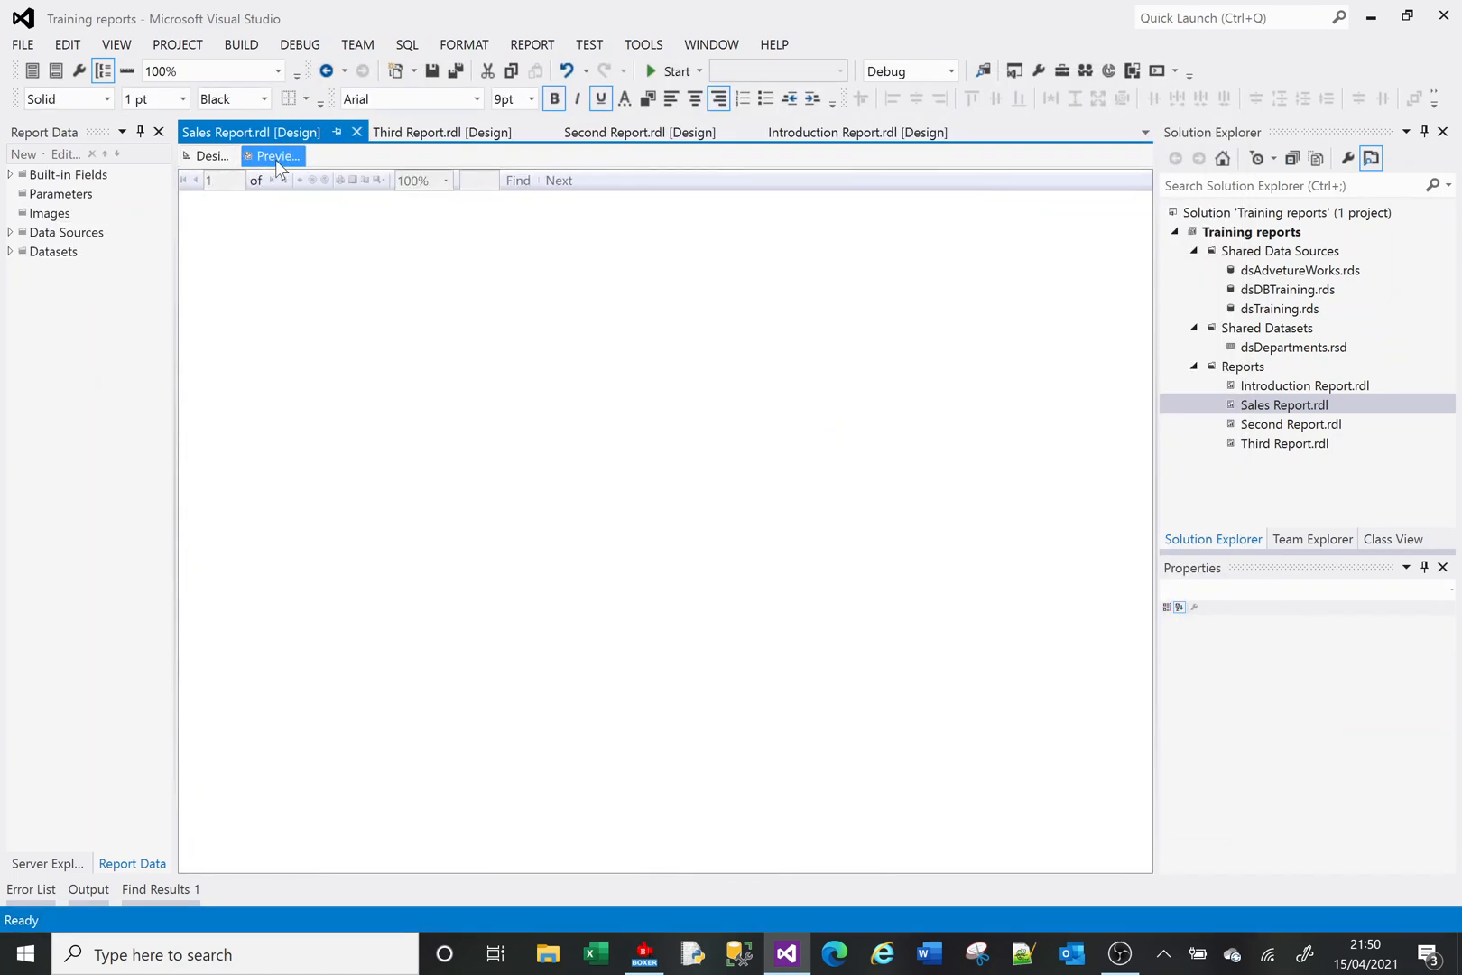
pyautogui.click(276, 156)
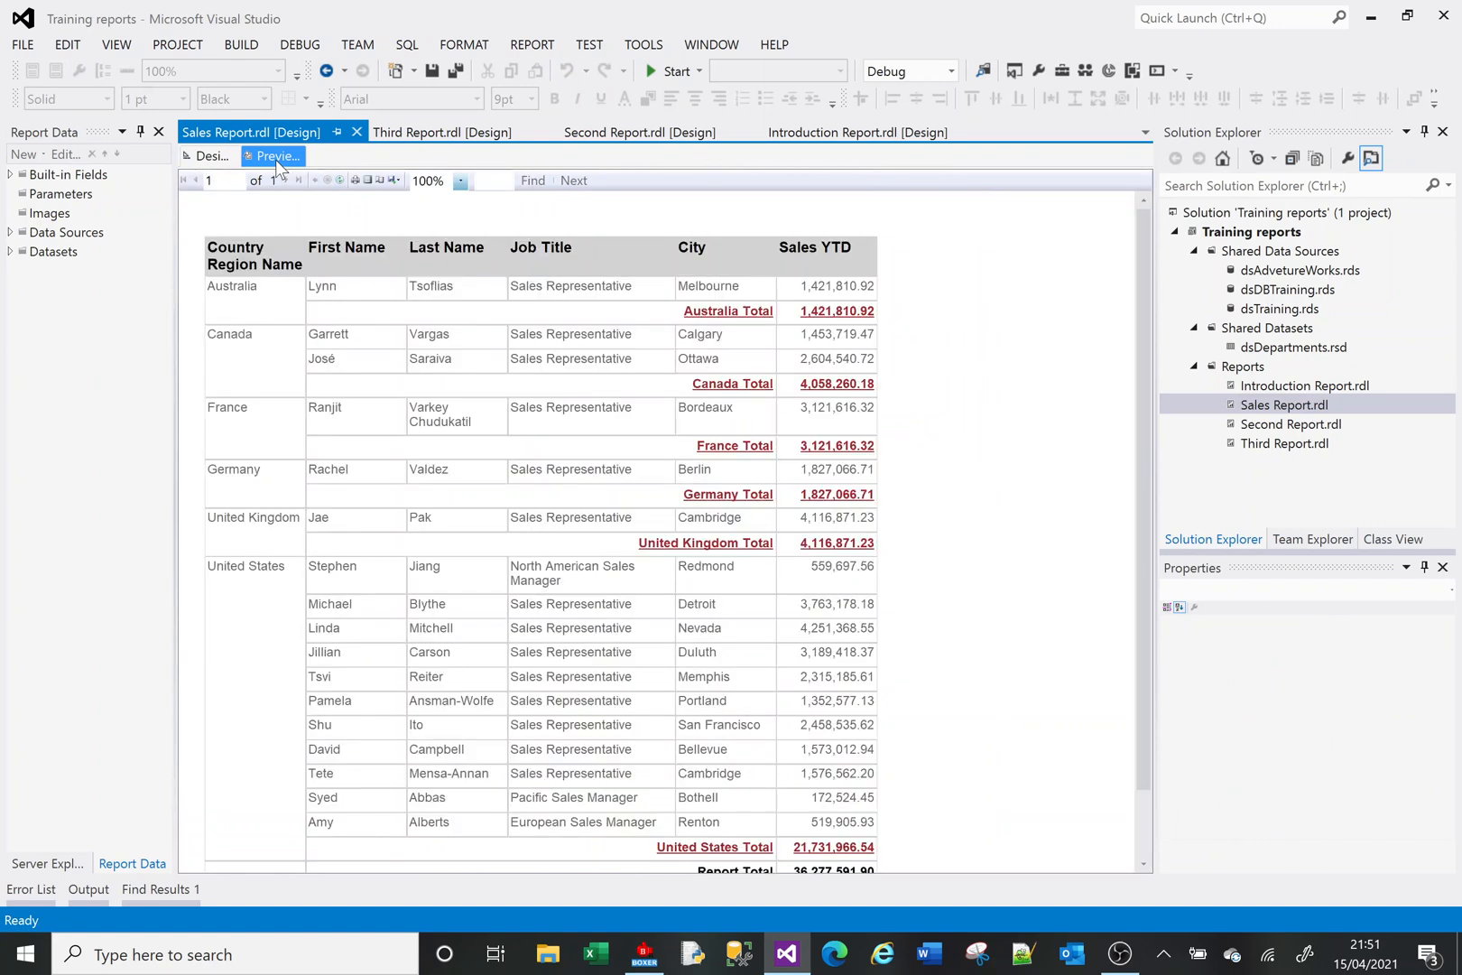
pyautogui.moveTo(719, 555)
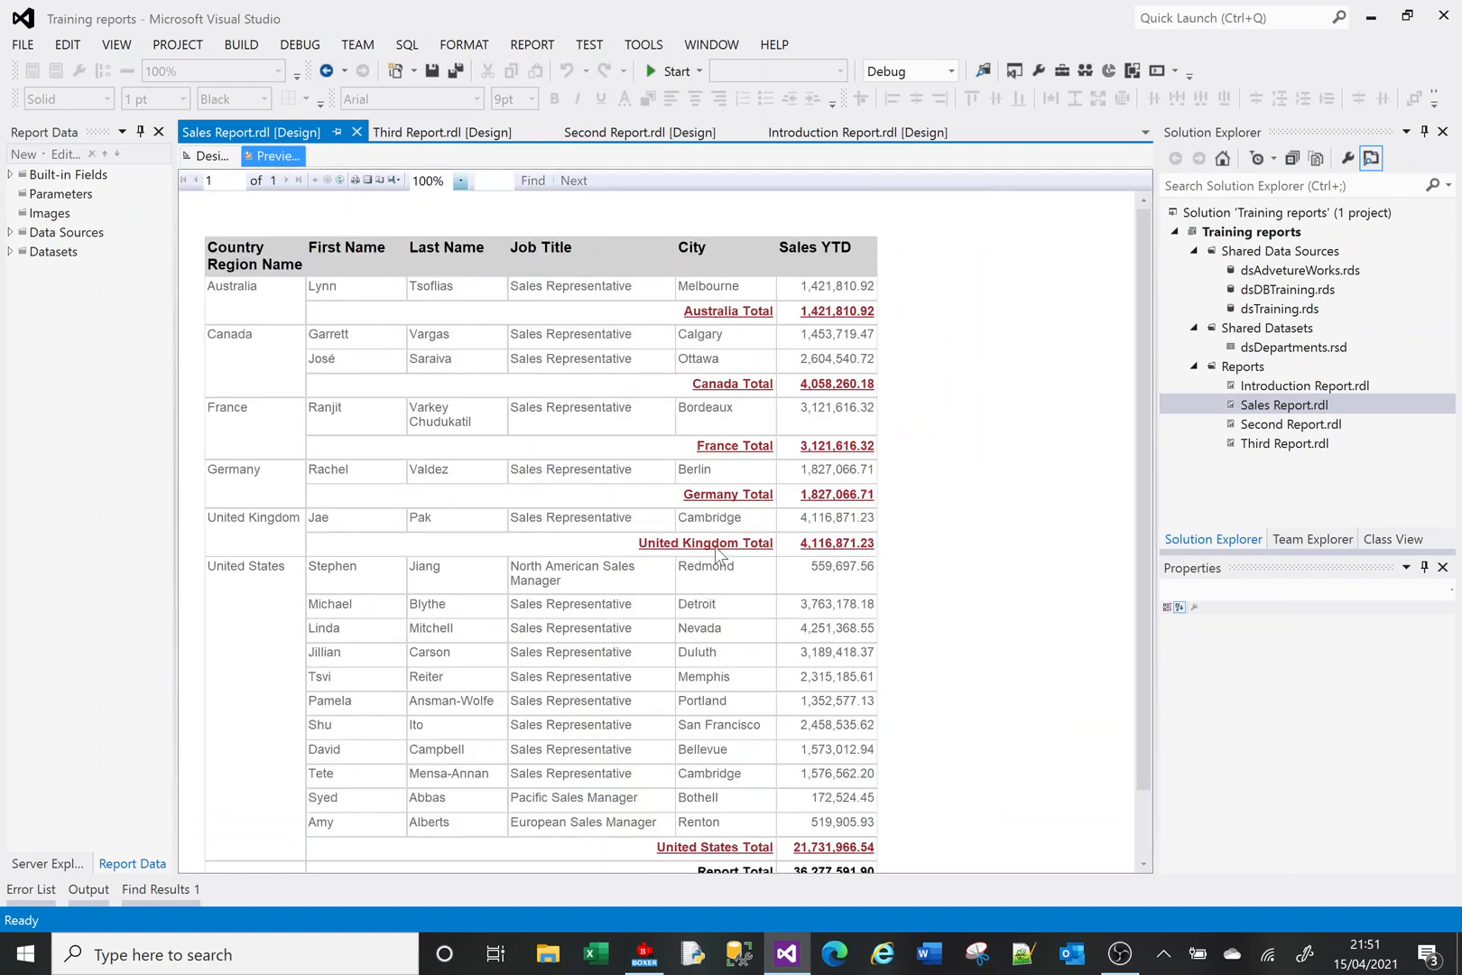
pyautogui.moveTo(808, 414)
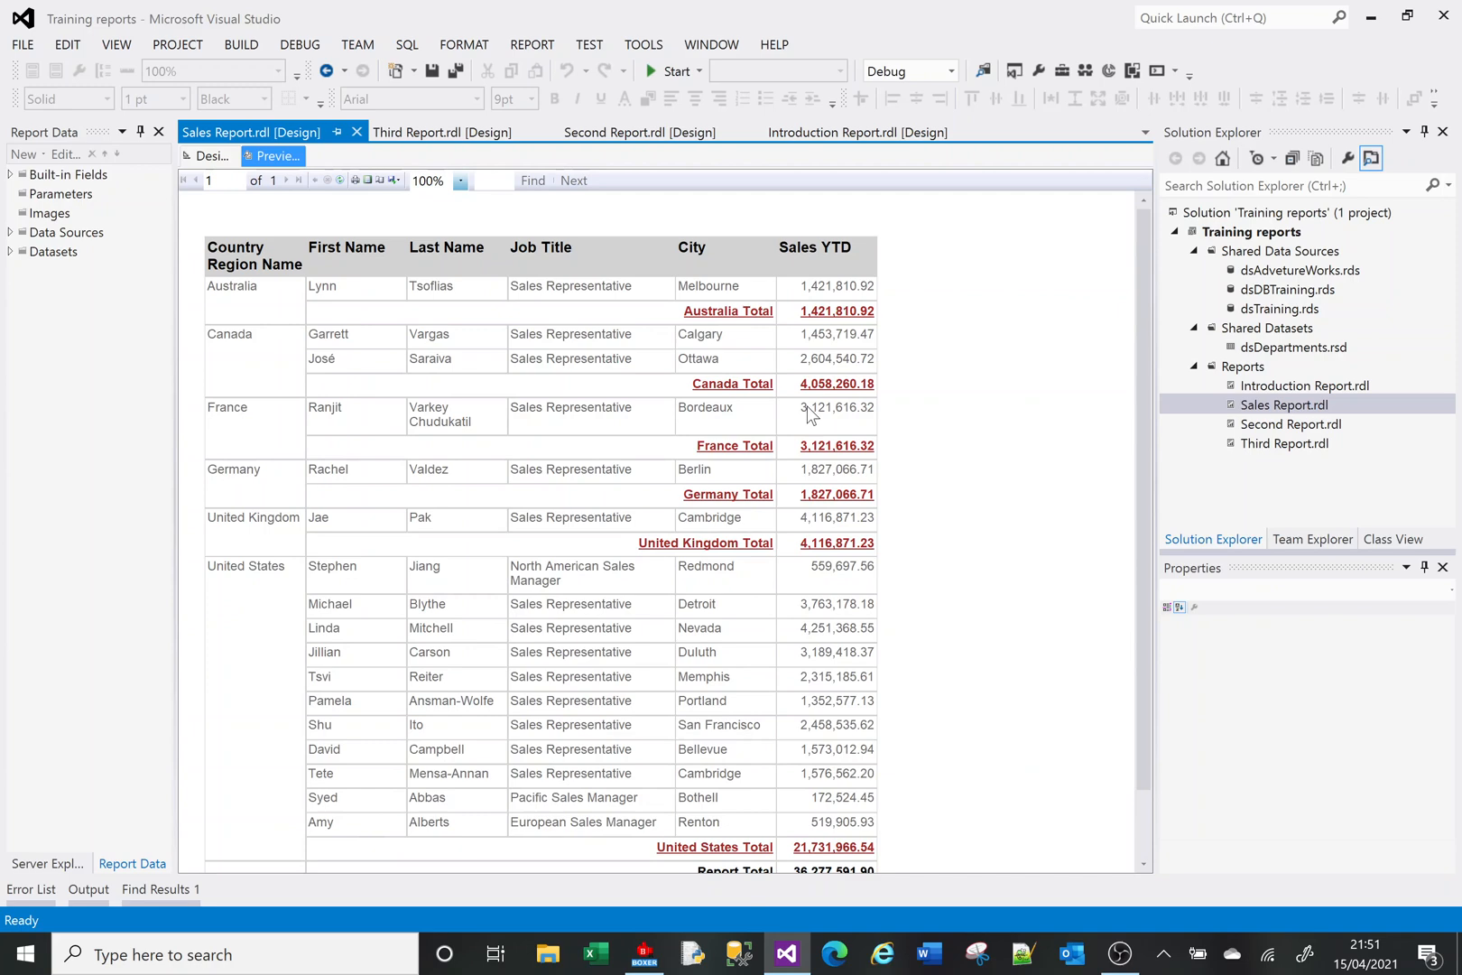
pyautogui.scroll(-3)
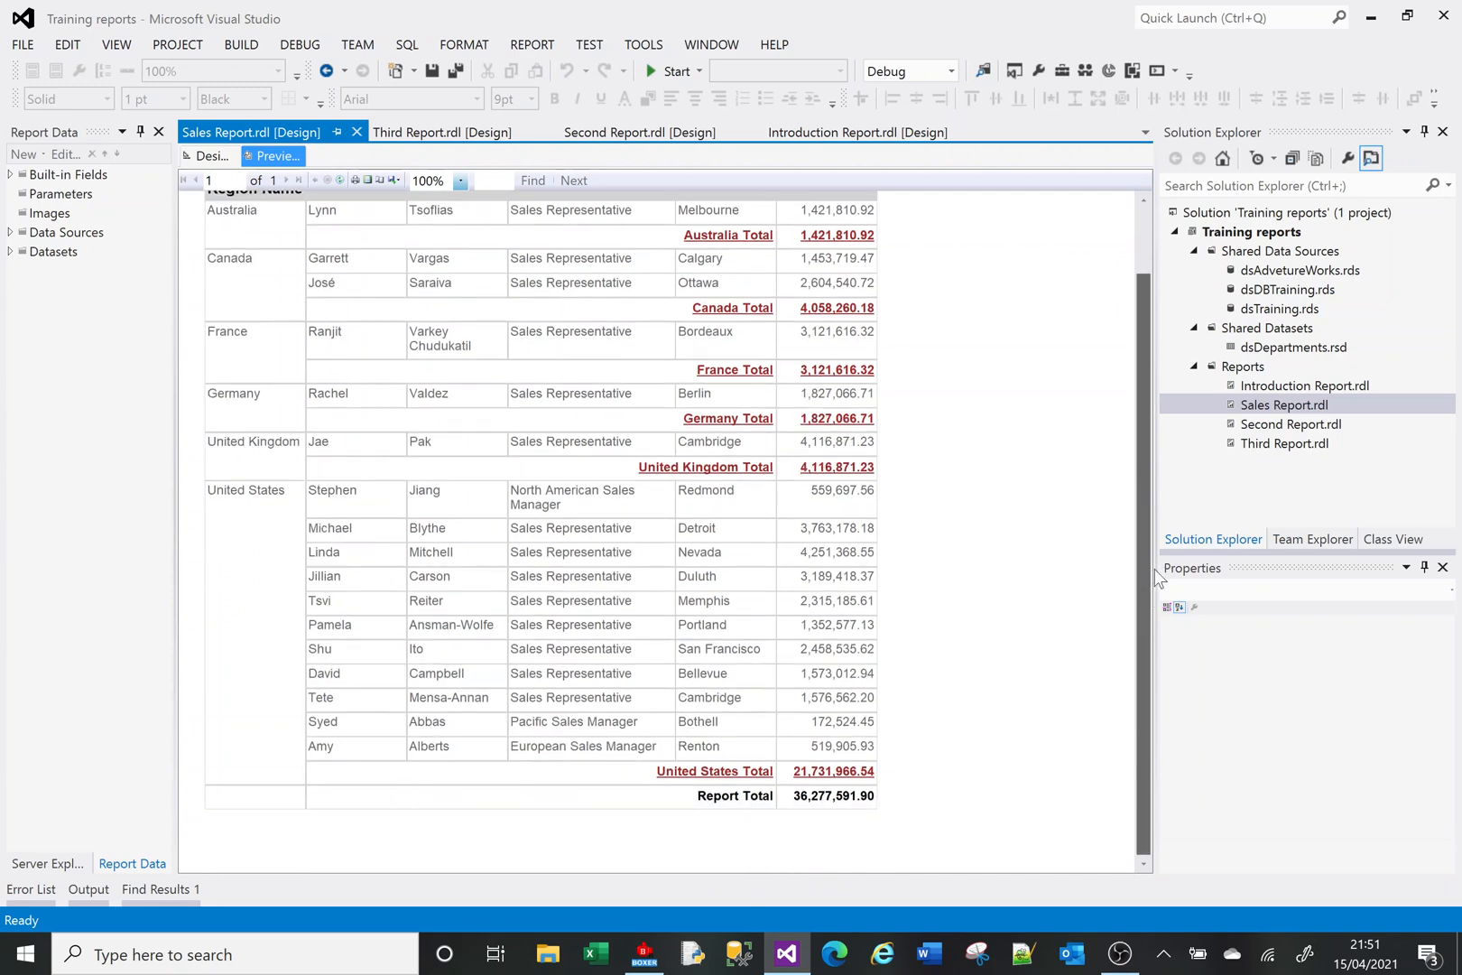
pyautogui.moveTo(1046, 281)
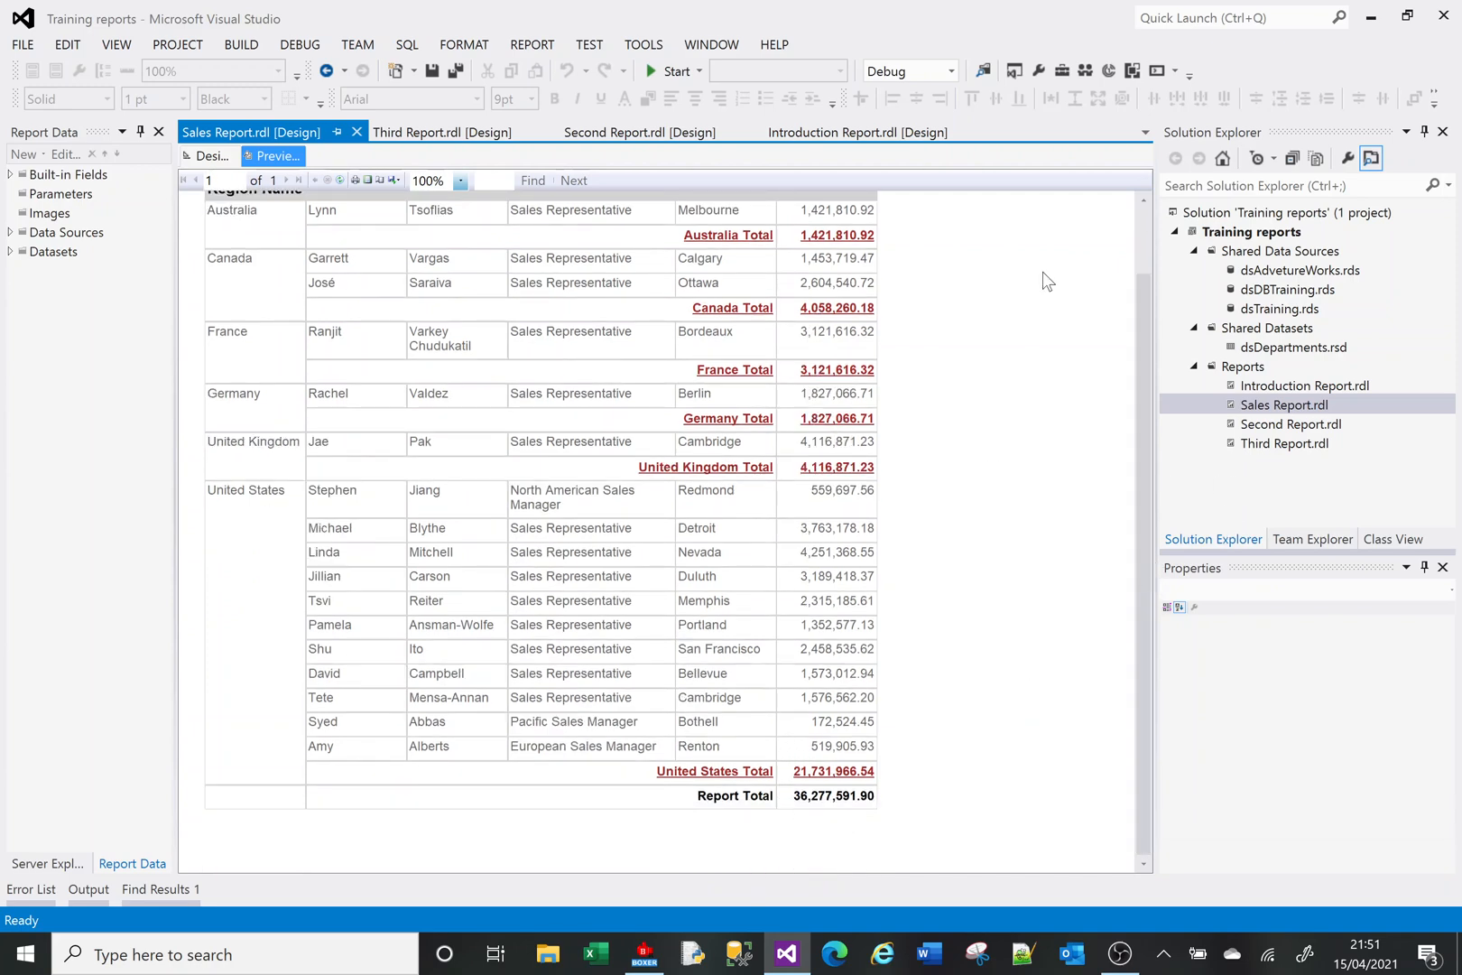